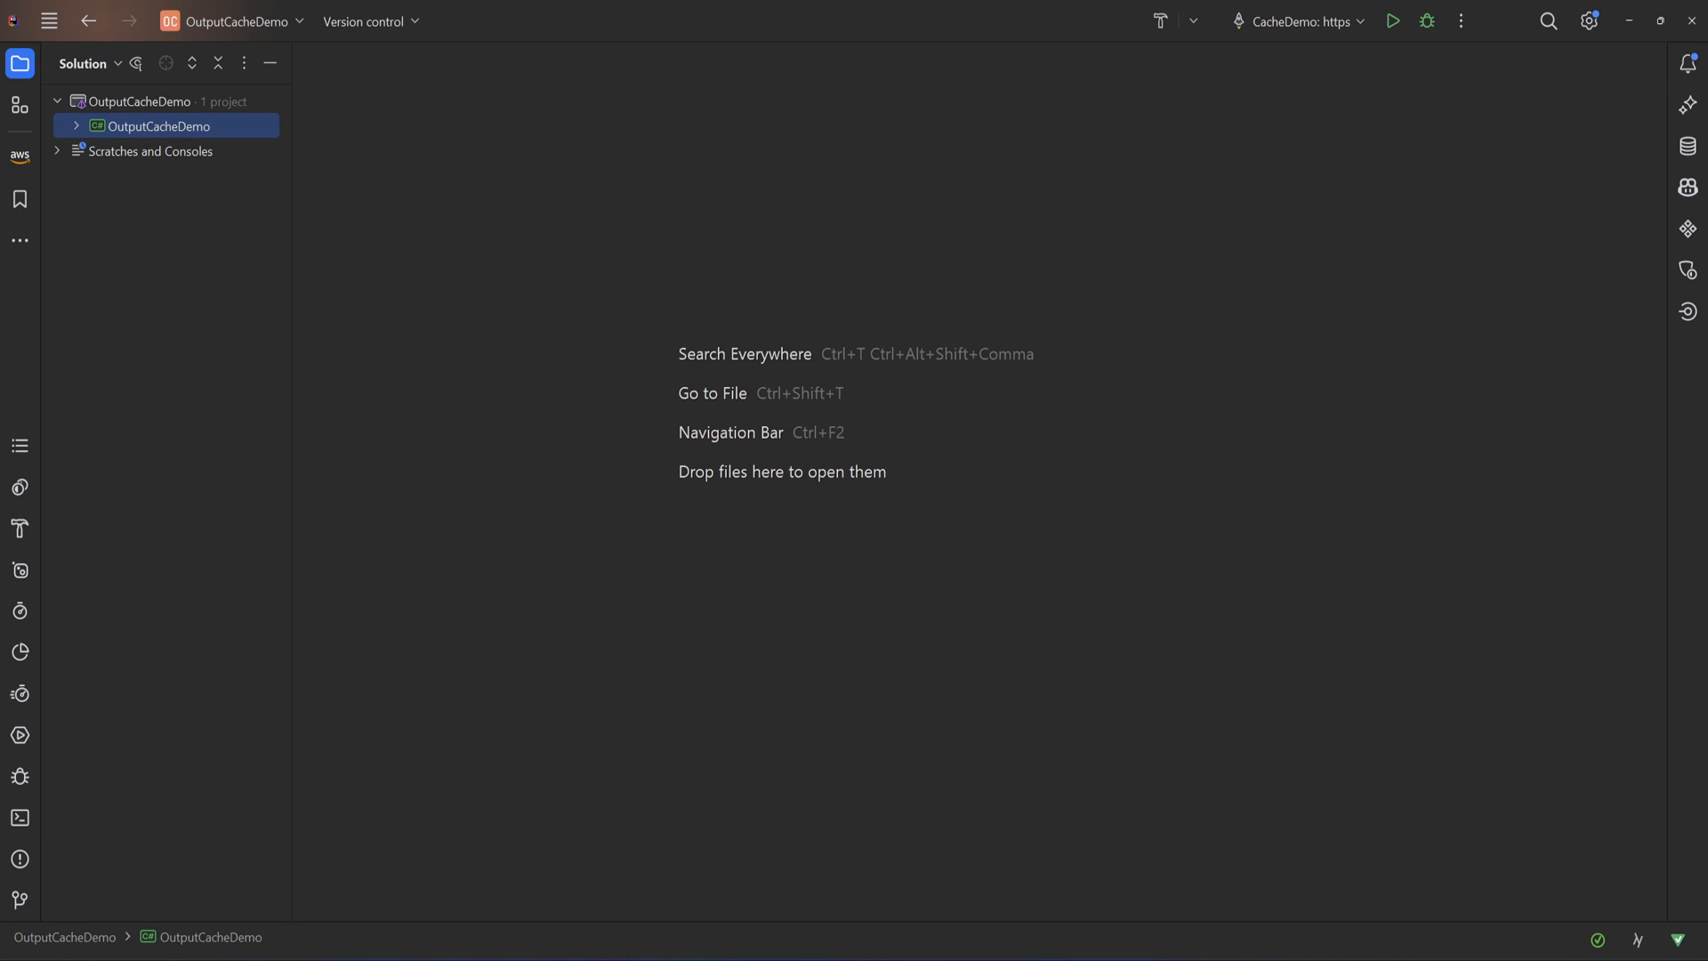
Expand OutputCacheDemo and open IdentityController.cs and HeroController.cs
left_click(75, 125)
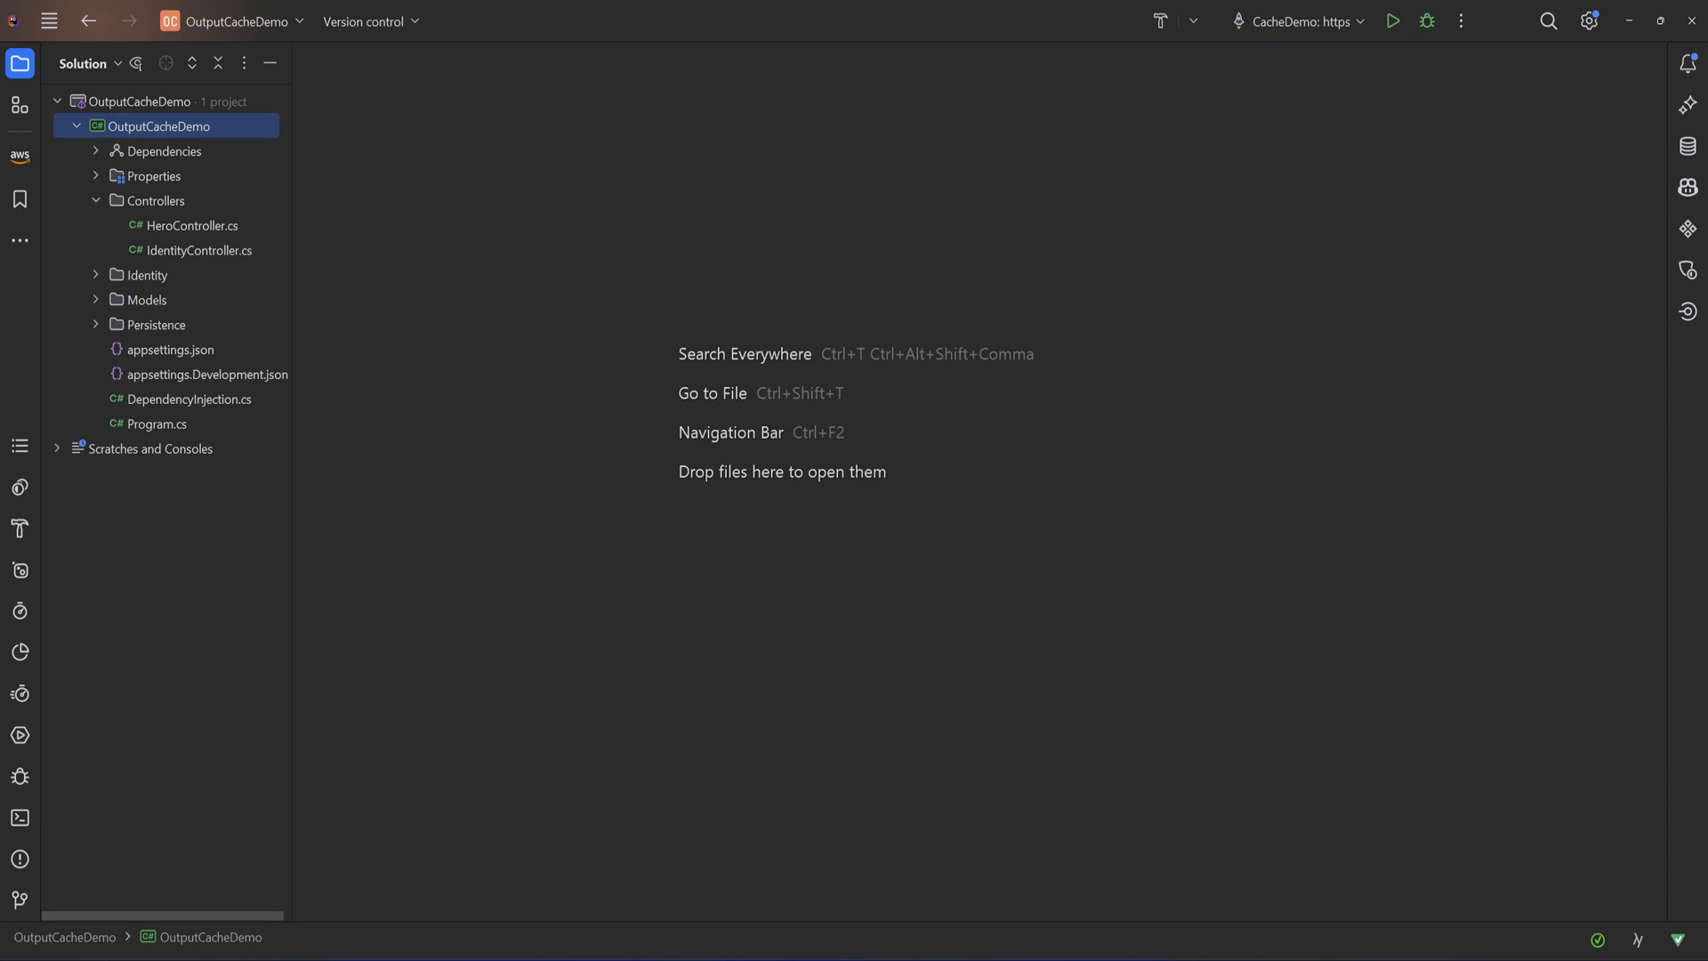
double_click(196, 250)
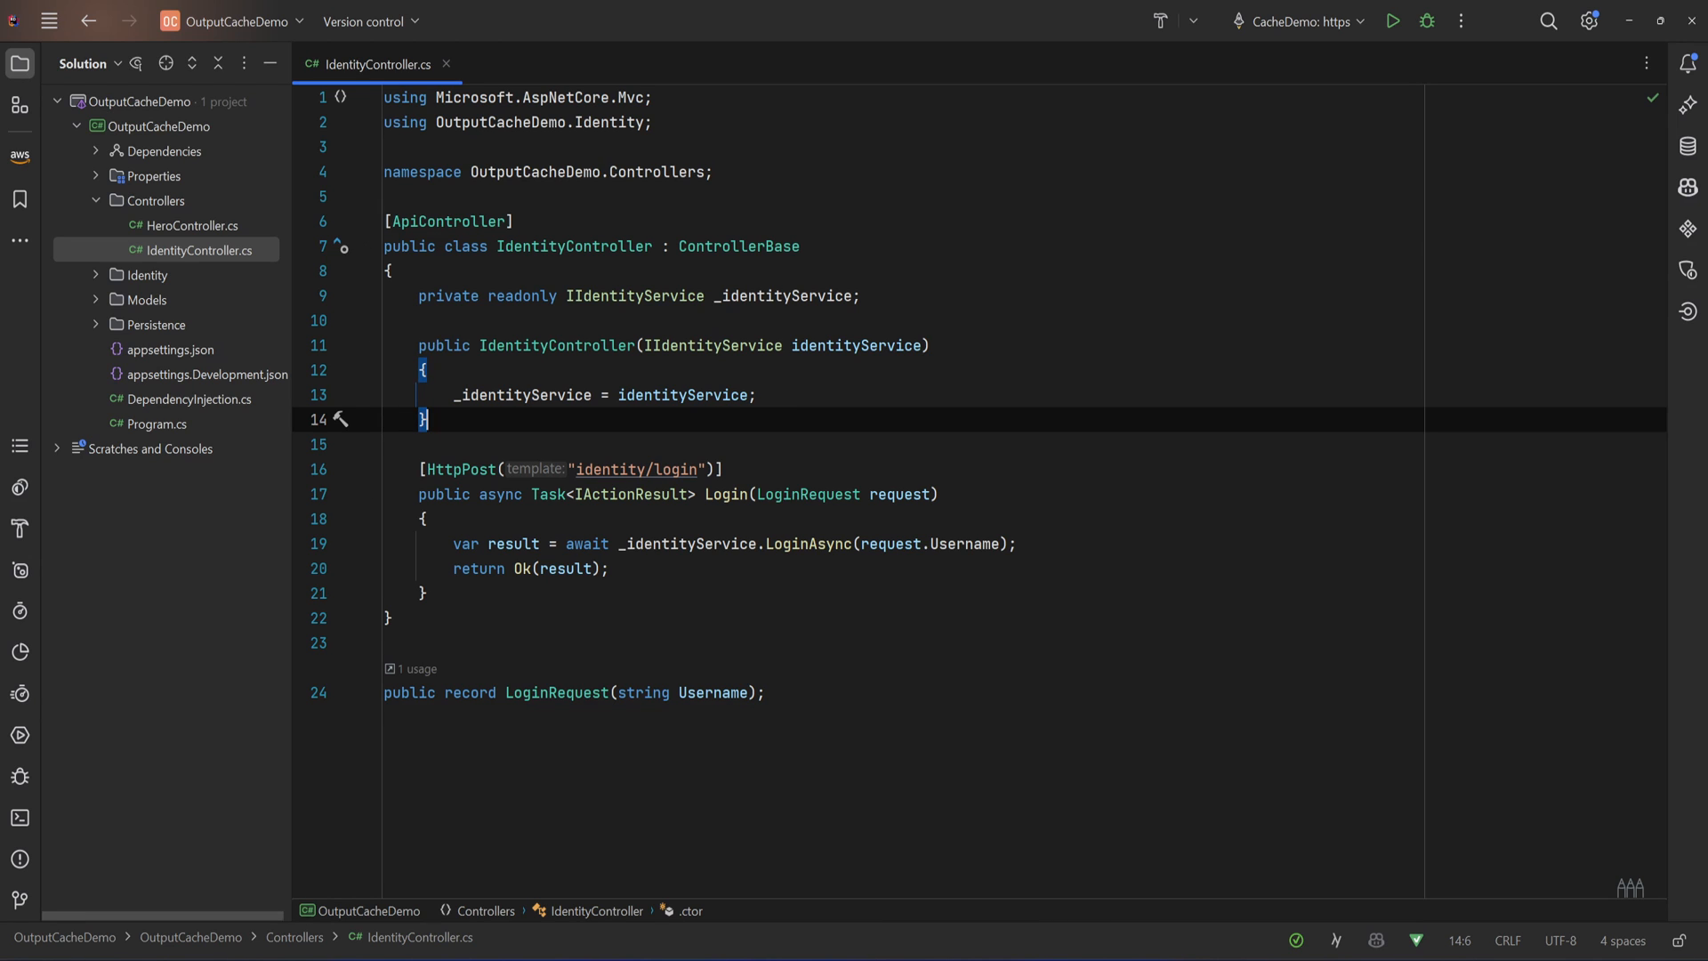
left_click(161, 225)
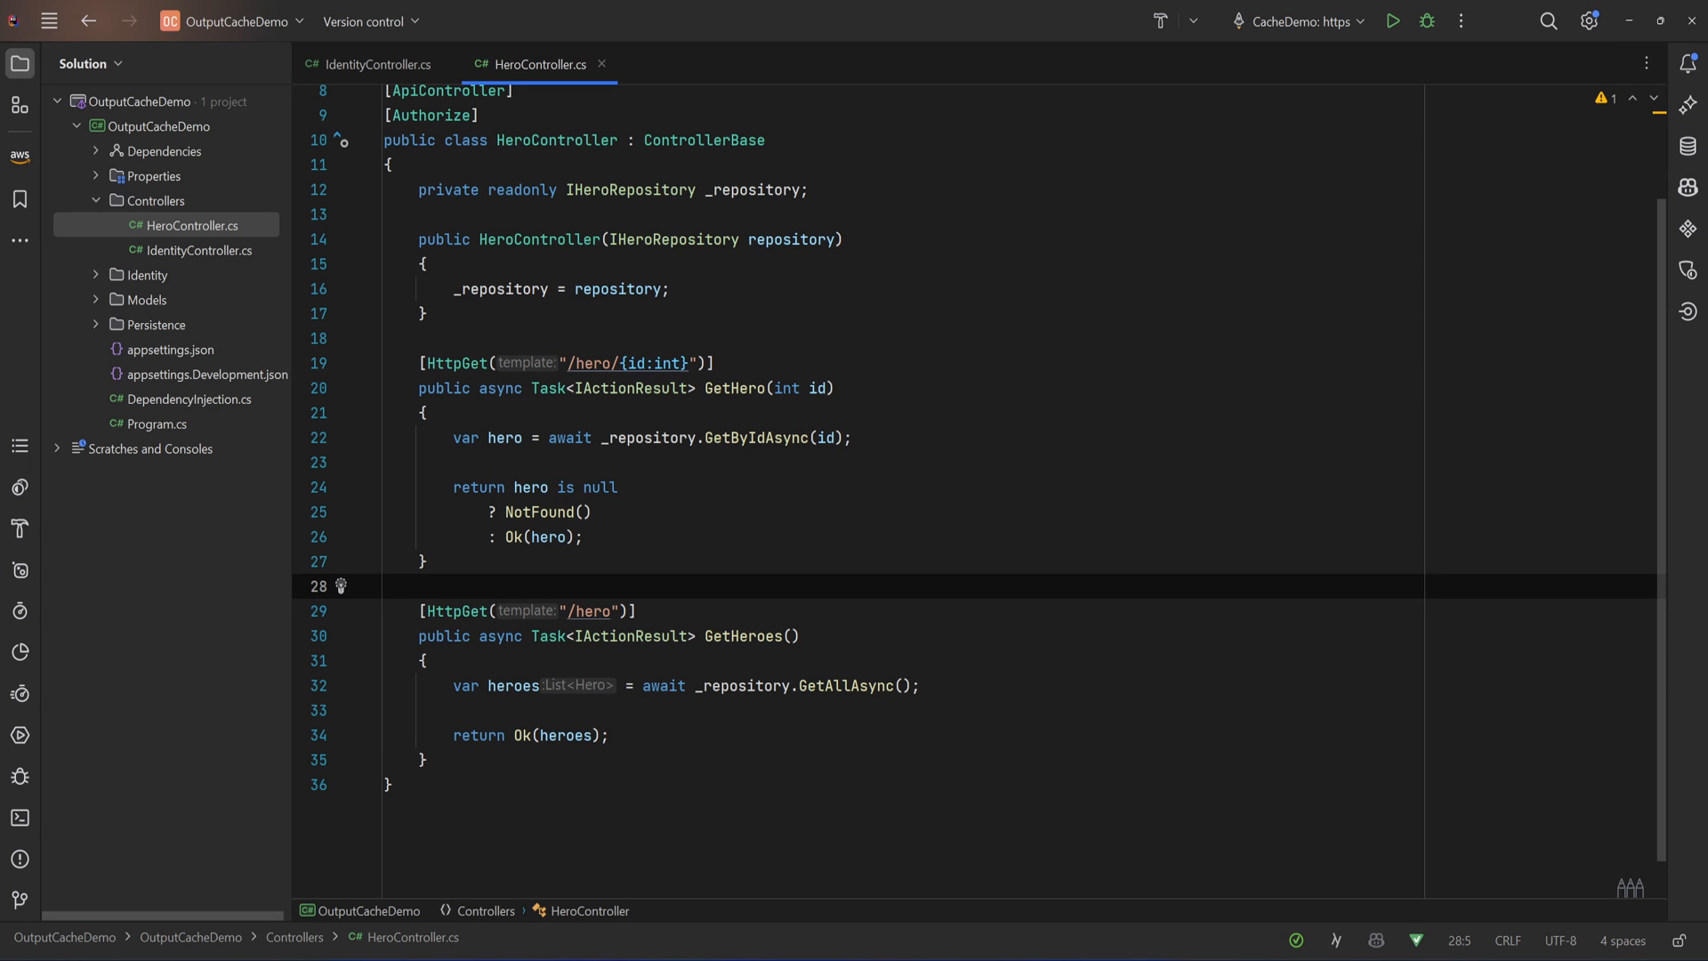
Move [Authorize] from the HeroController class onto GetHeroes and launch the API in debug
key("Enter")
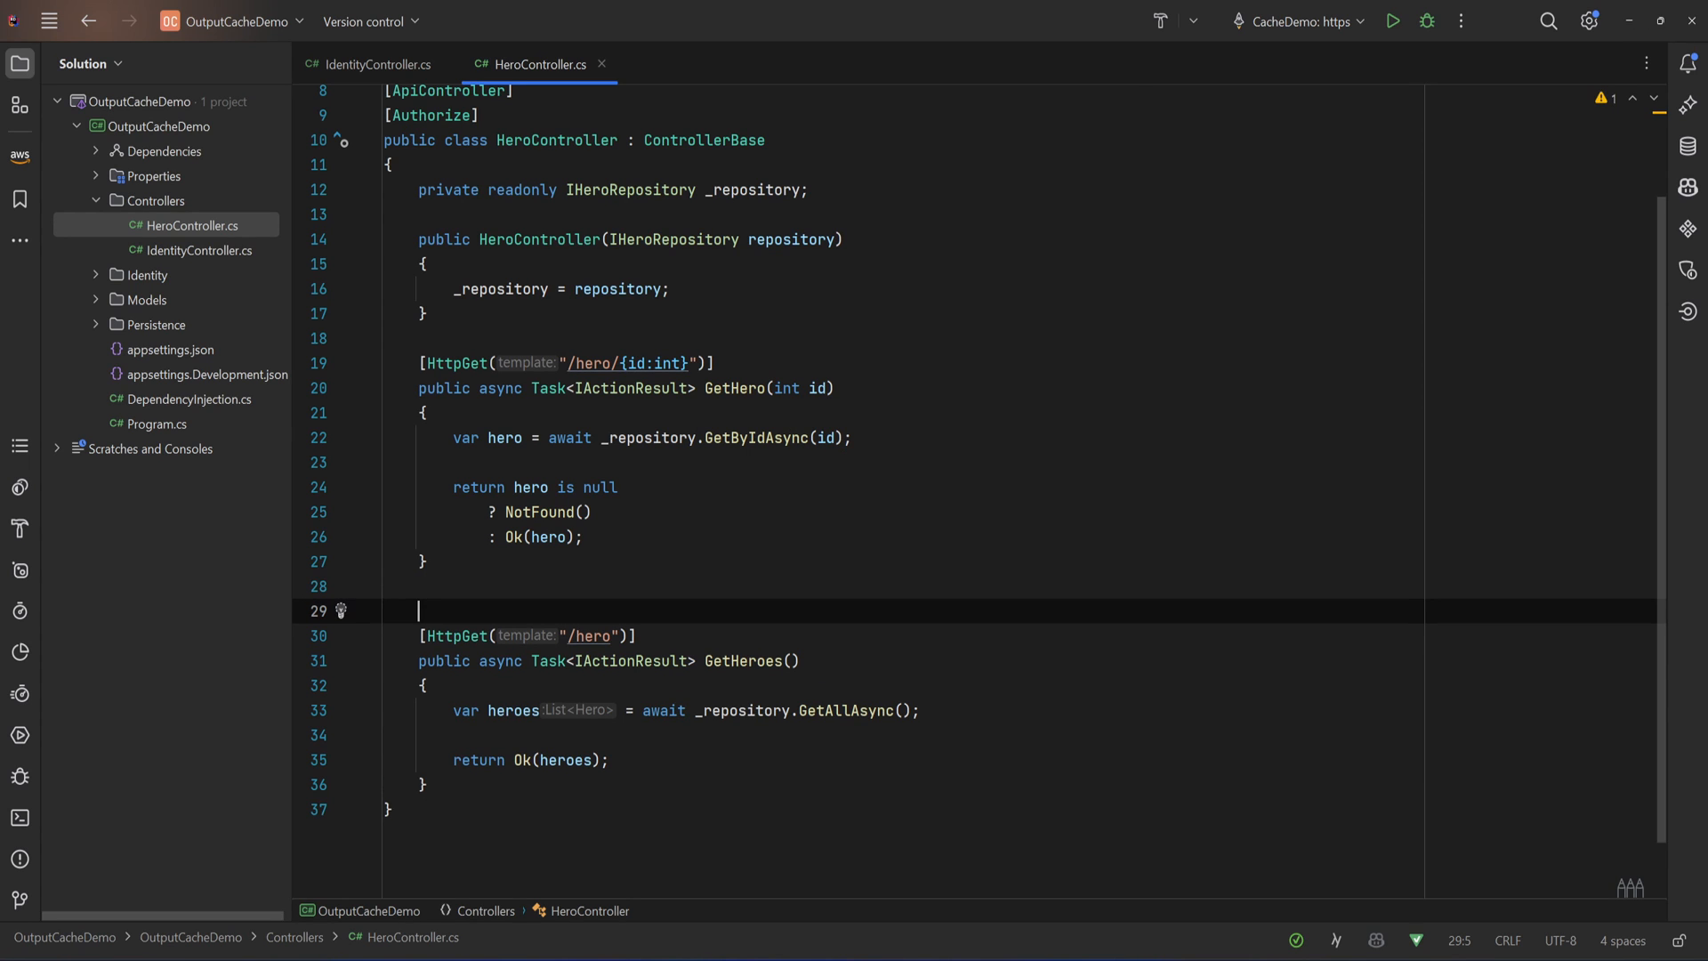
type("[Authorize")
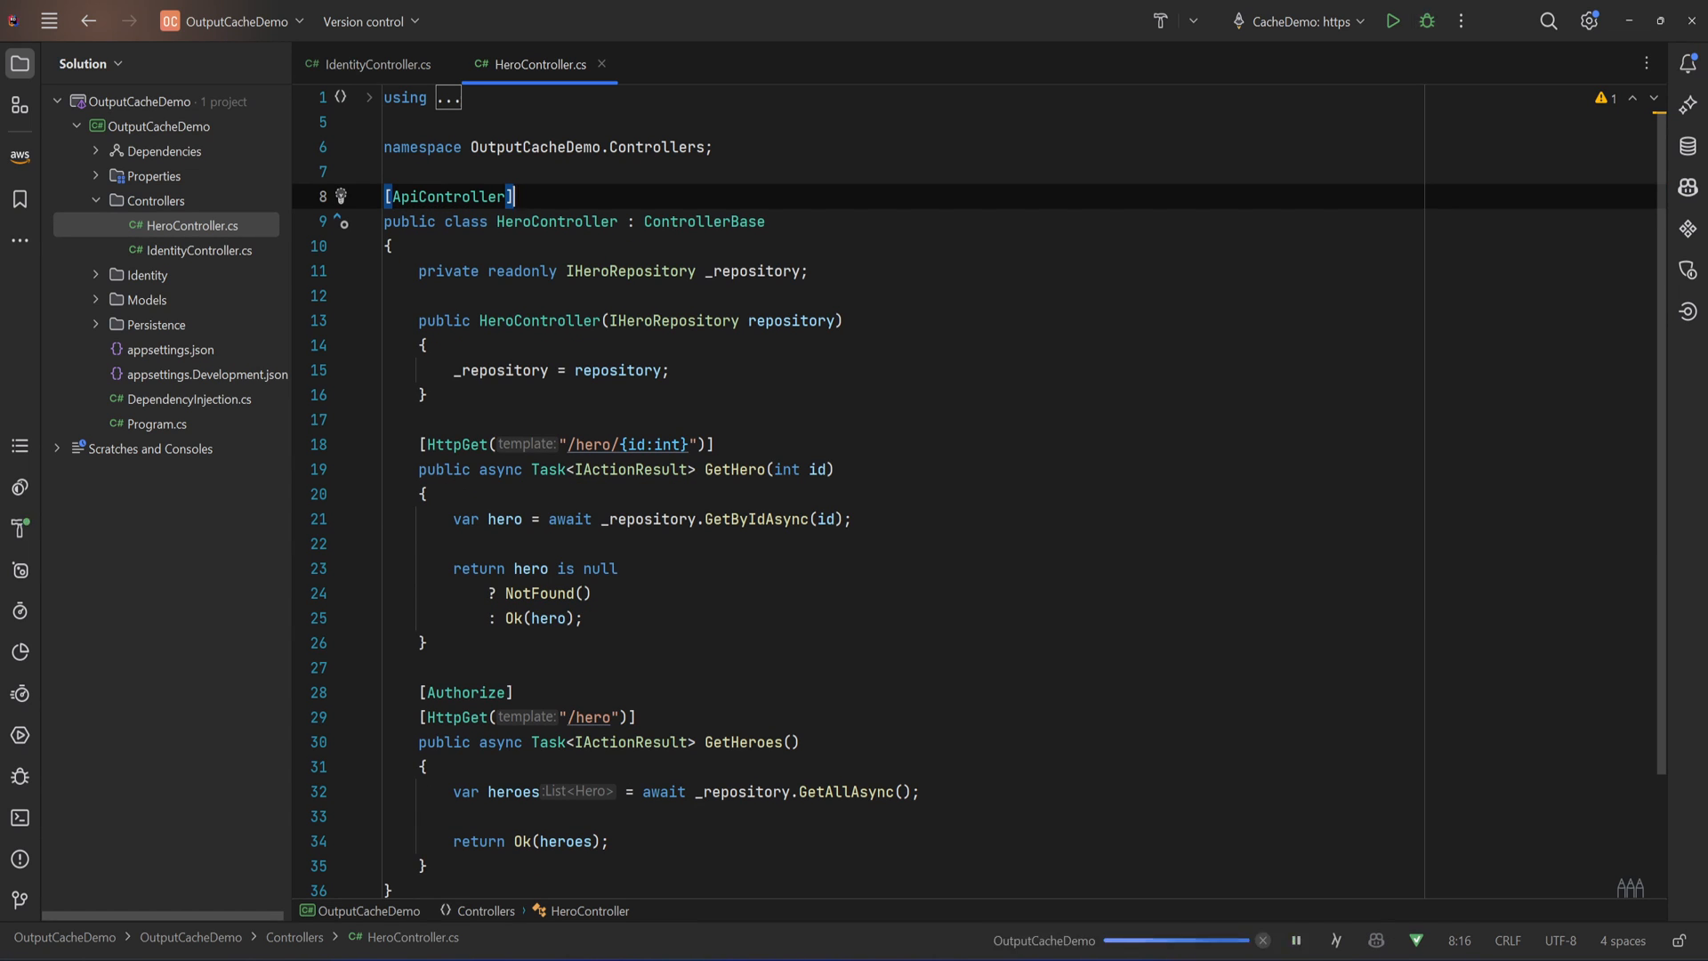
left_click(1427, 20)
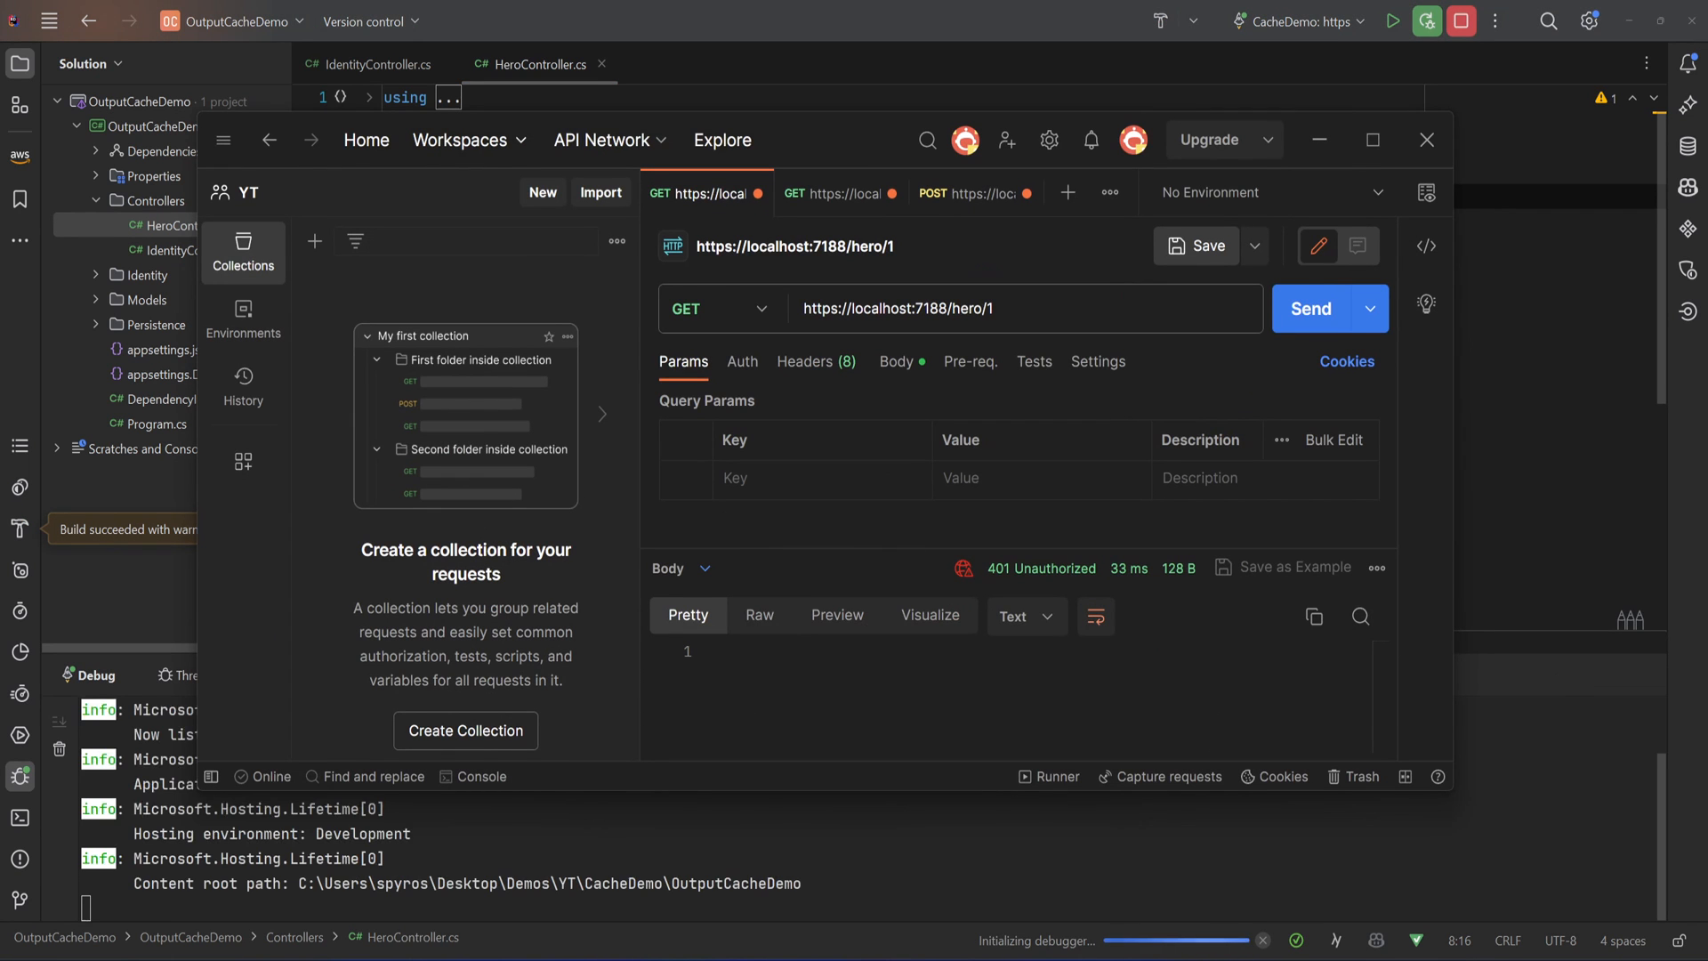
Send anonymous GET /hero/1, then log in via identity/login and select the returned token
left_click(1311, 309)
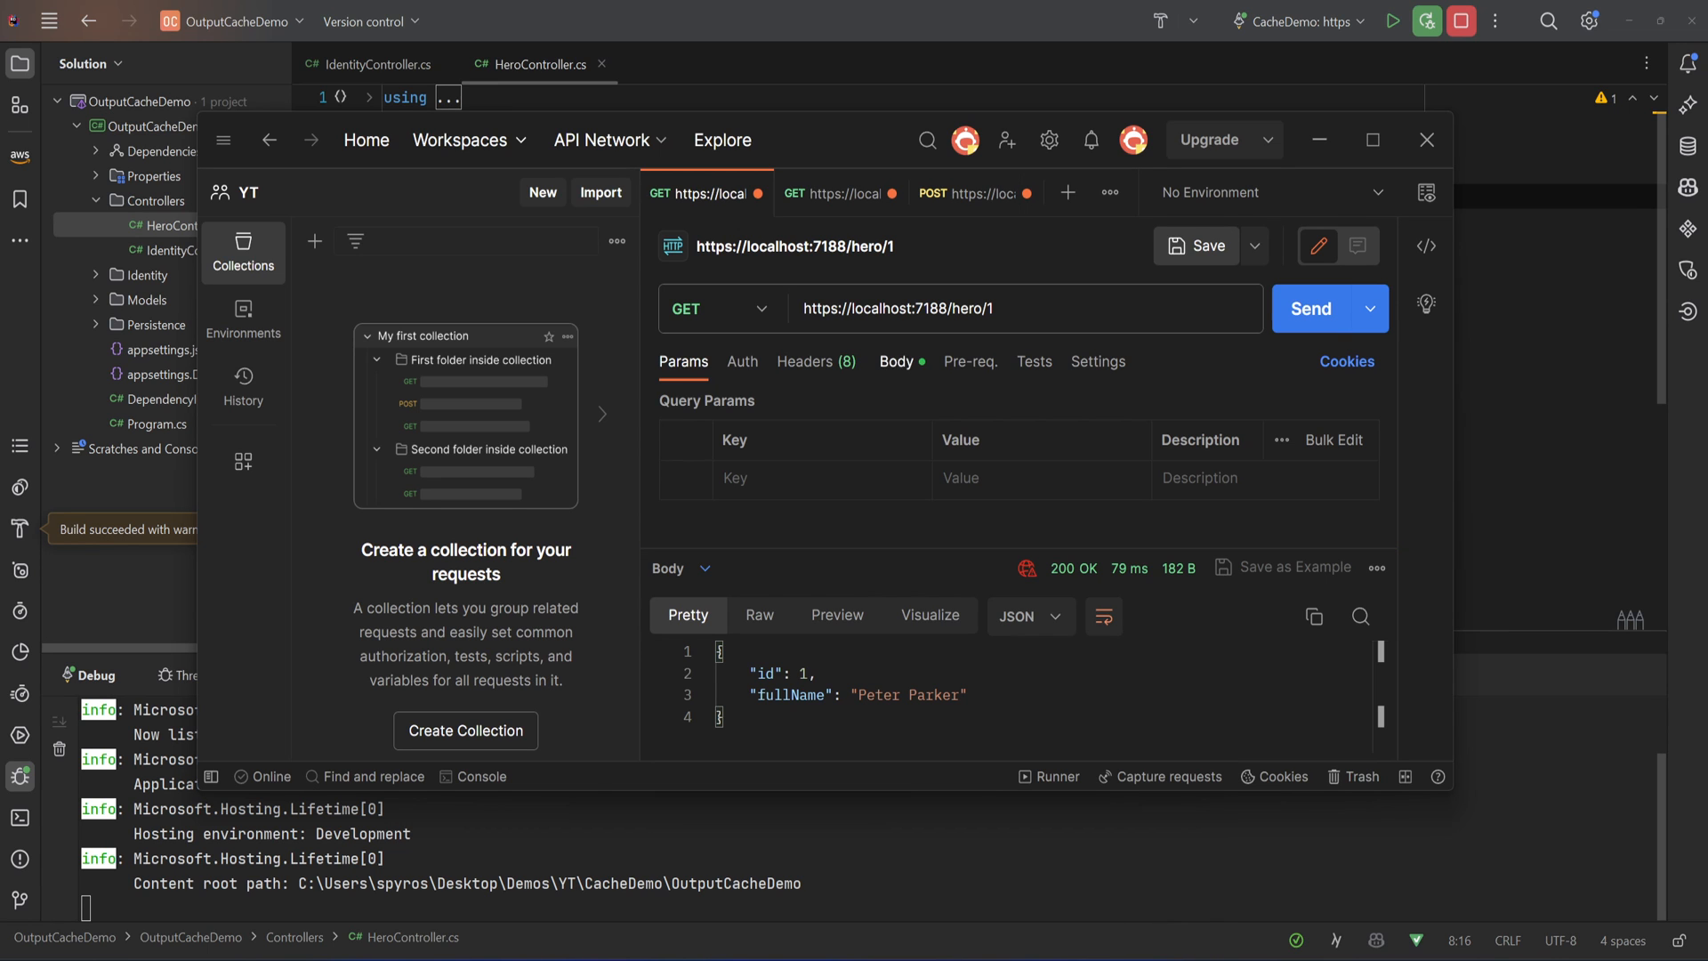
left_click(840, 193)
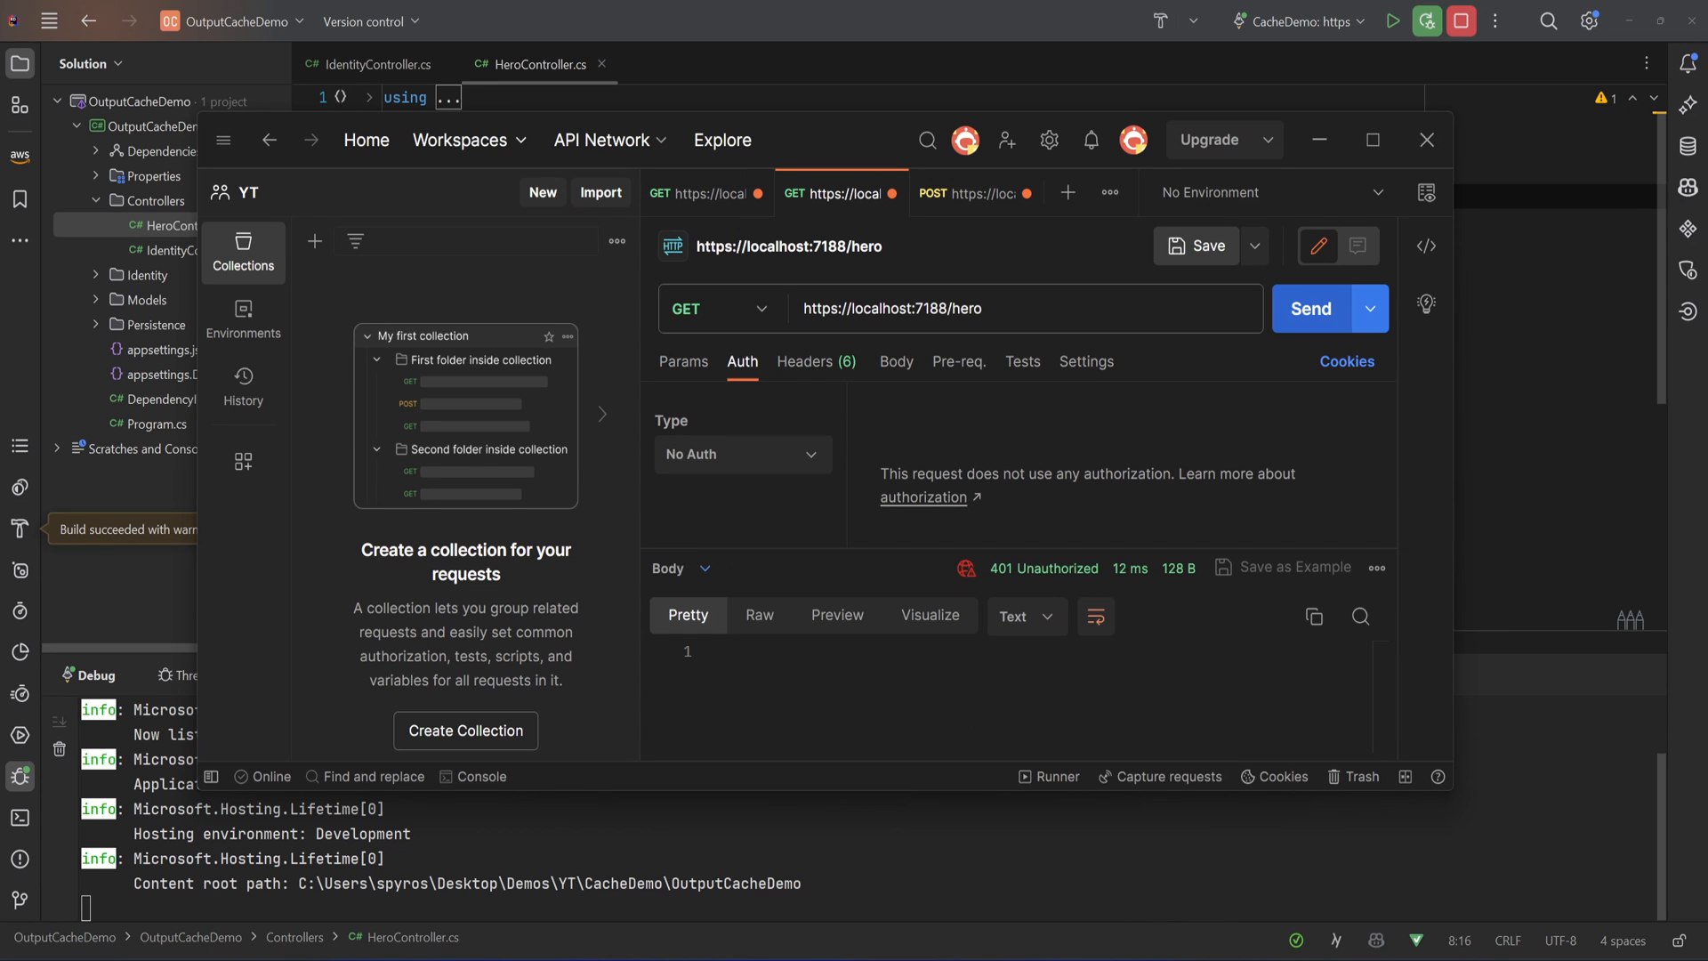
left_click(972, 193)
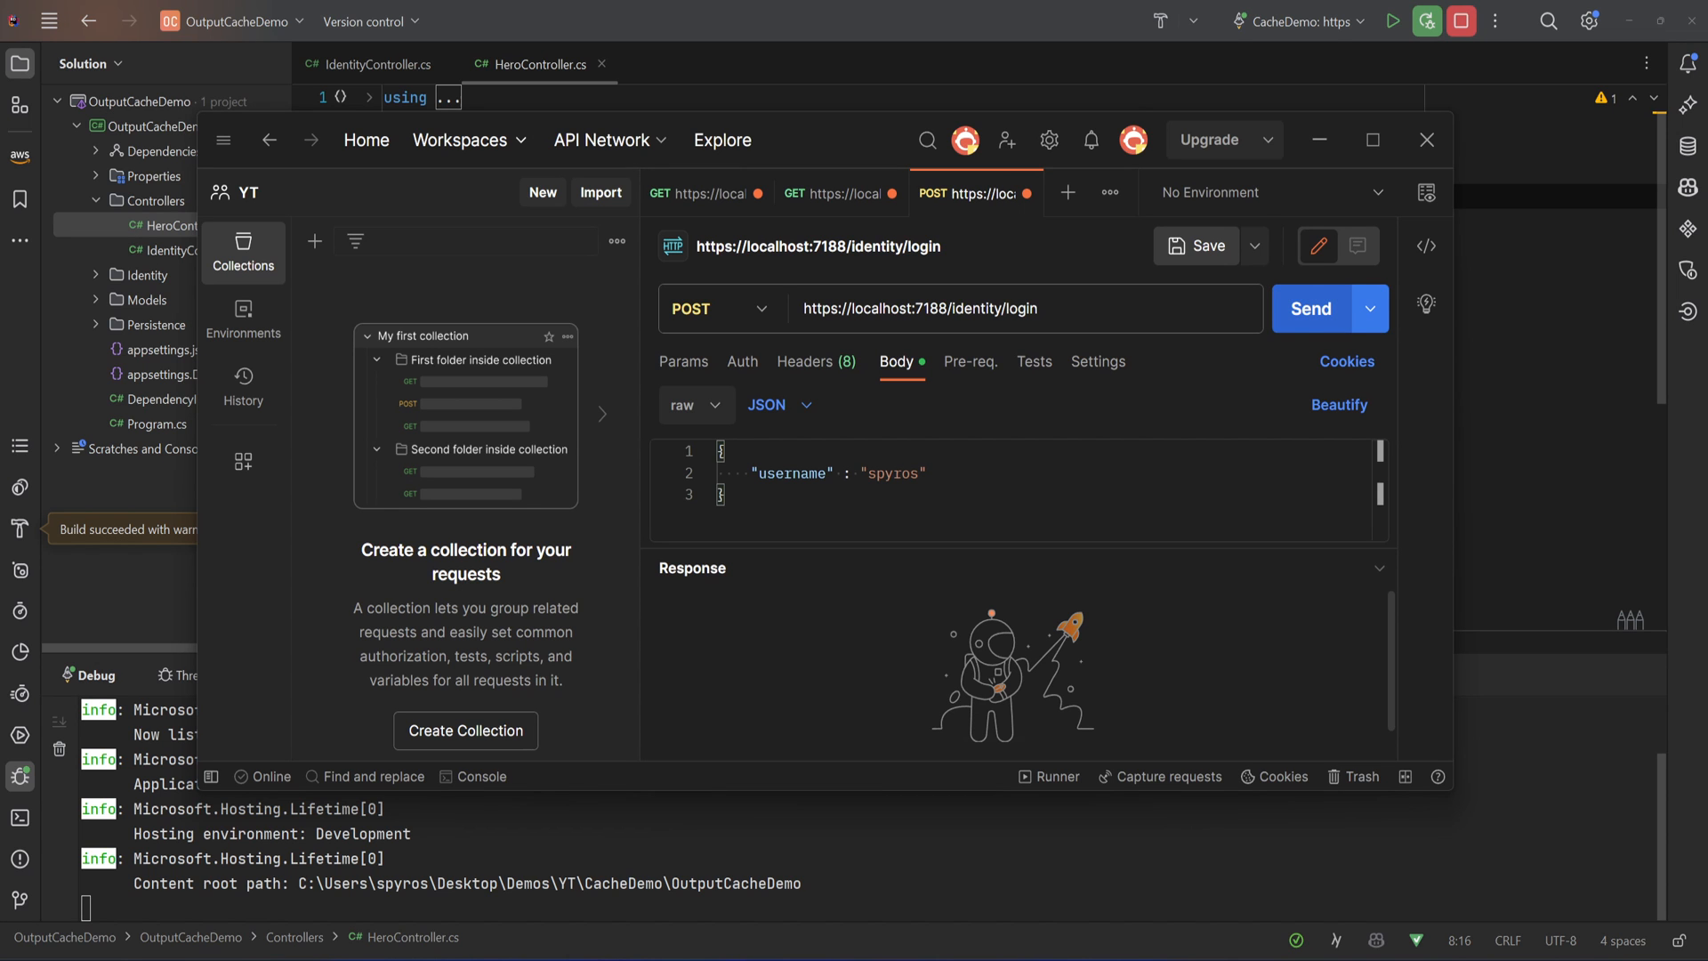
left_click(1311, 309)
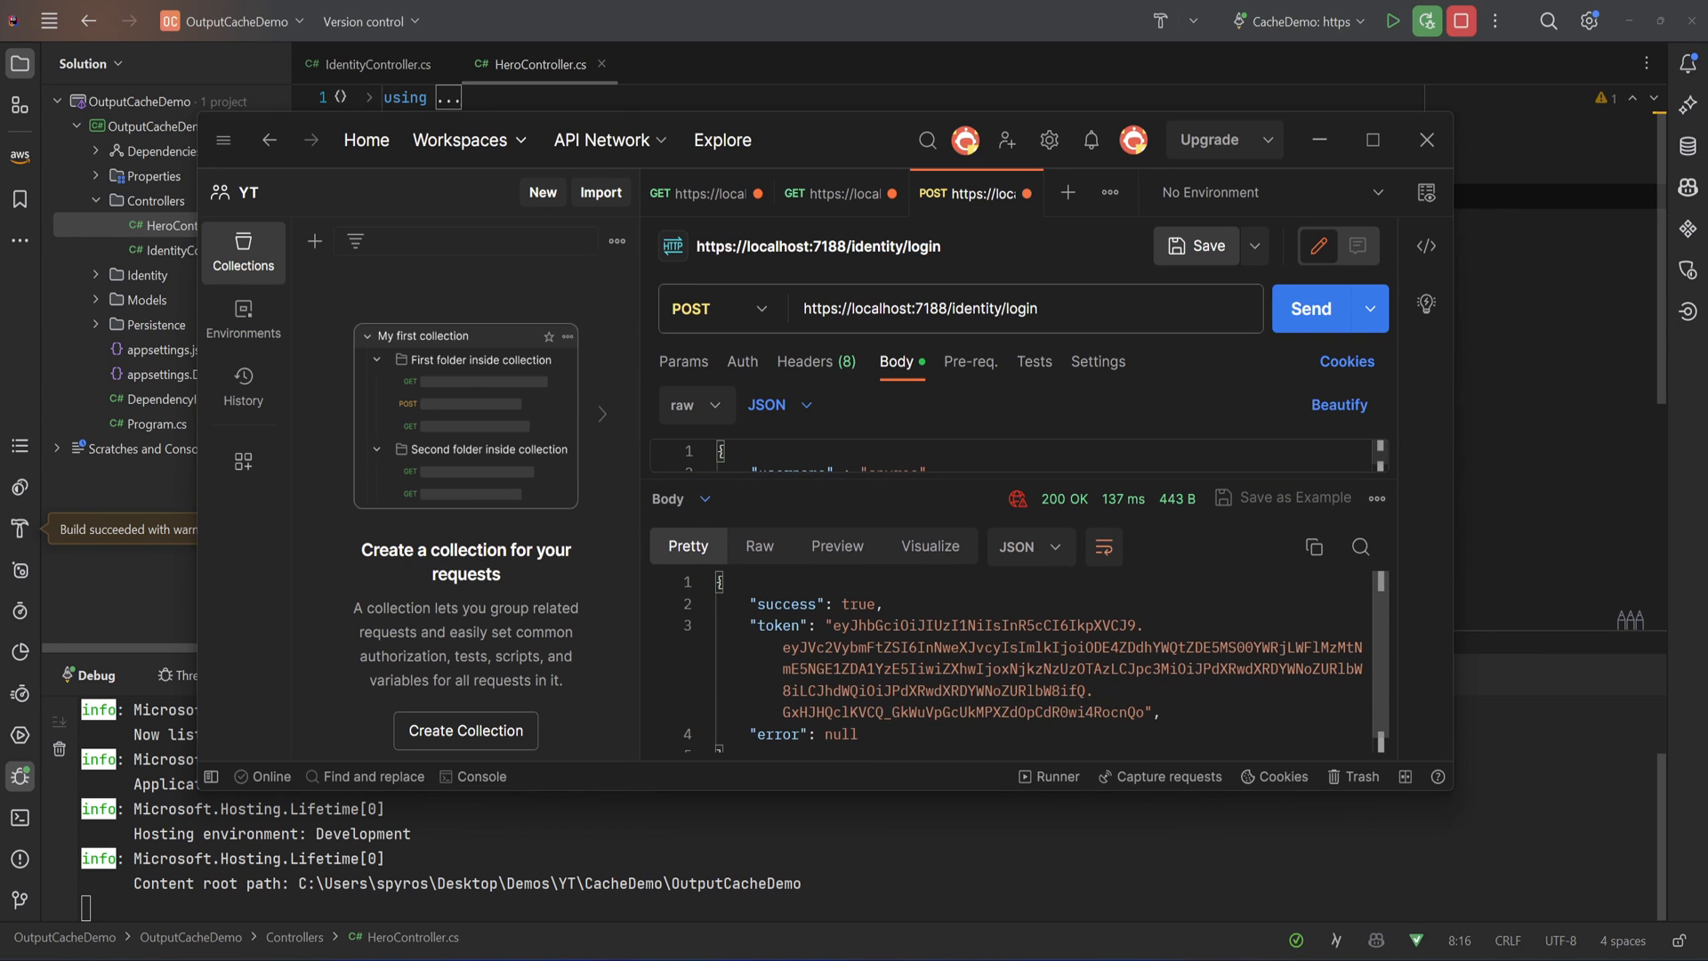
left_click_drag(834, 625, 1146, 712)
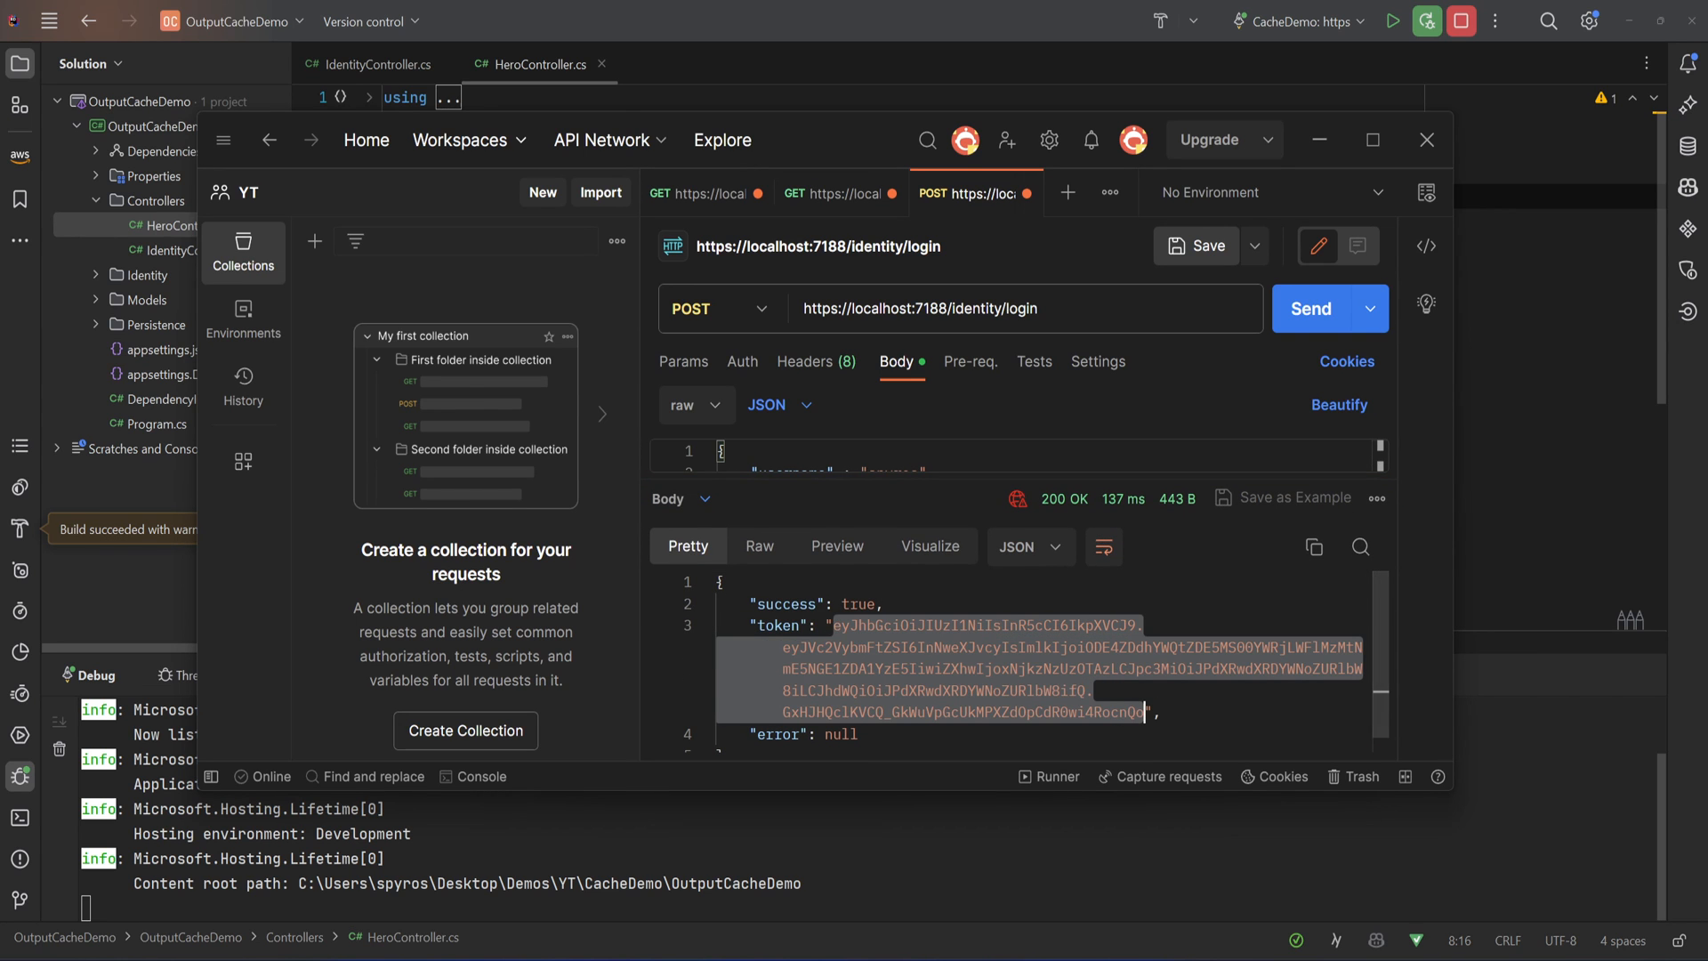
Send GET /hero with Bearer Token authorization, getting 200 with heroes
left_click(830, 193)
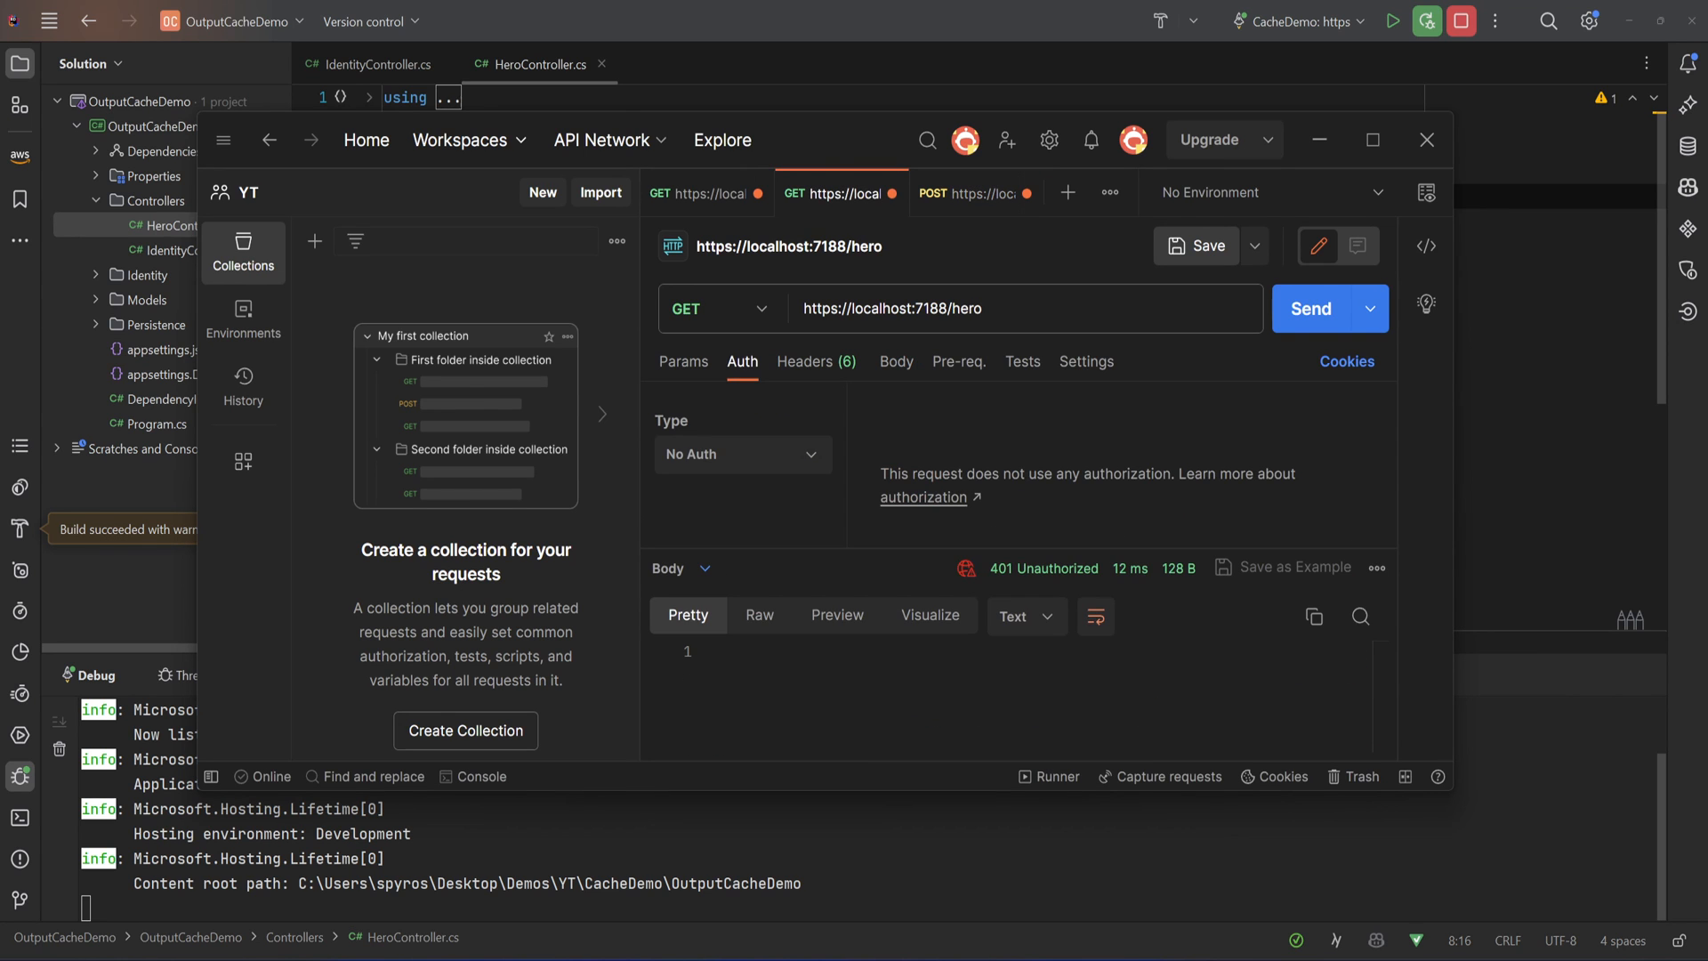
left_click(806, 362)
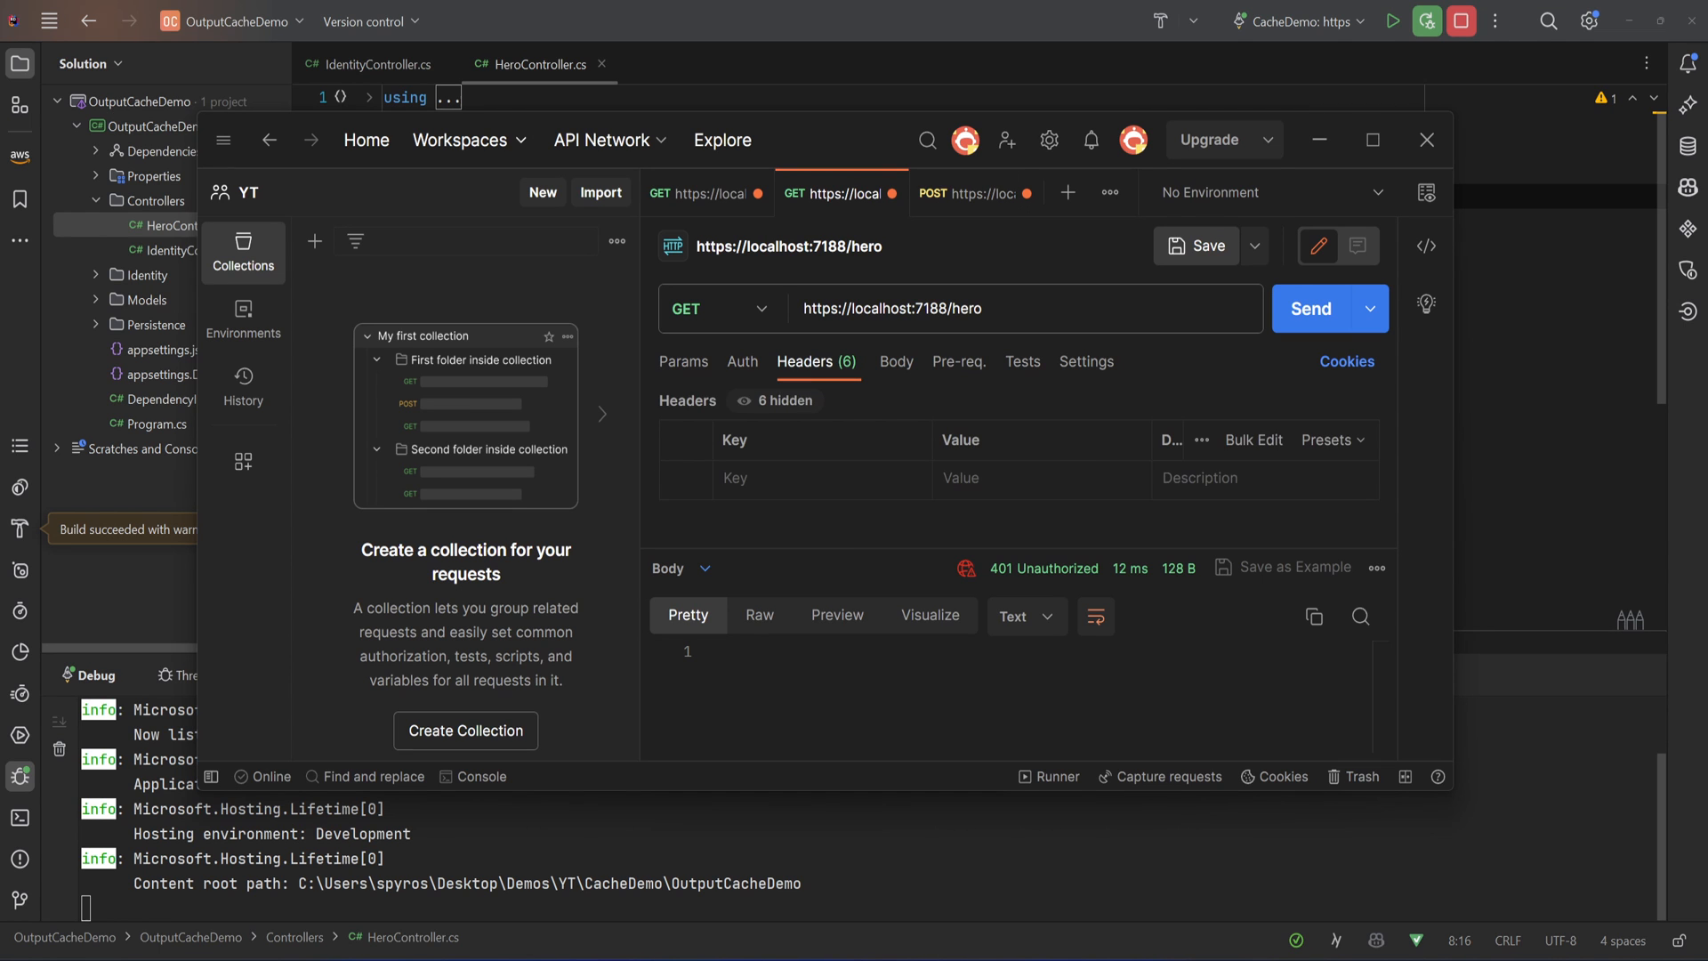
left_click(742, 362)
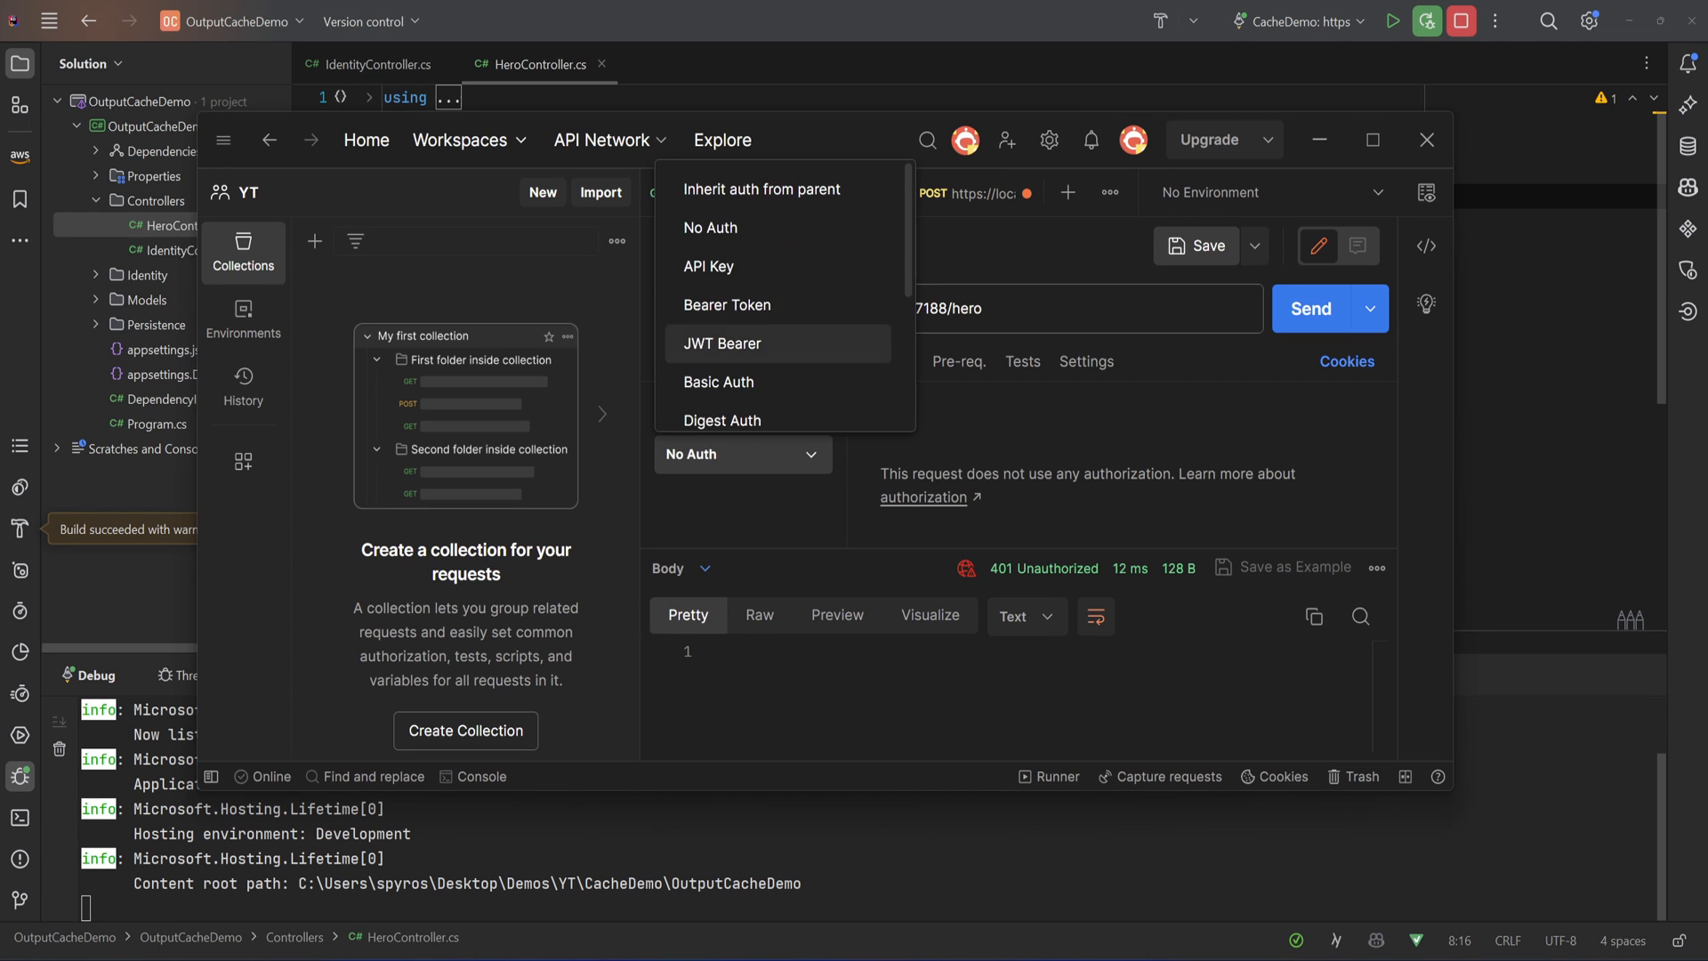
left_click(727, 304)
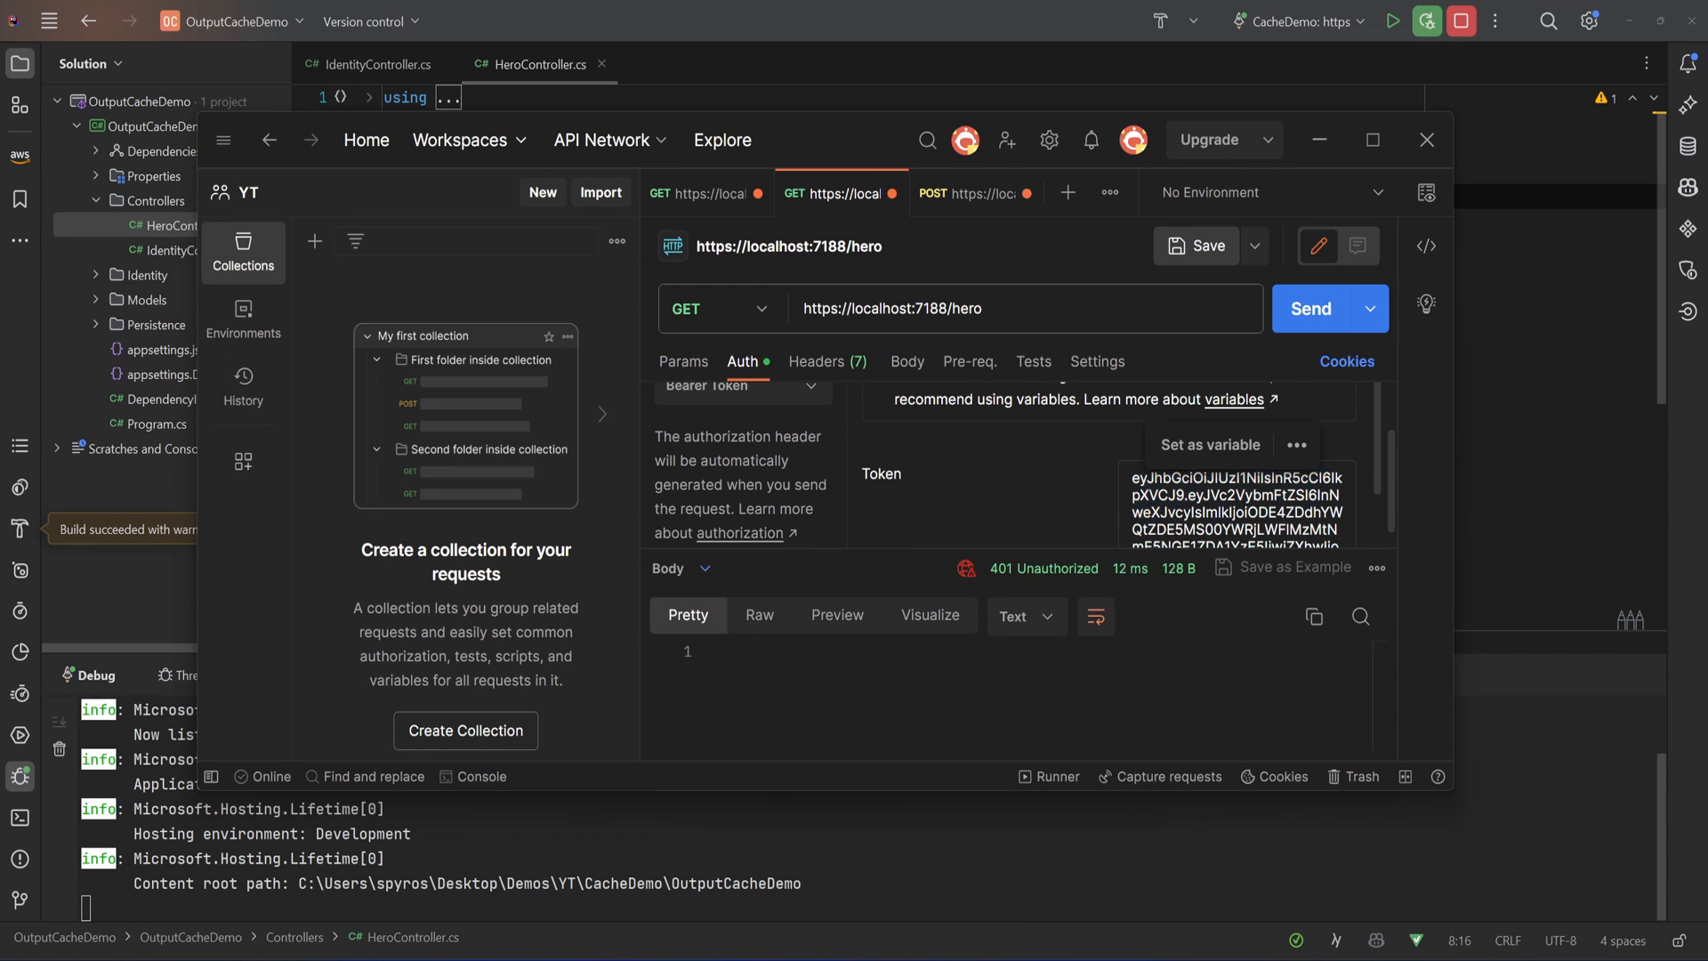
left_click(1312, 308)
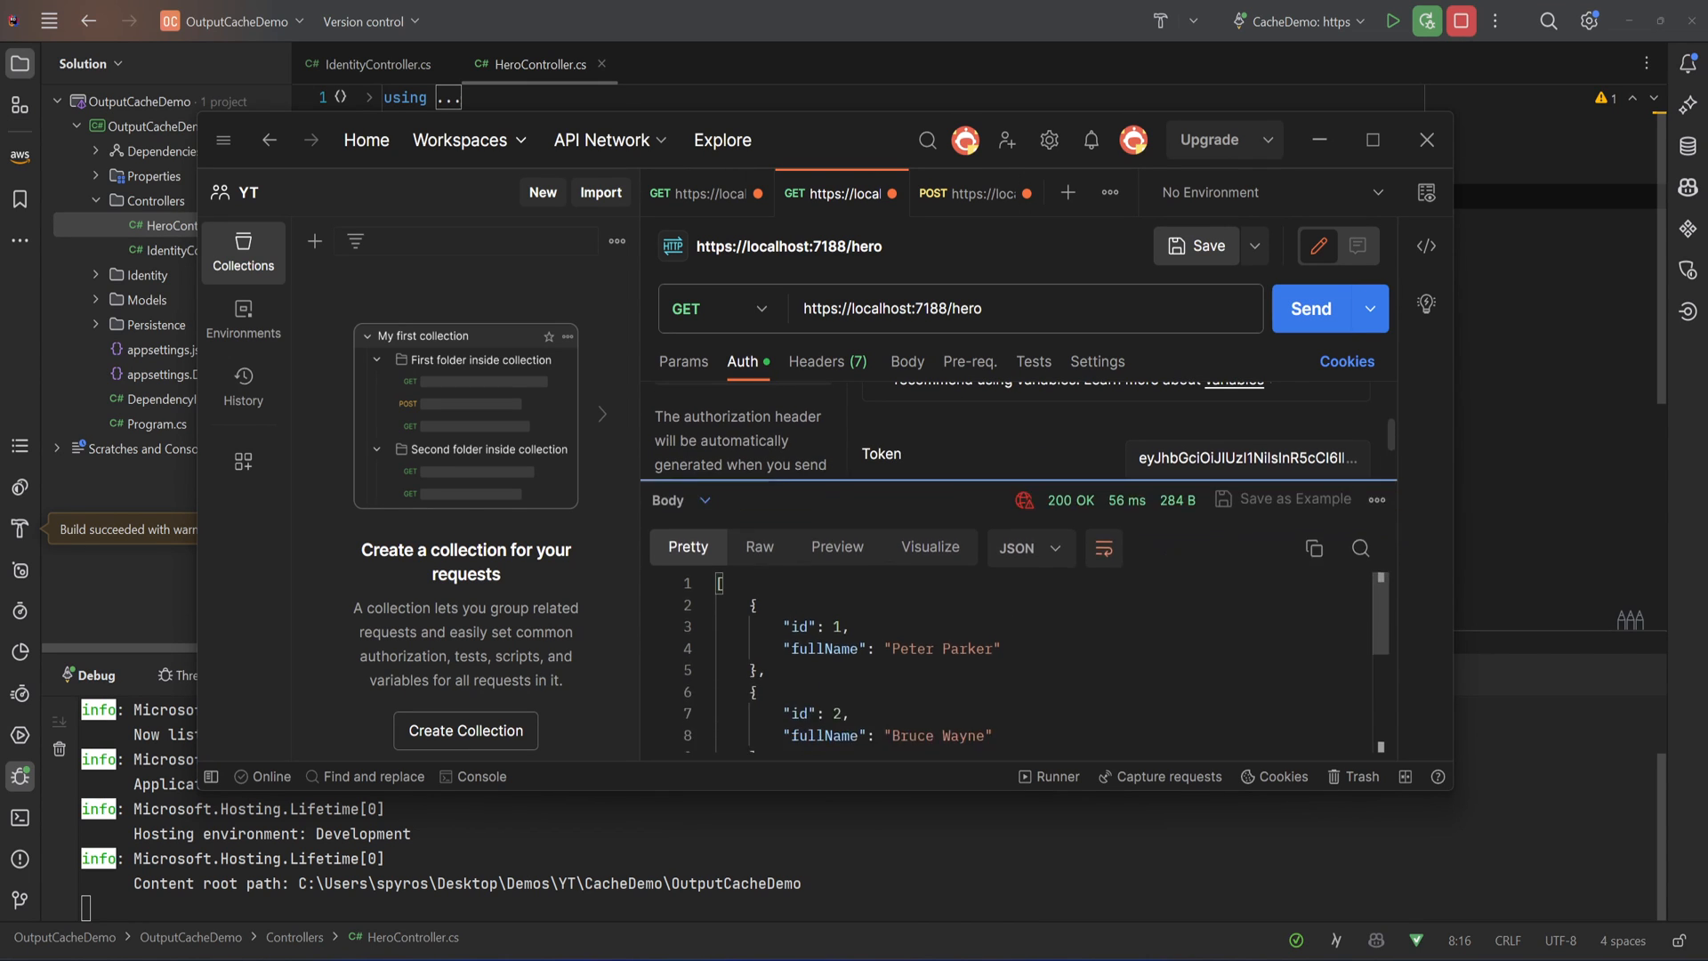
scroll("down", 3)
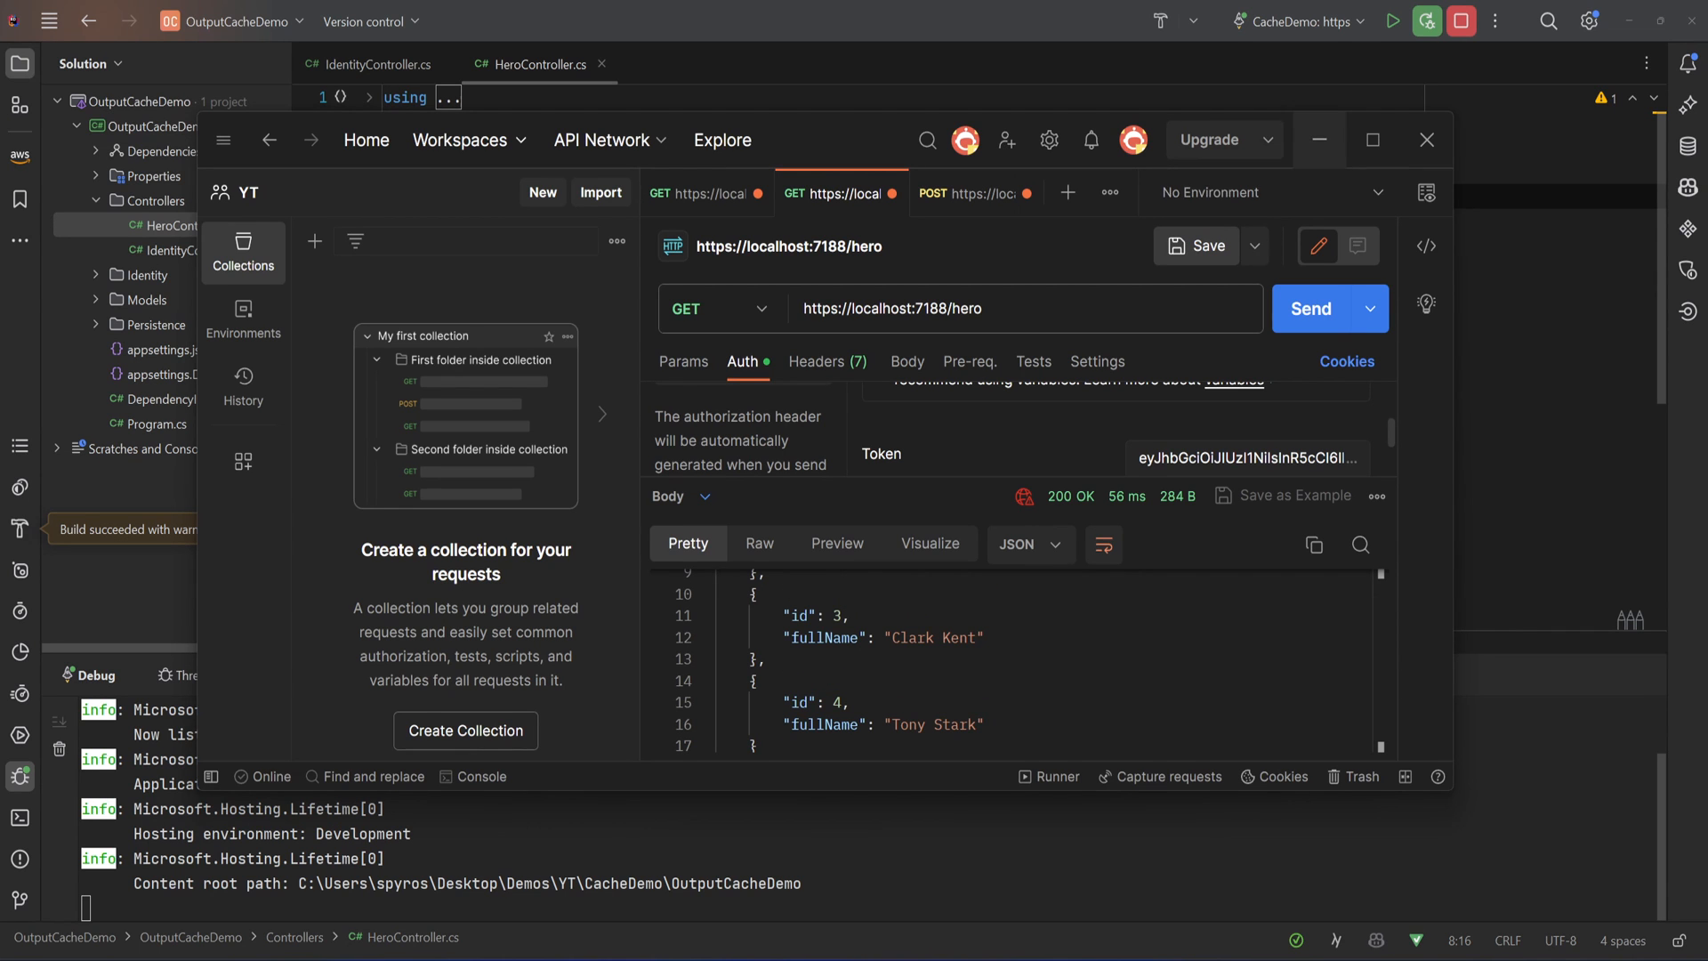
left_click(1427, 140)
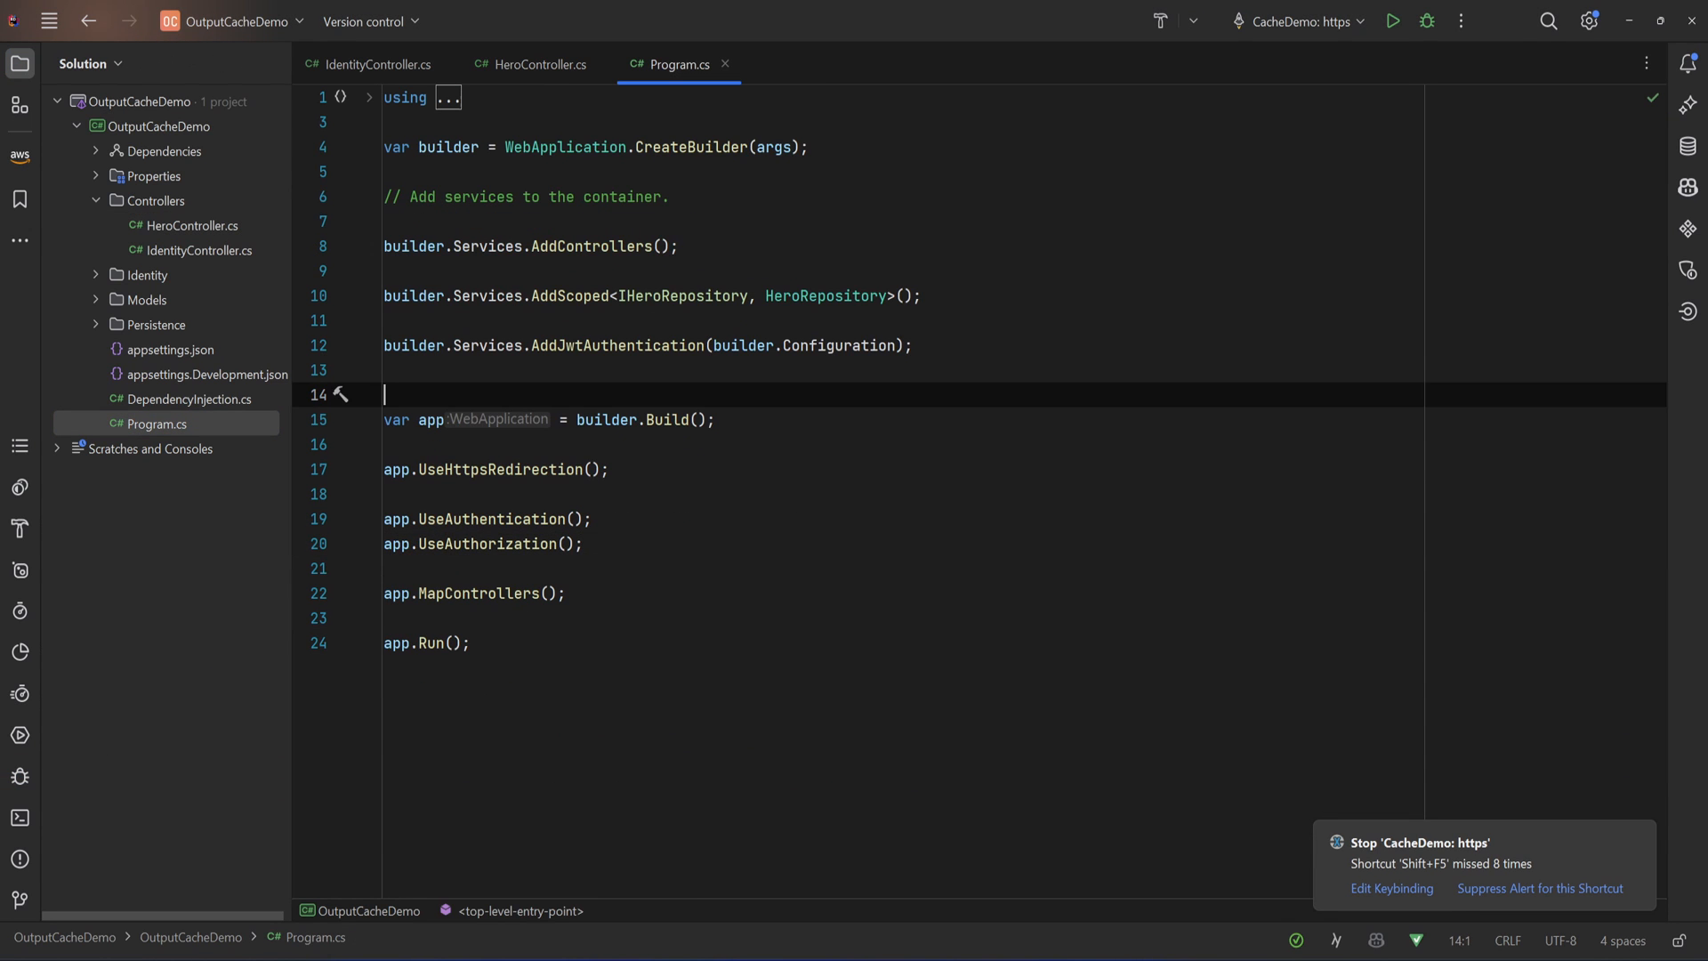
Add builder.Services.AddOutputCache() and app.UseOutputCache() after app.UseAuthorization() in Program.cs
type("b")
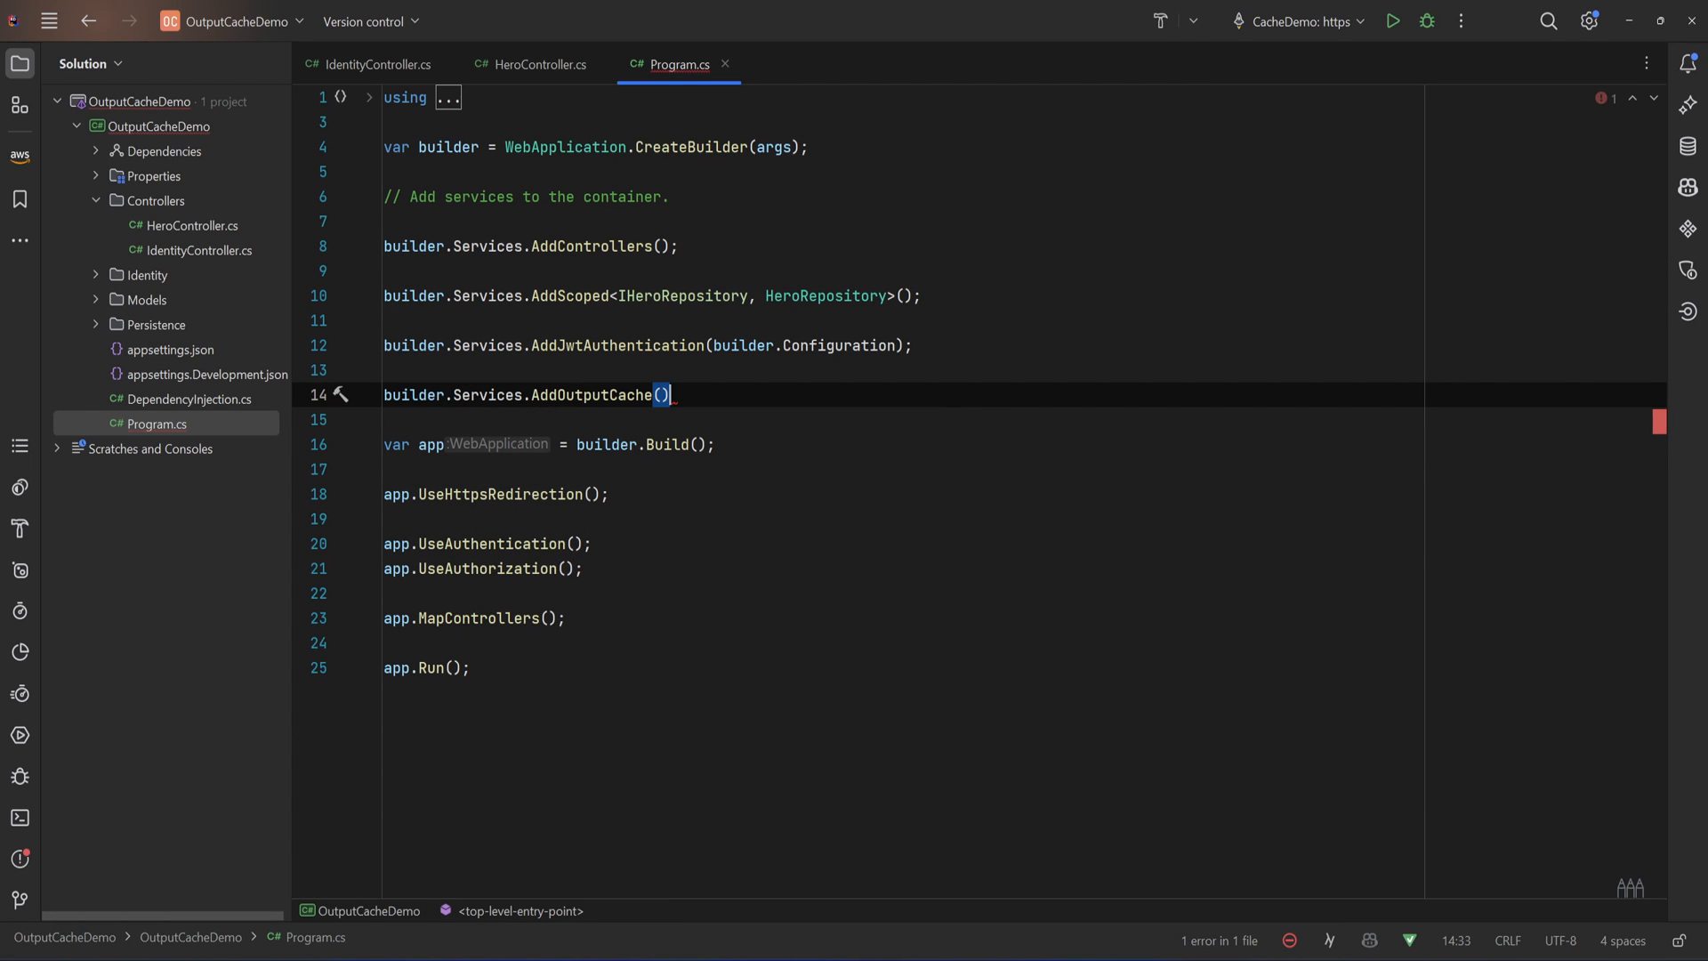
type(";")
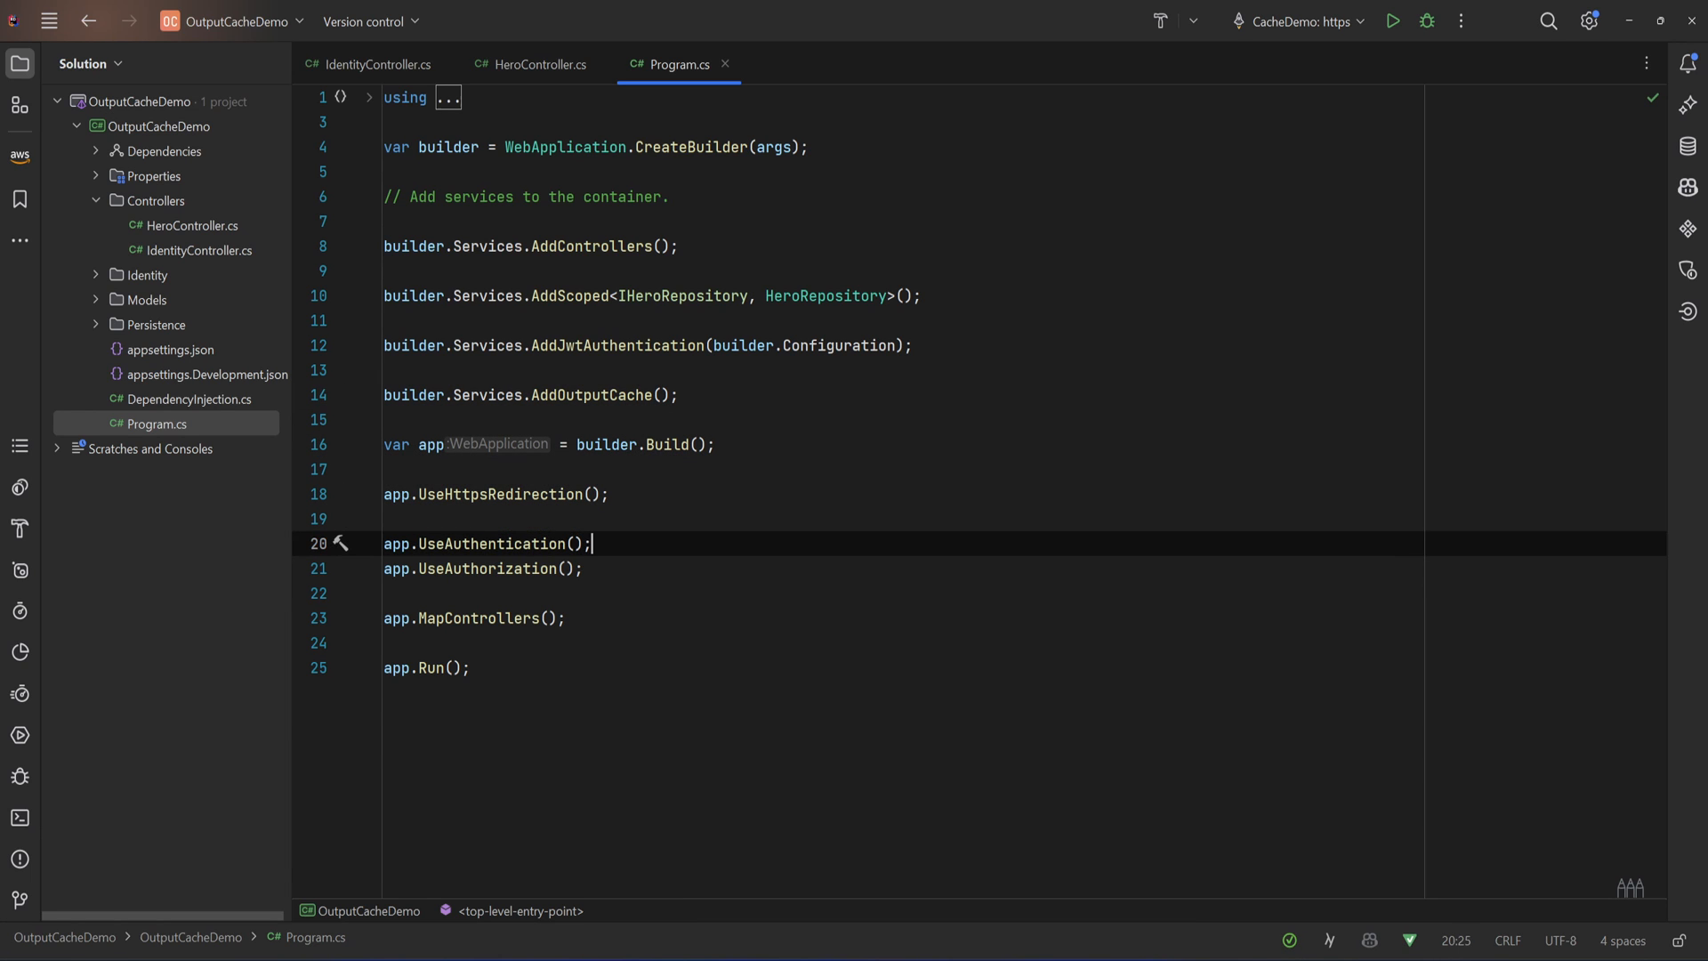
key("Down")
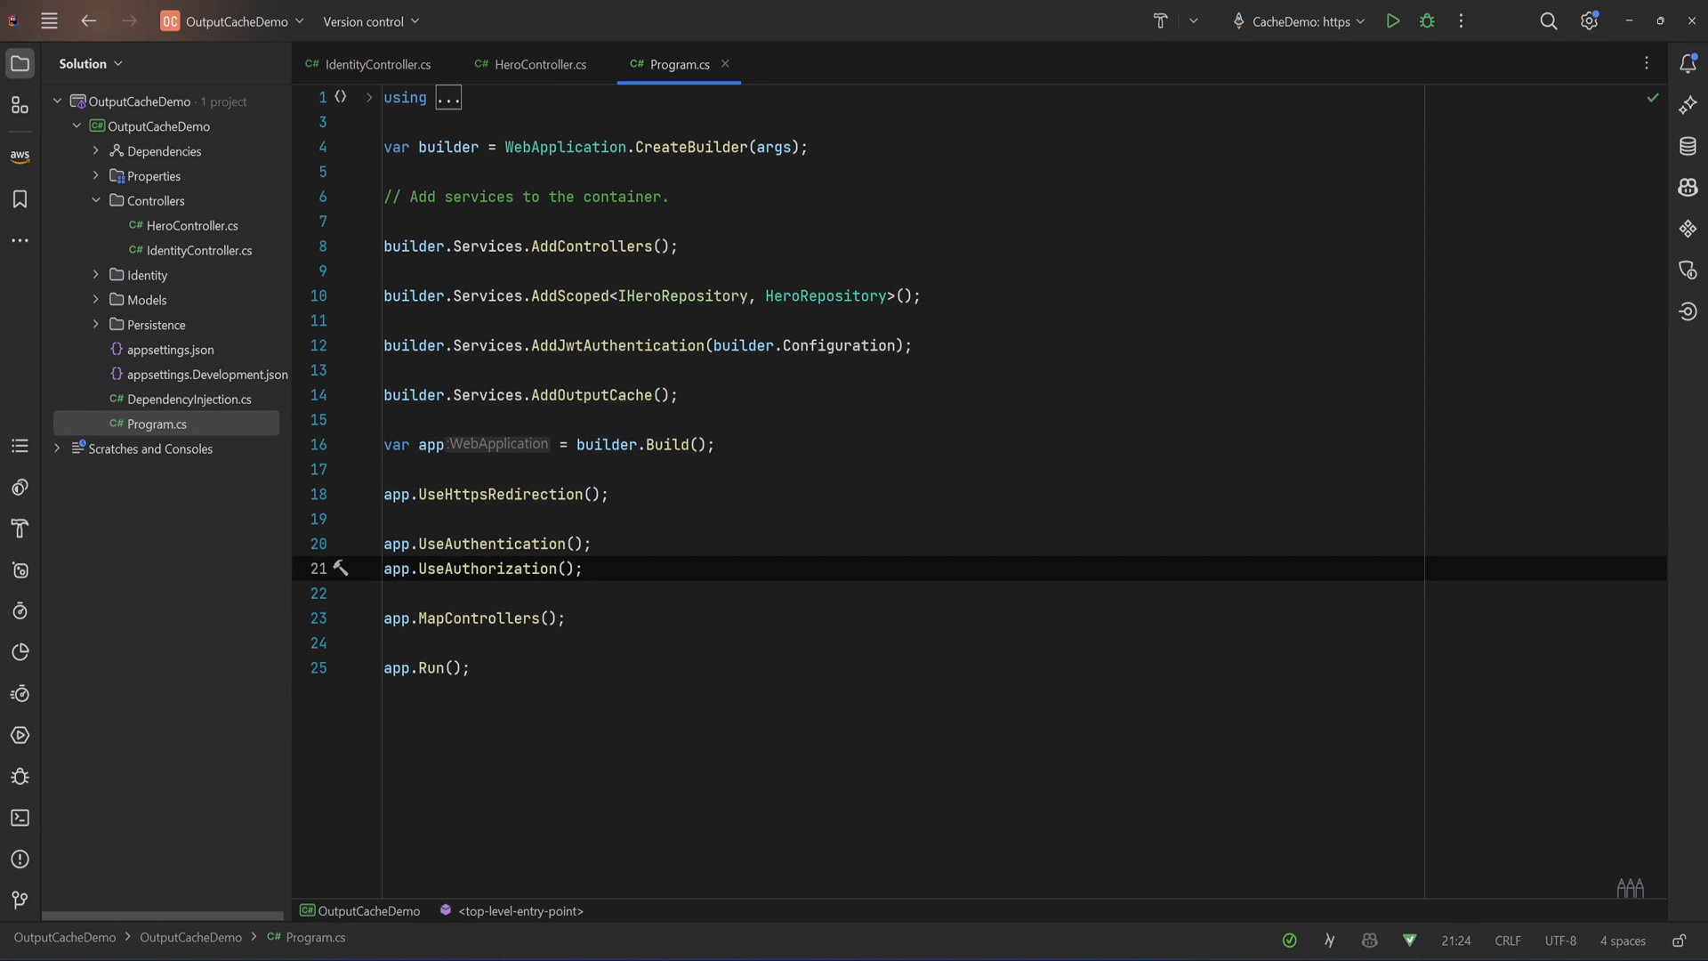
left_click(582, 569)
type("app.UseOutputCache();")
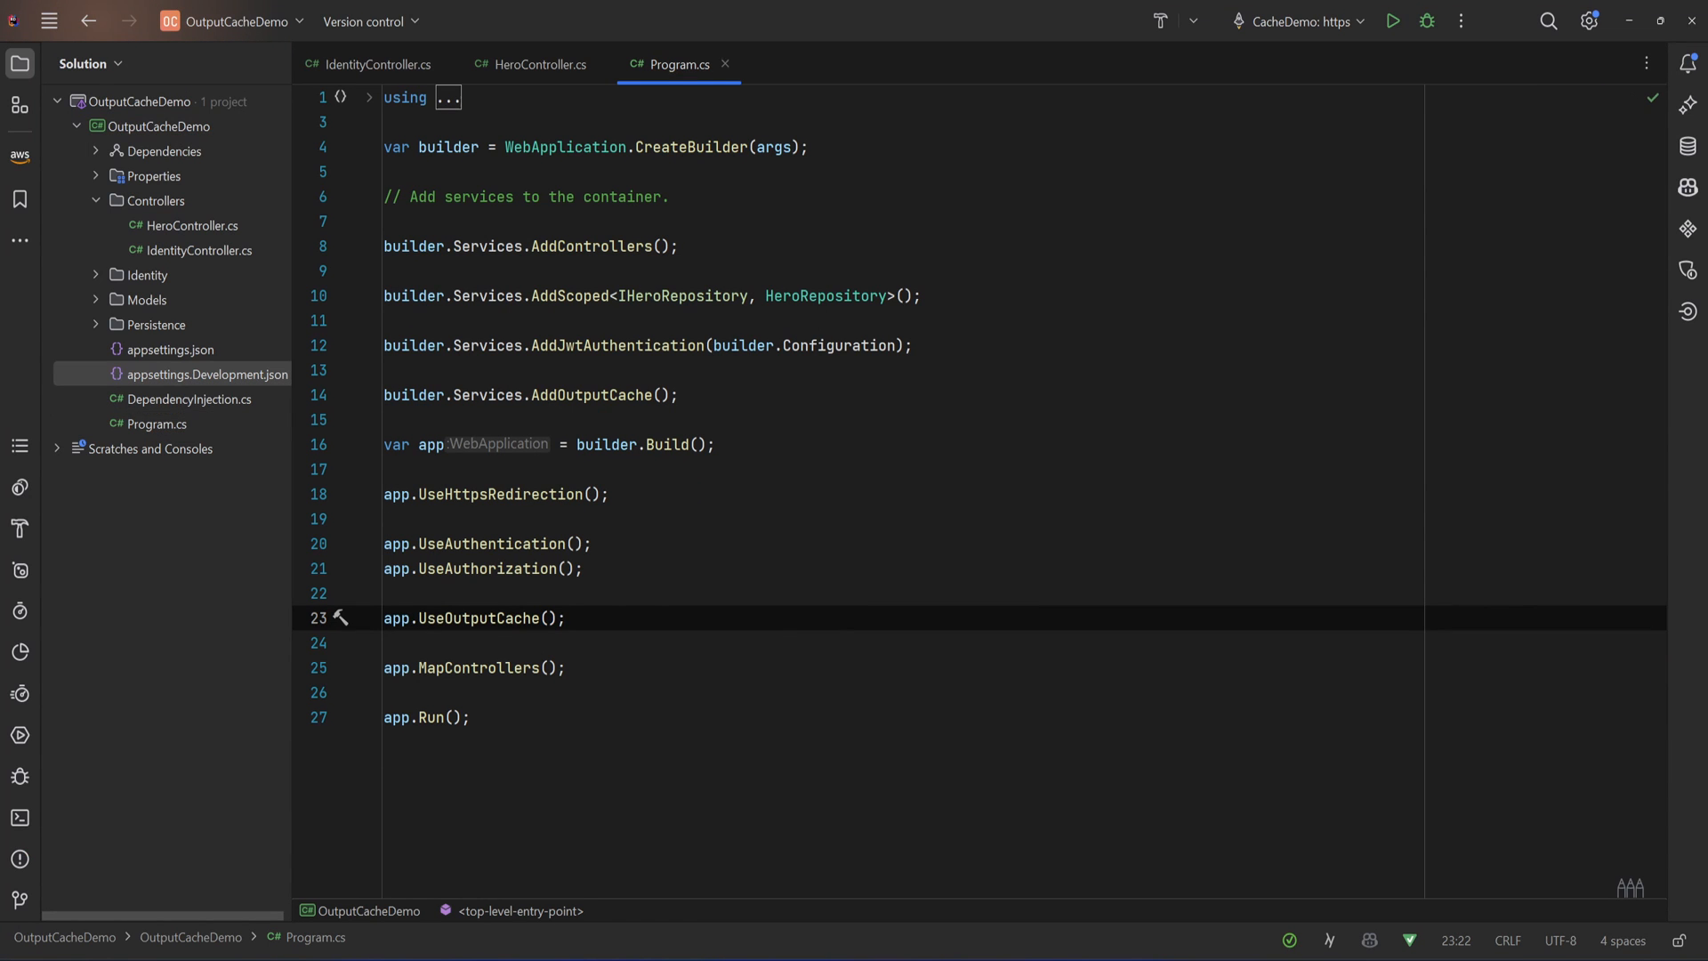
Add [OutputCache(Duration = 1000)] above the GetHero action in HeroController.cs
left_click(538, 64)
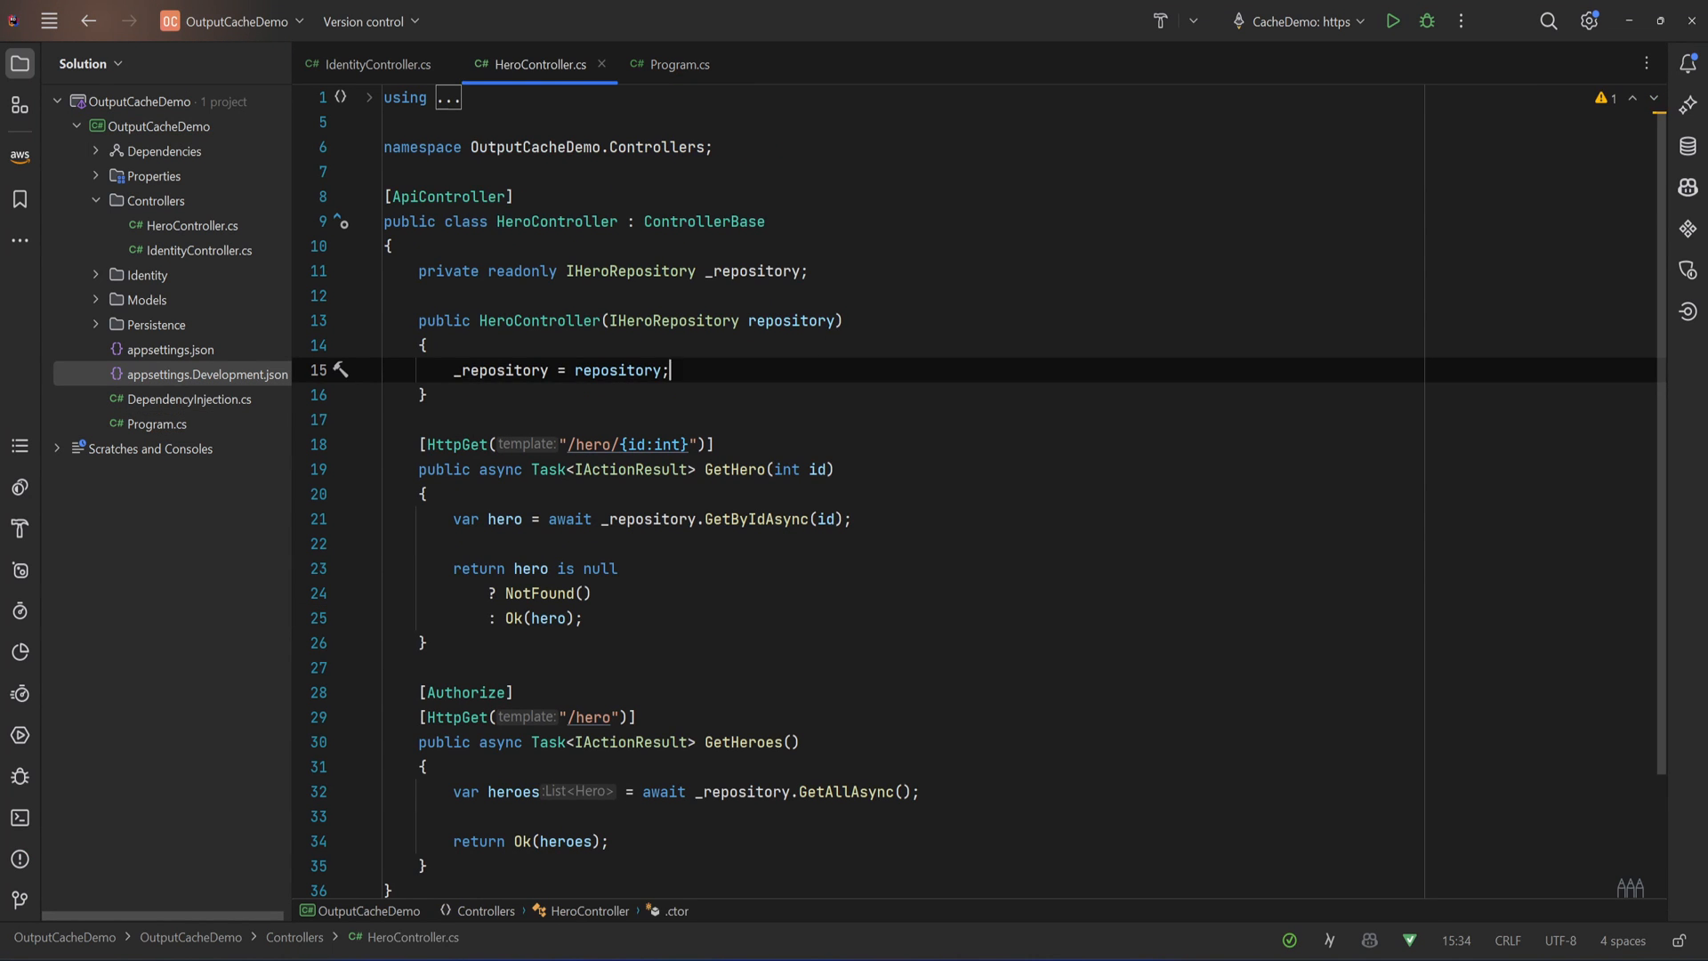
type("[")
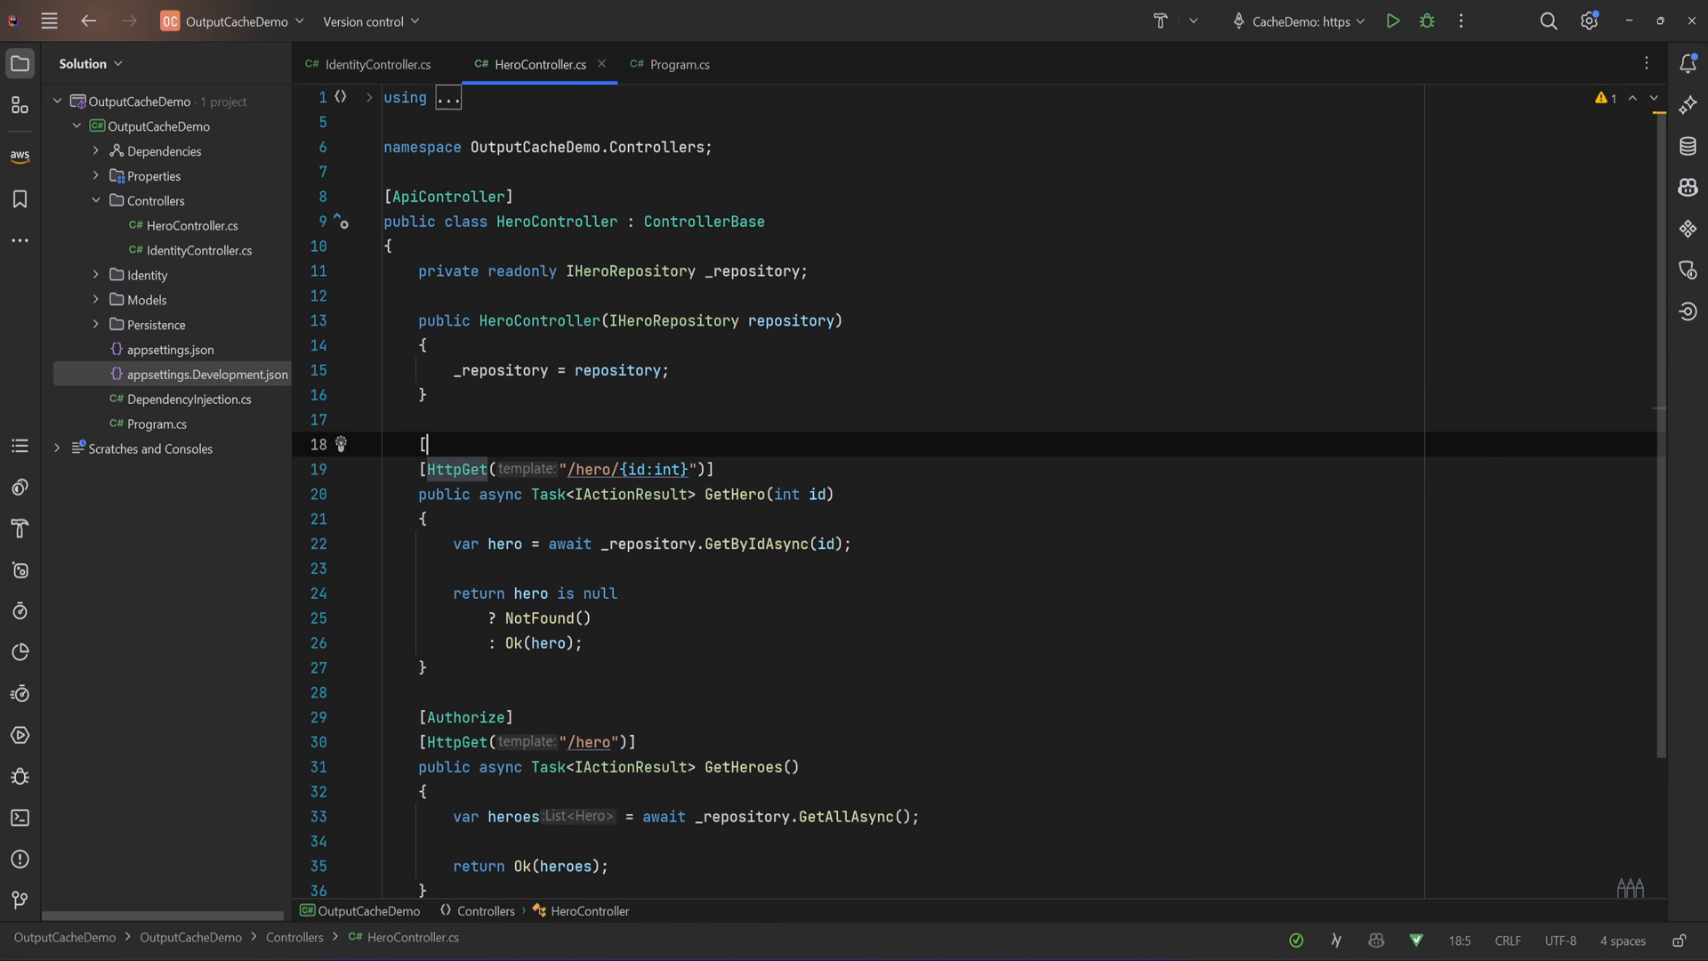
type("Ou")
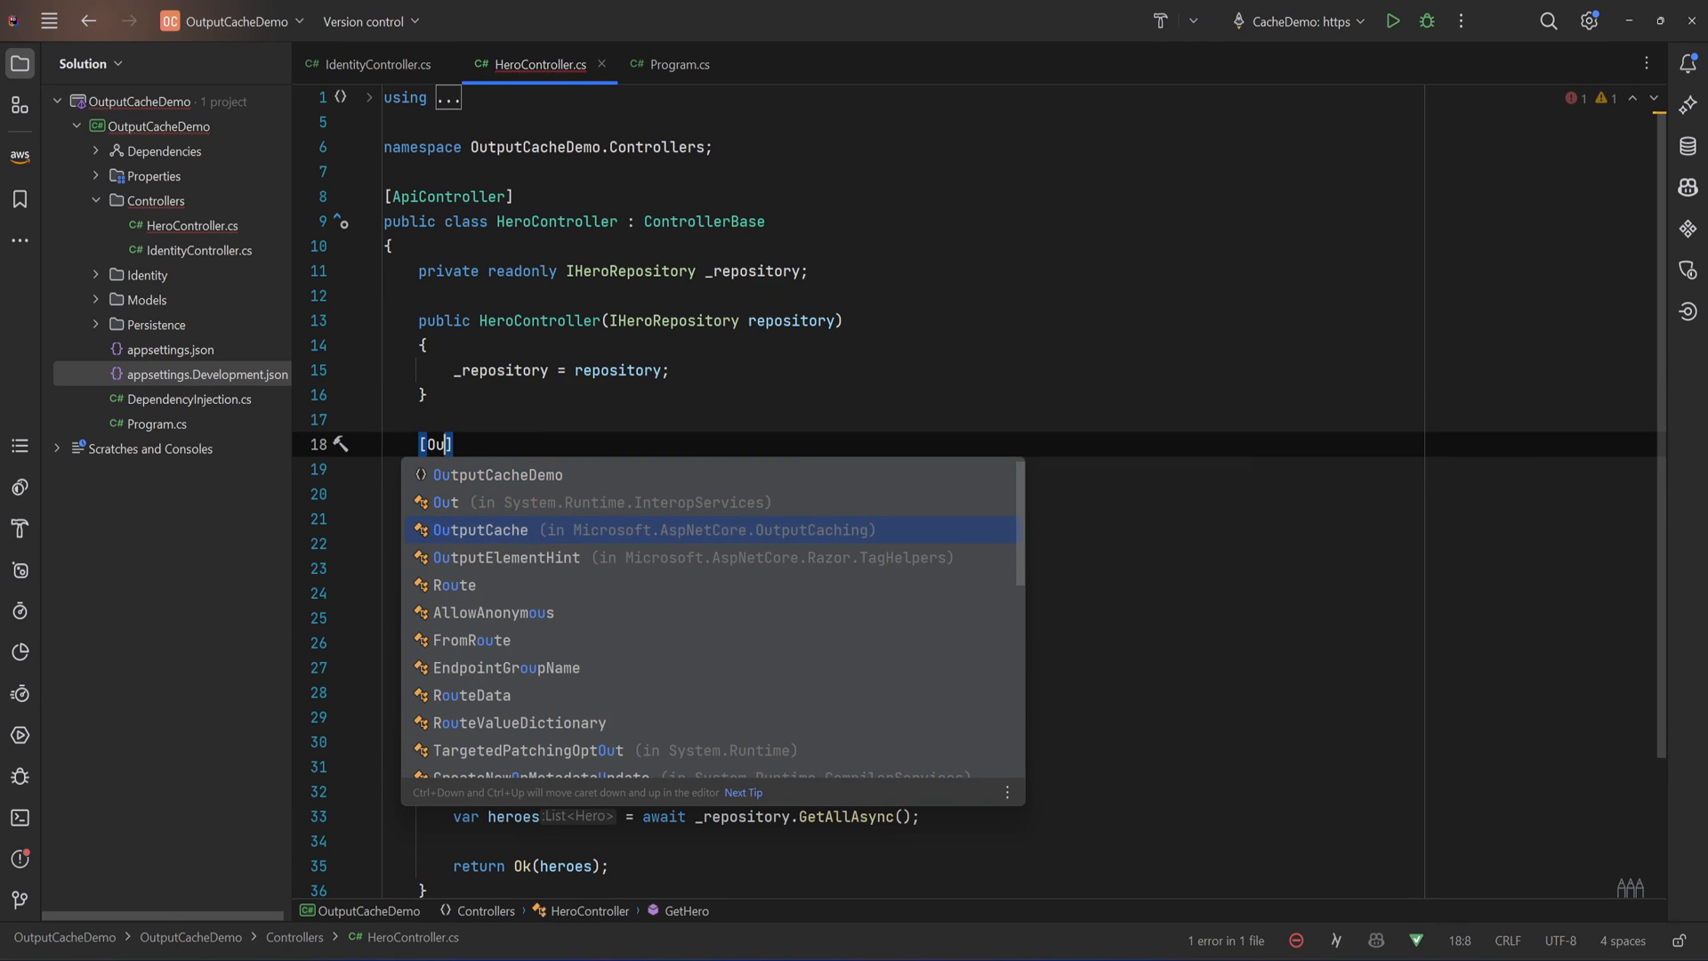
left_click(481, 530)
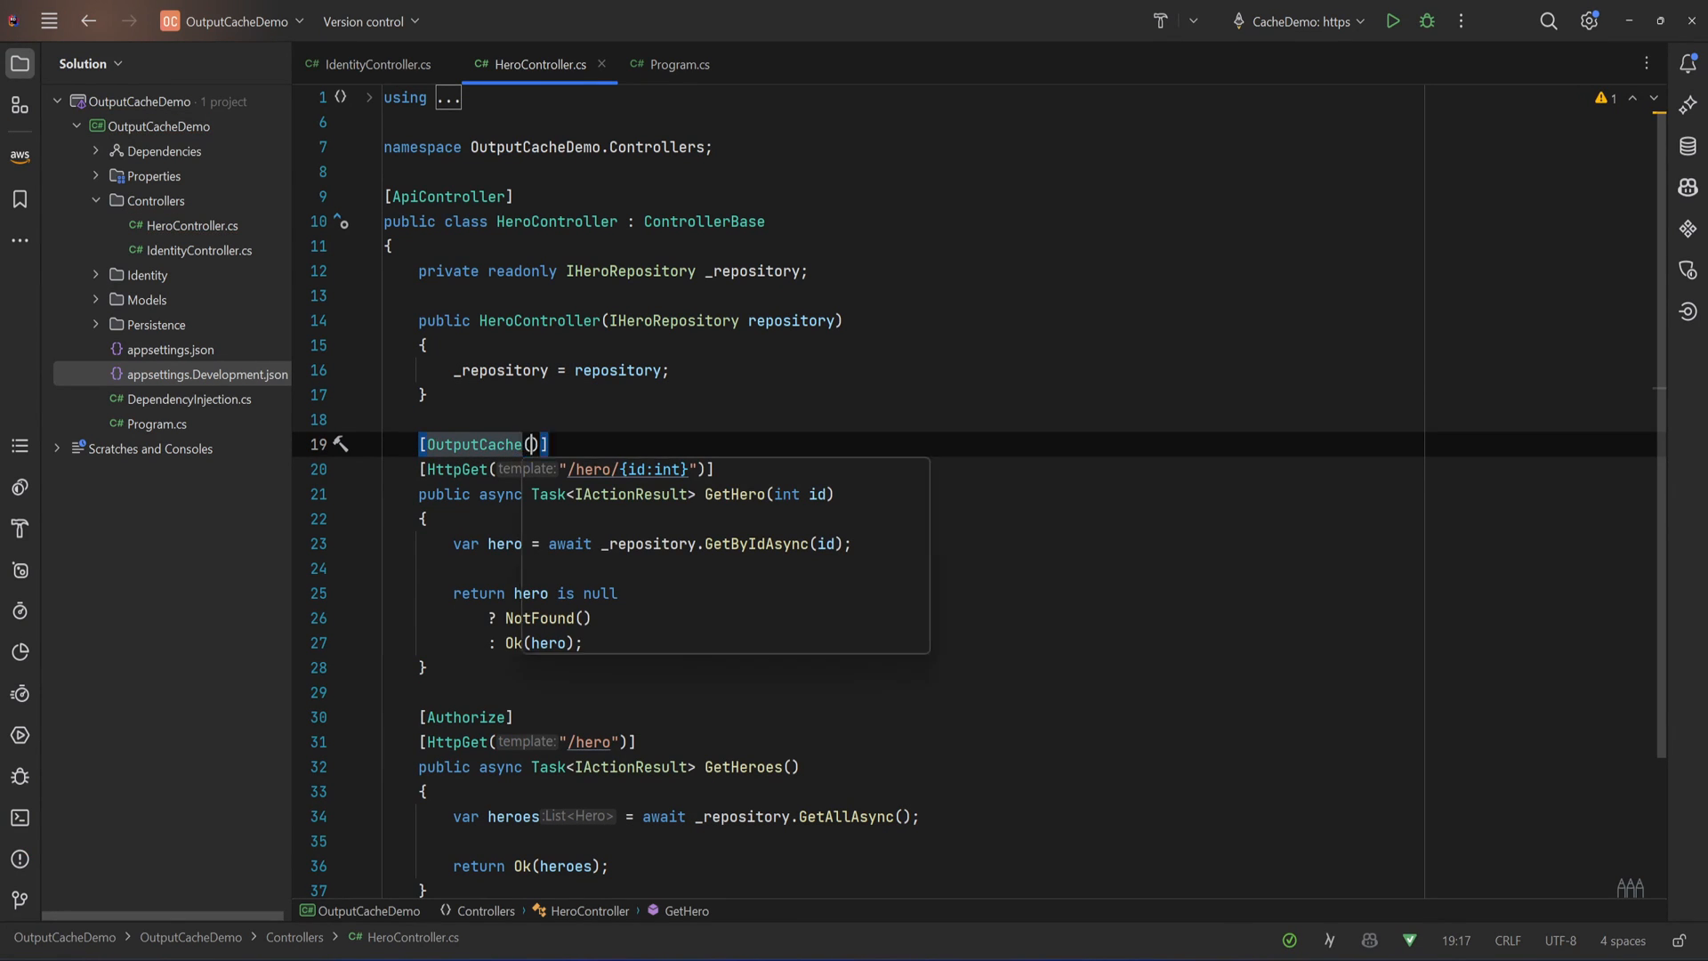
type("Duration = 1")
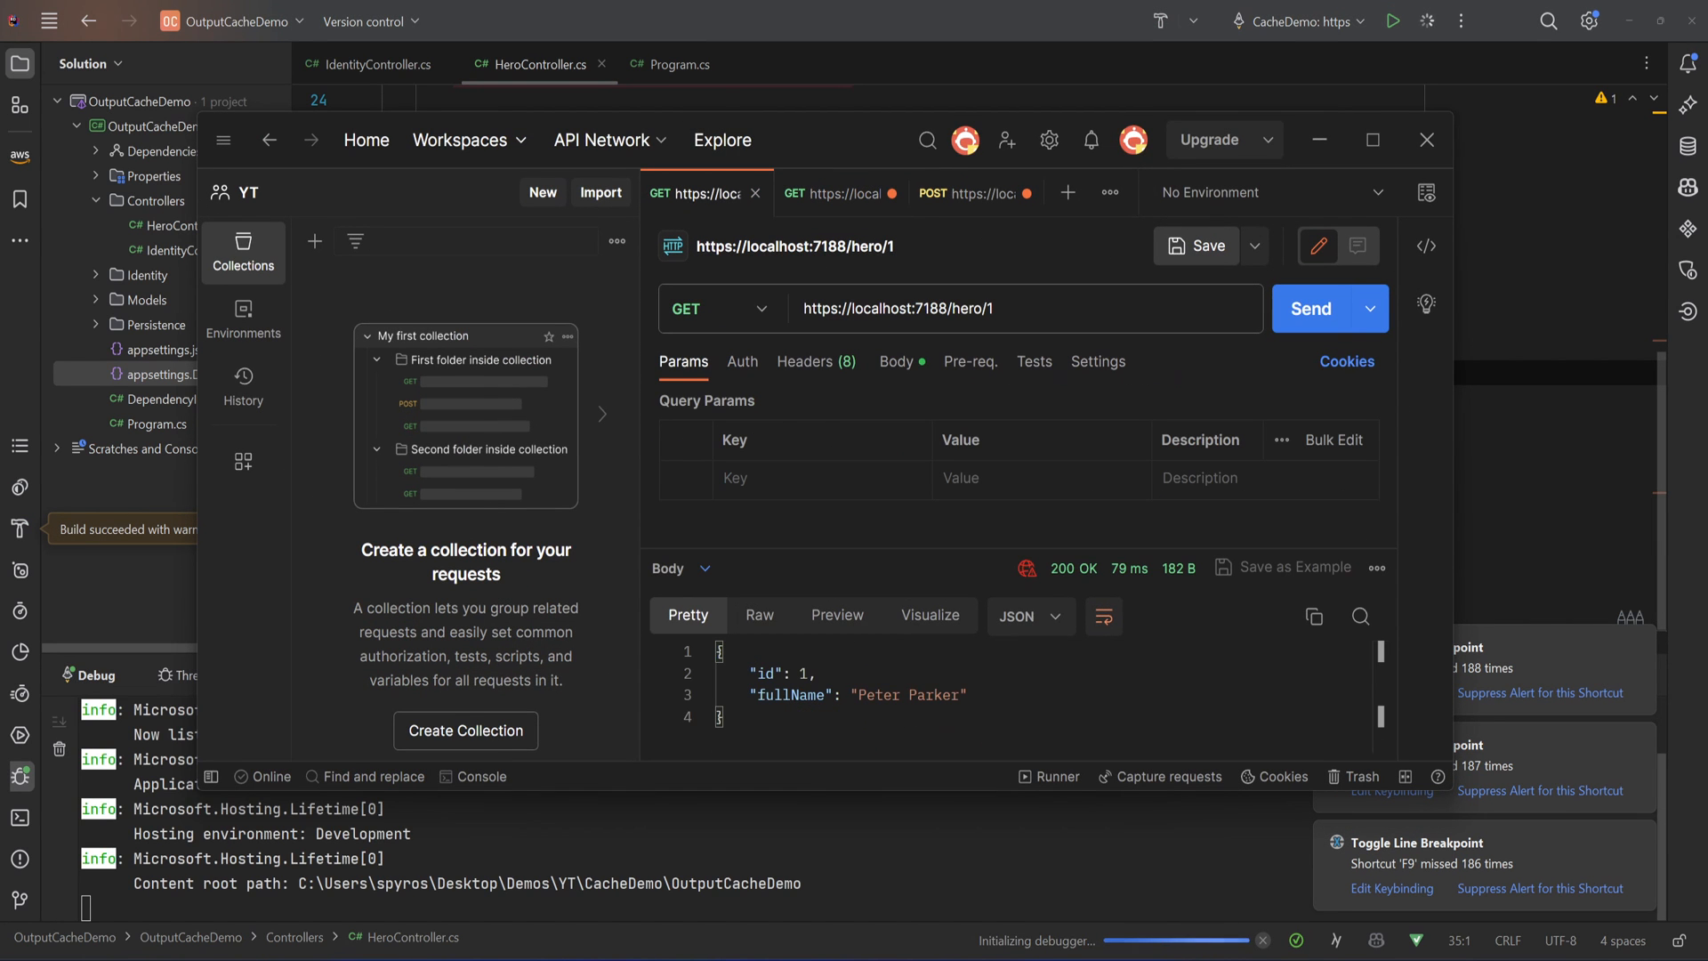
Resend GET /hero/1 three times until responses return in milliseconds
left_click(1313, 309)
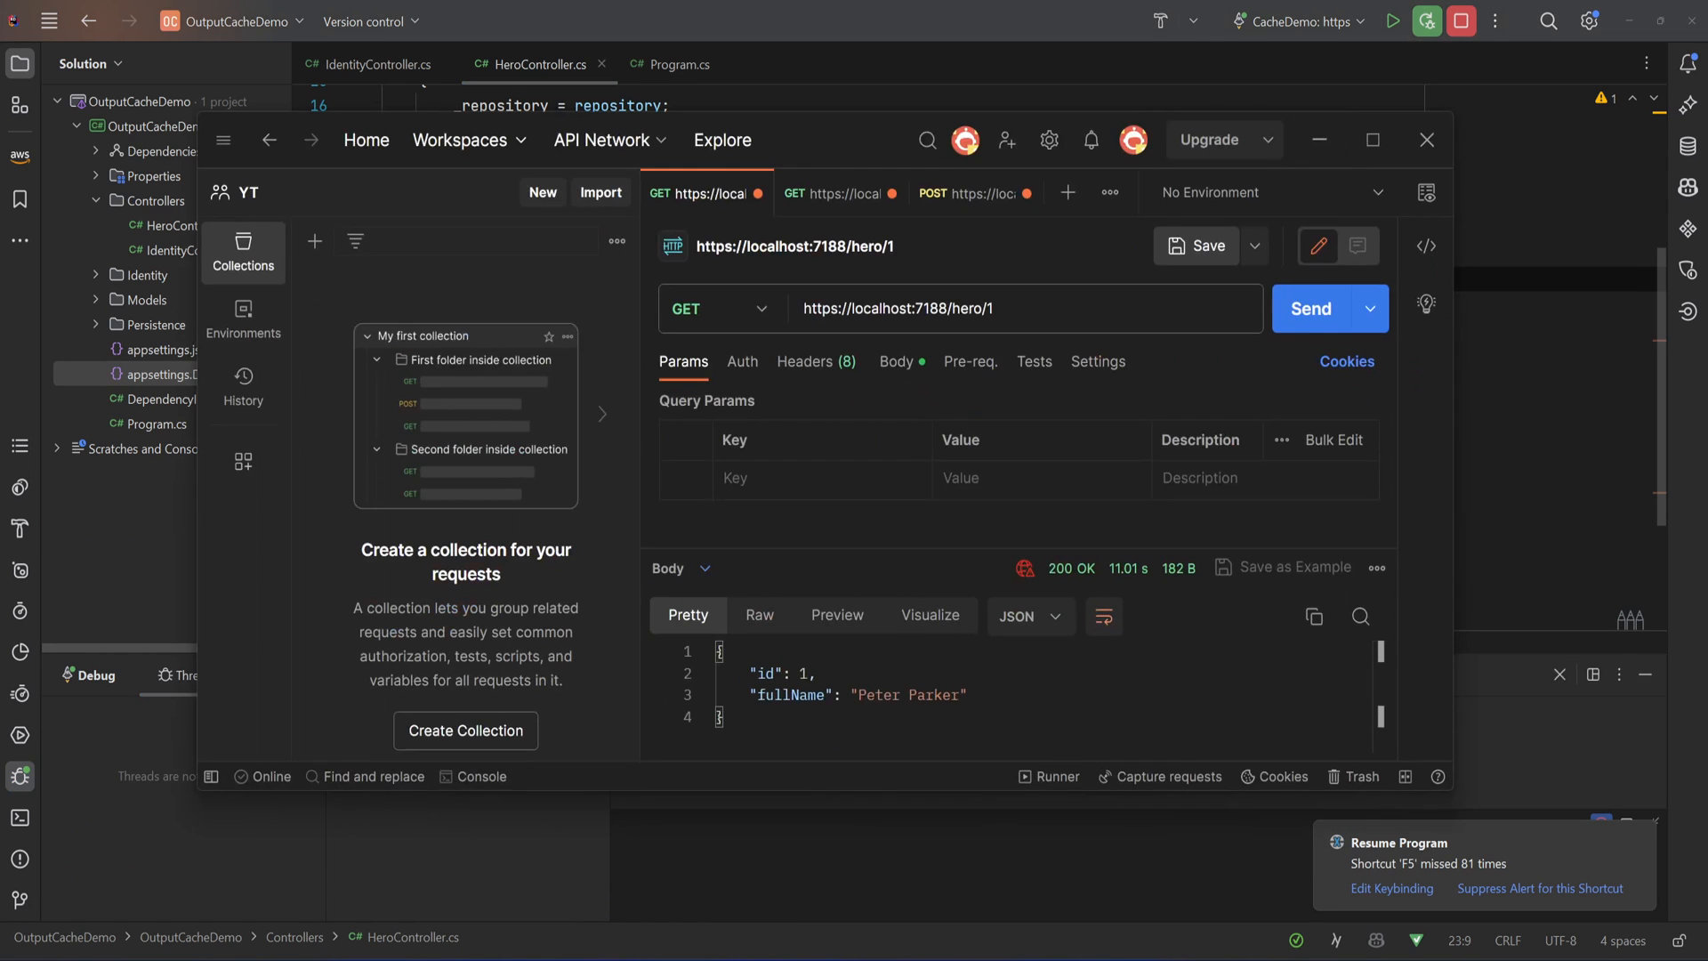
left_click(1311, 309)
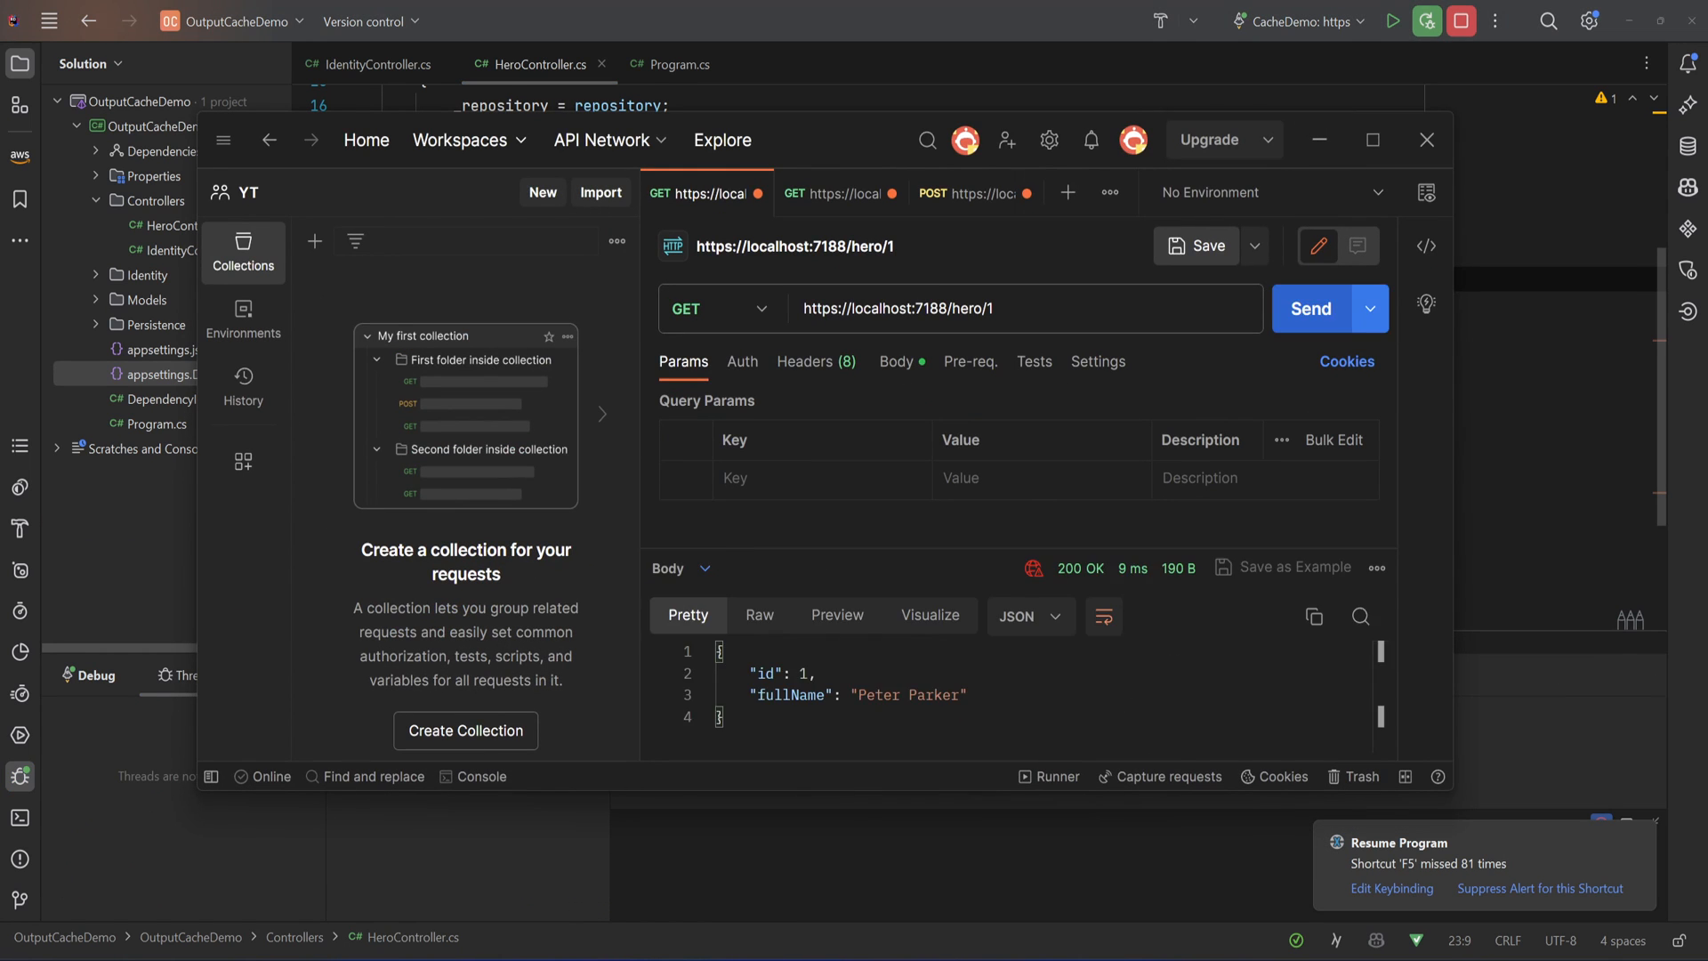
left_click(1311, 309)
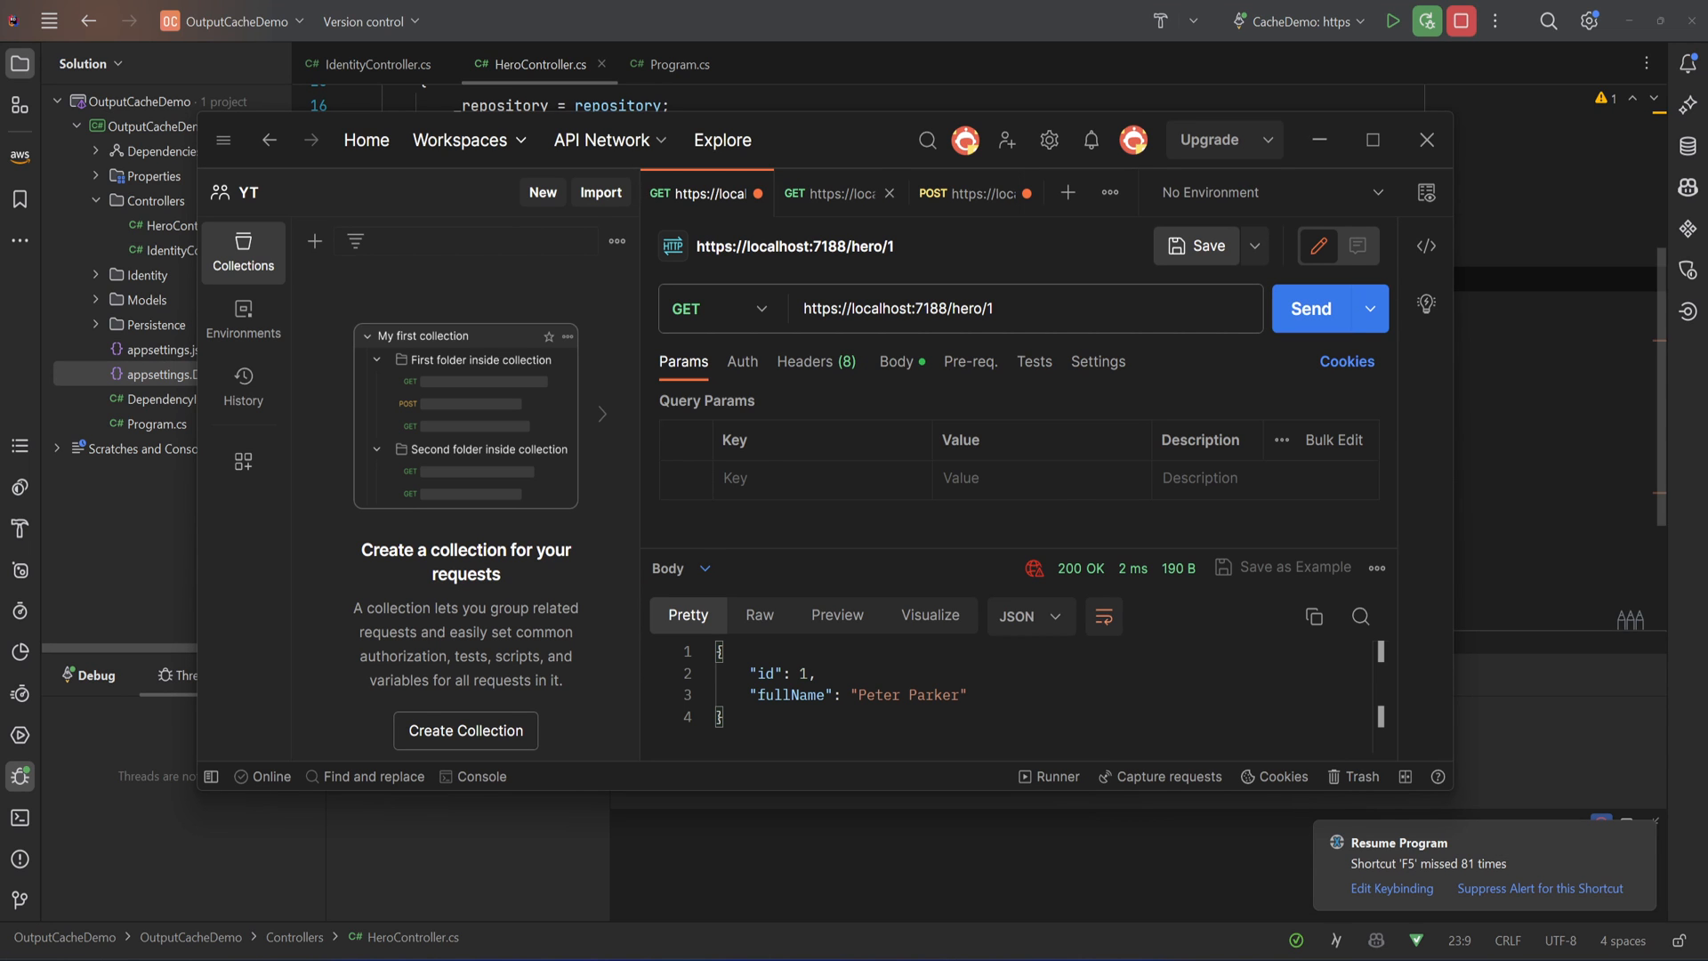
Send the authorized GET /hero request and resume past the Rider breakpoint
left_click(828, 193)
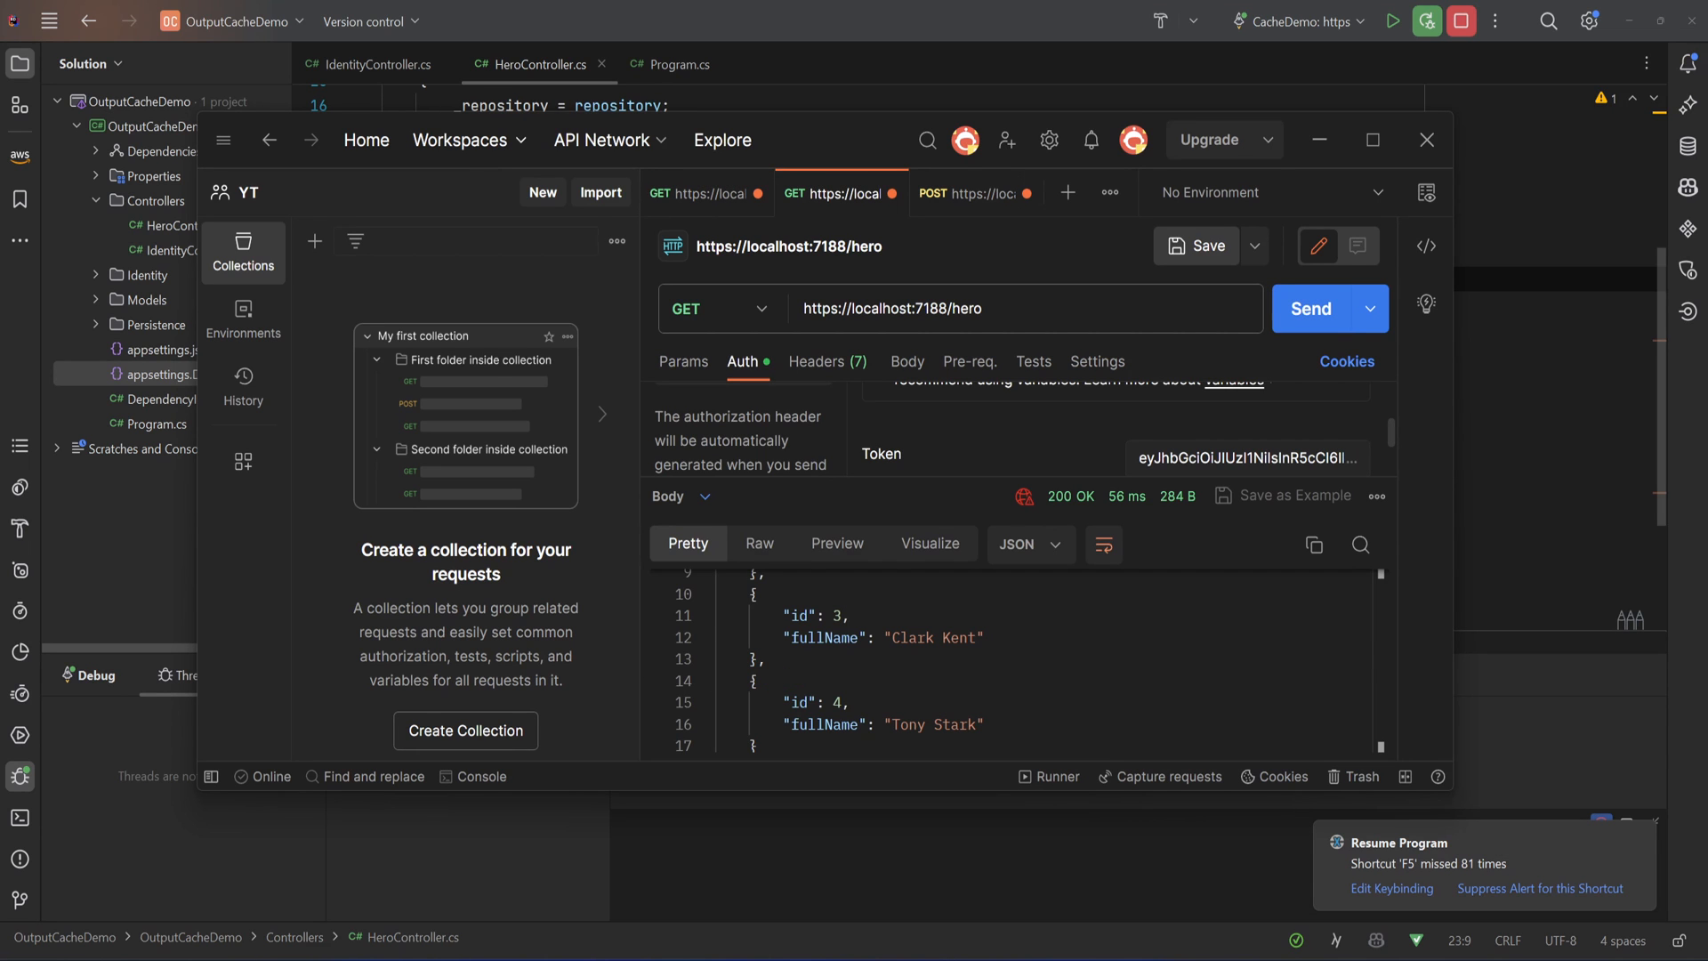
left_click(1312, 309)
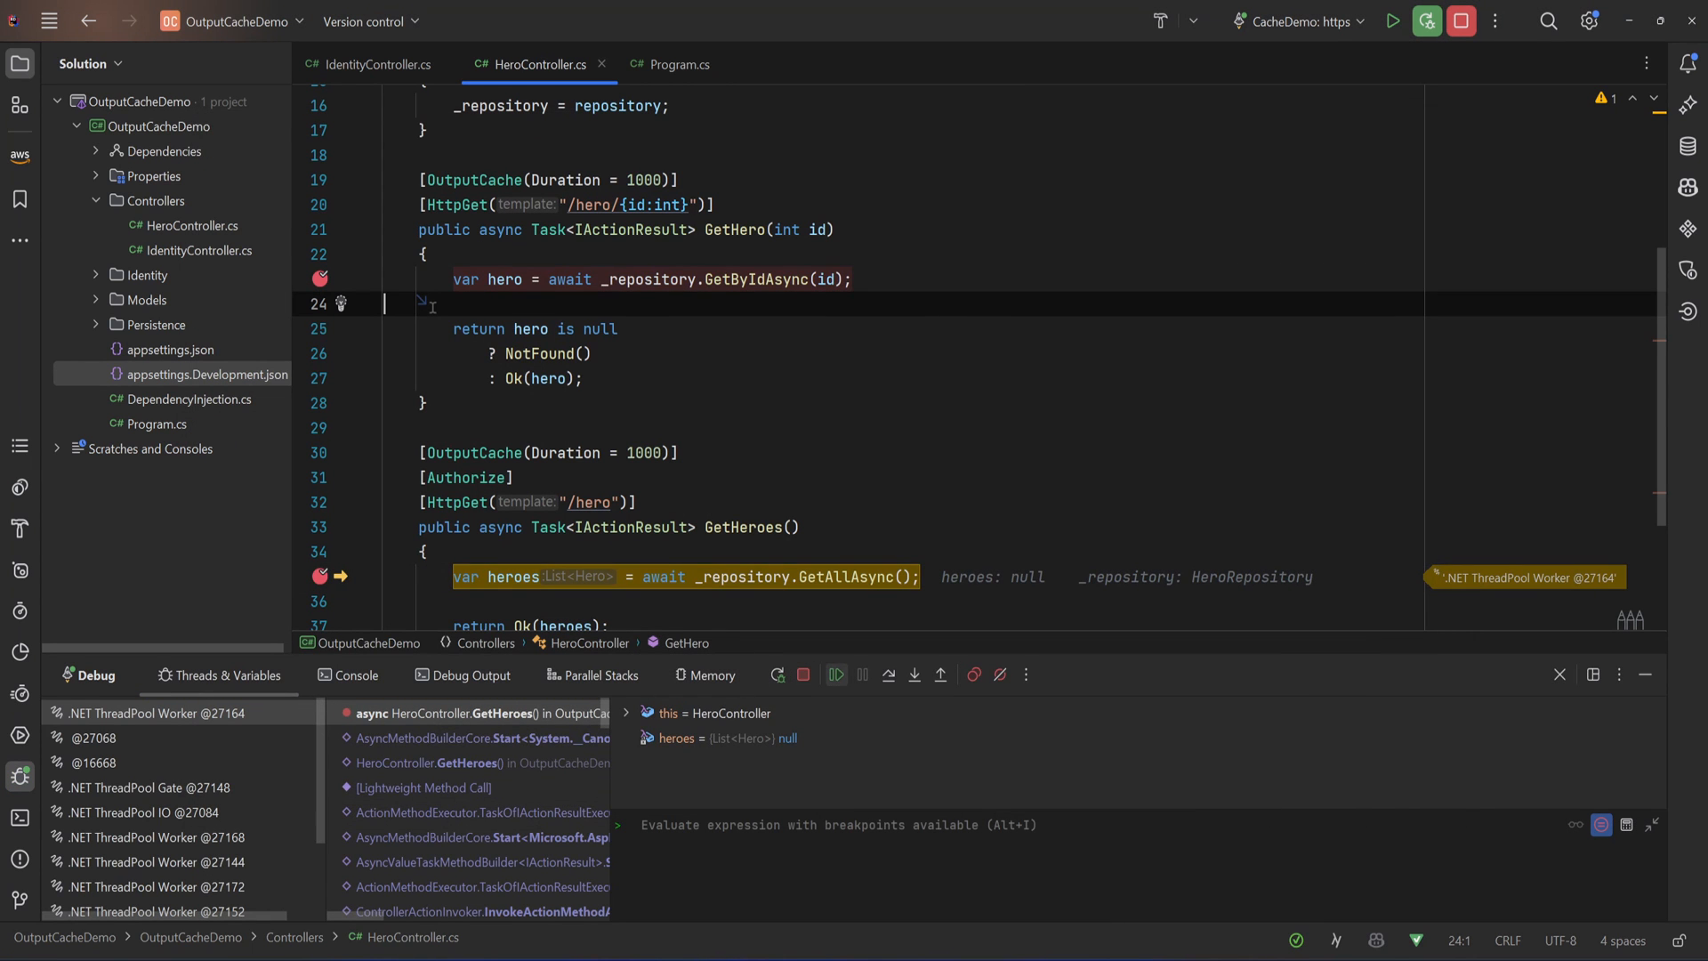
left_click(835, 674)
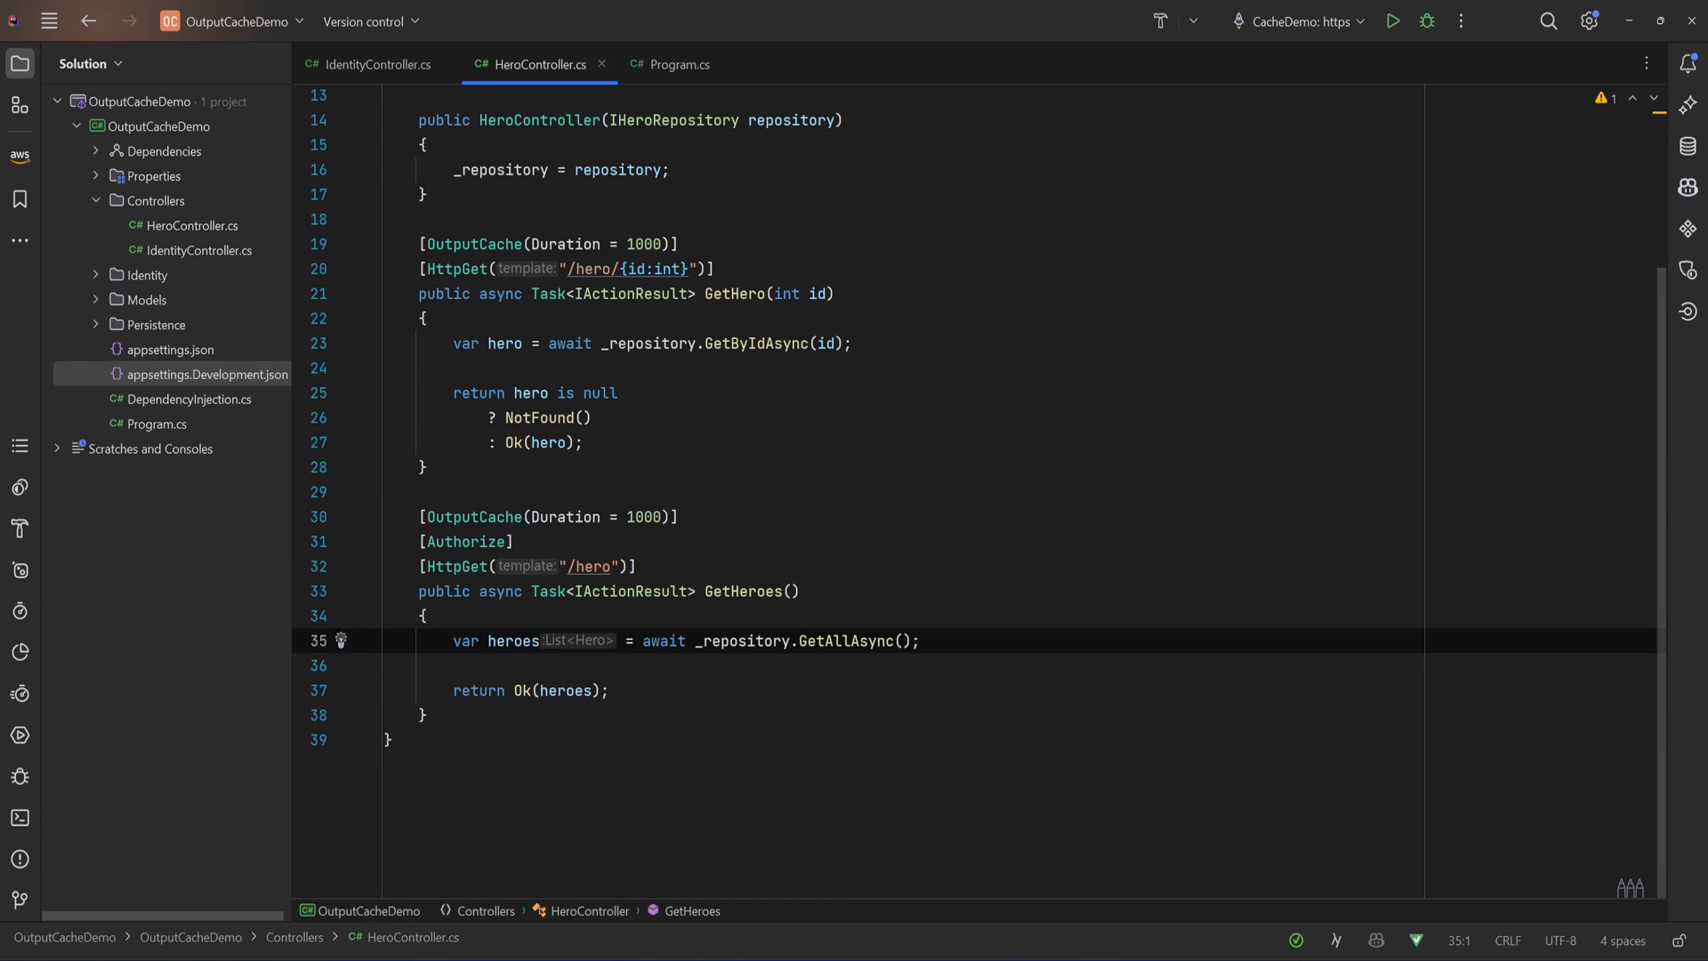
mouse_move(735, 294)
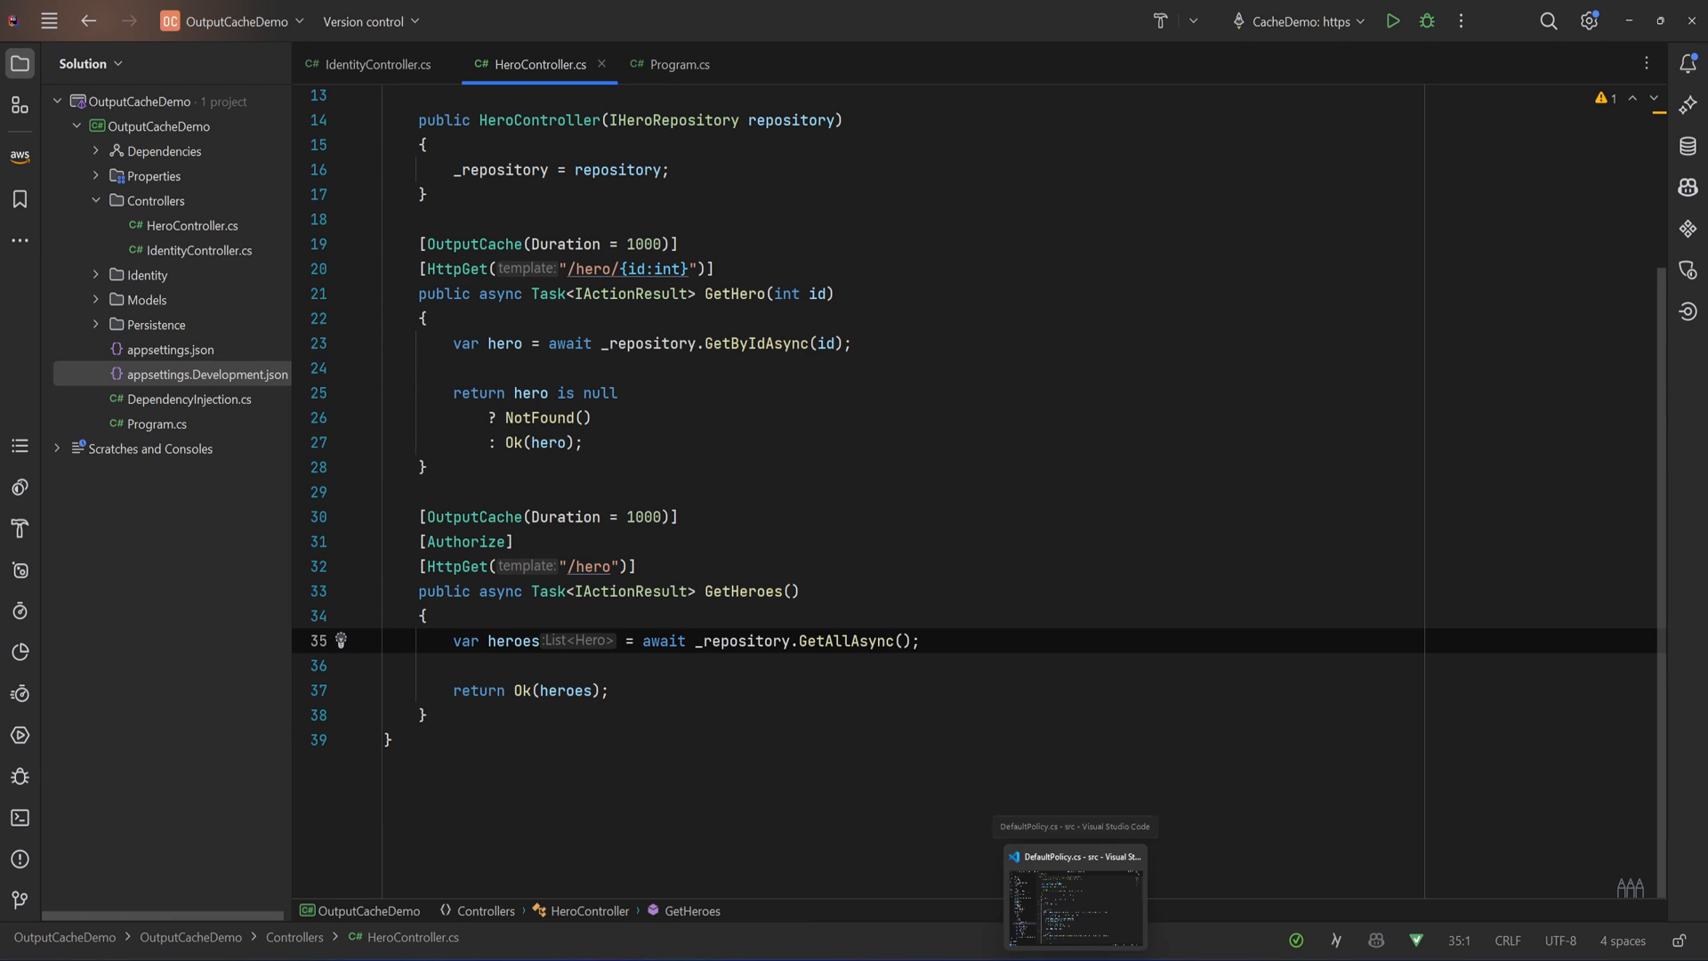
left_click(1075, 898)
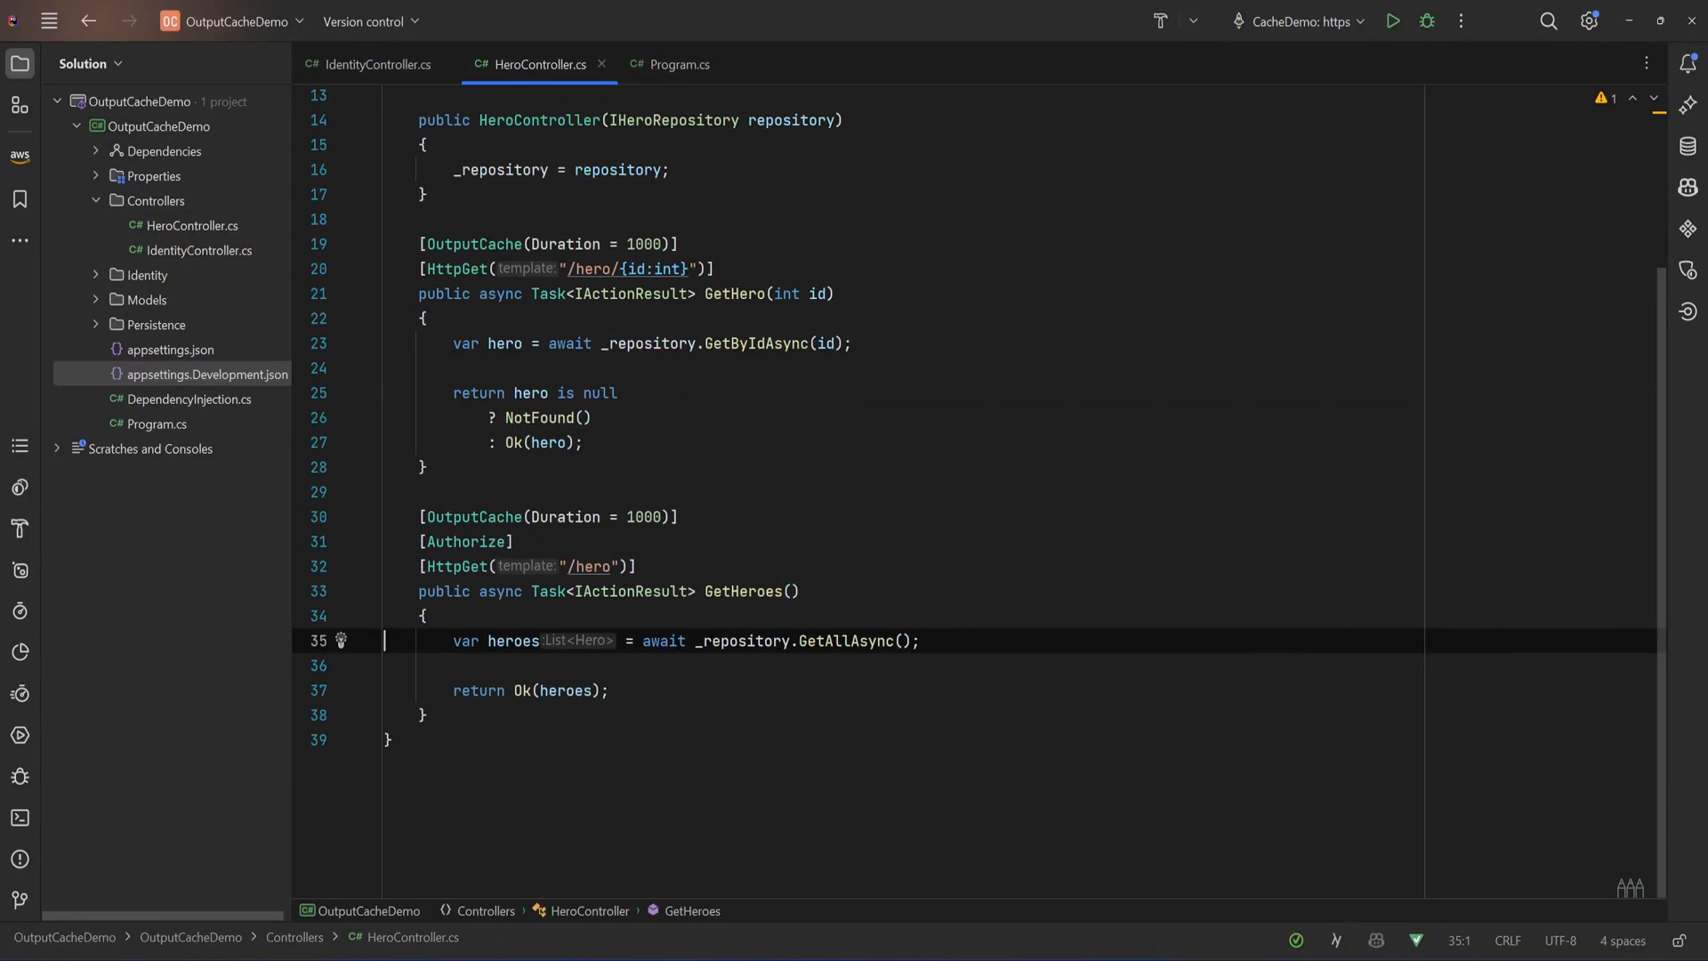
Add class AuthCachePolicy implementing IOutputCachePolicy with all three generated stub methods
right_click(156, 126)
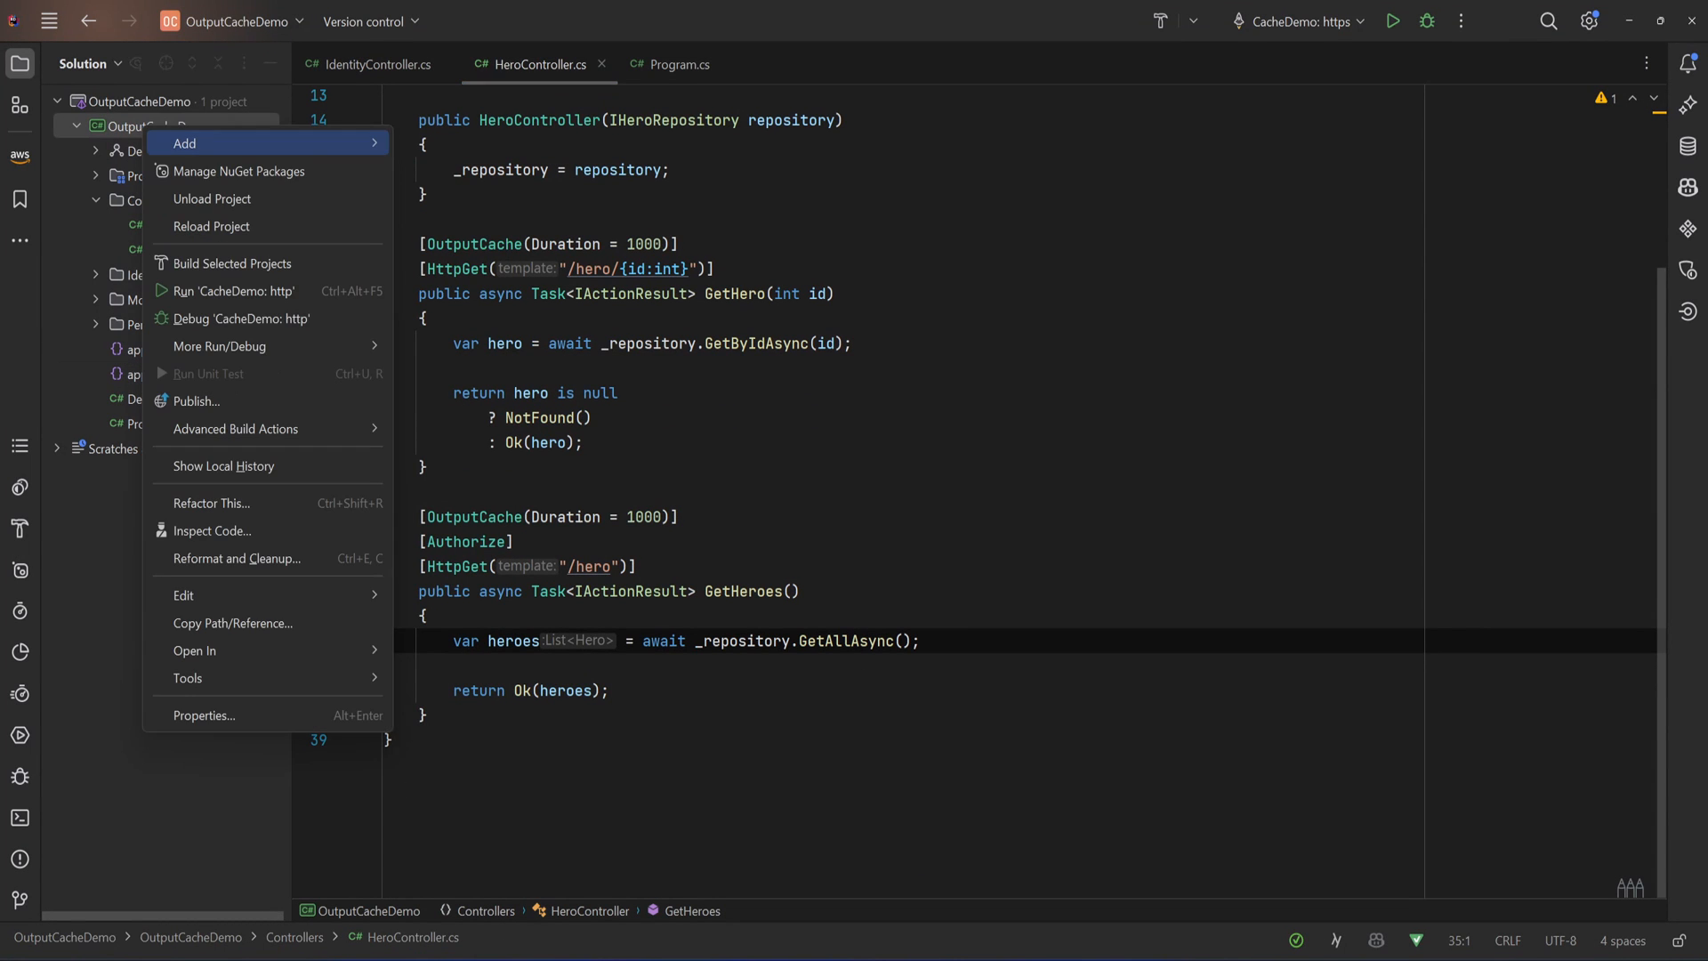
left_click(183, 143)
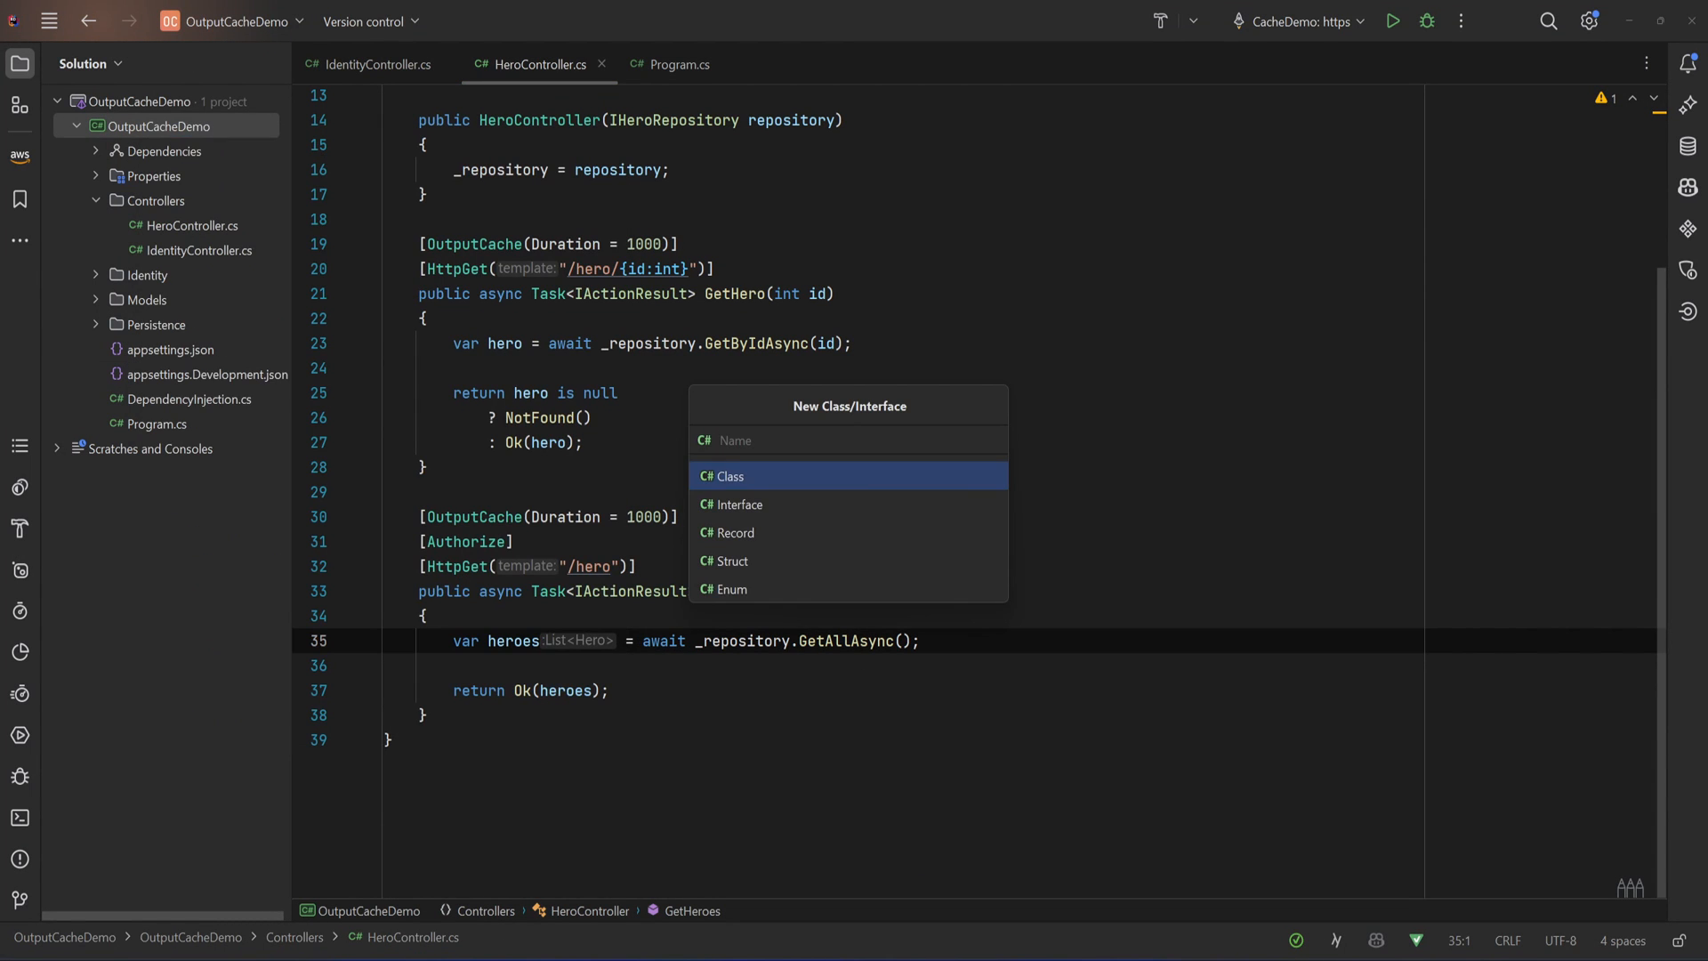
type("AuthCachePolicy : IOy")
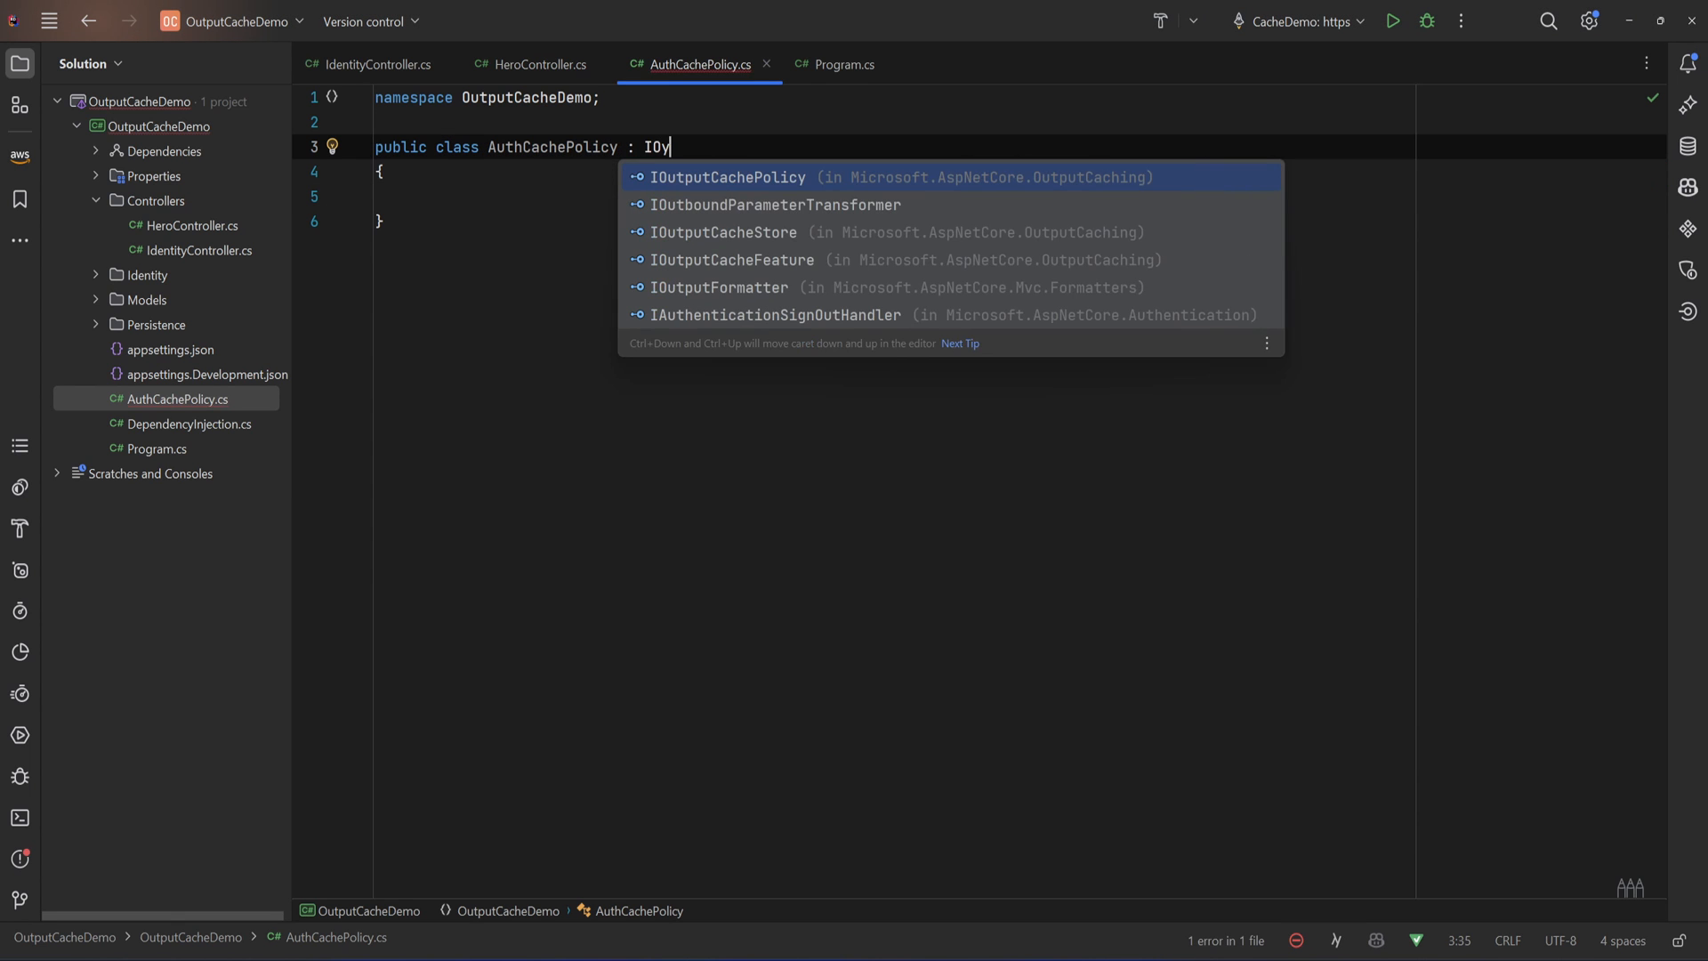
left_click(726, 177)
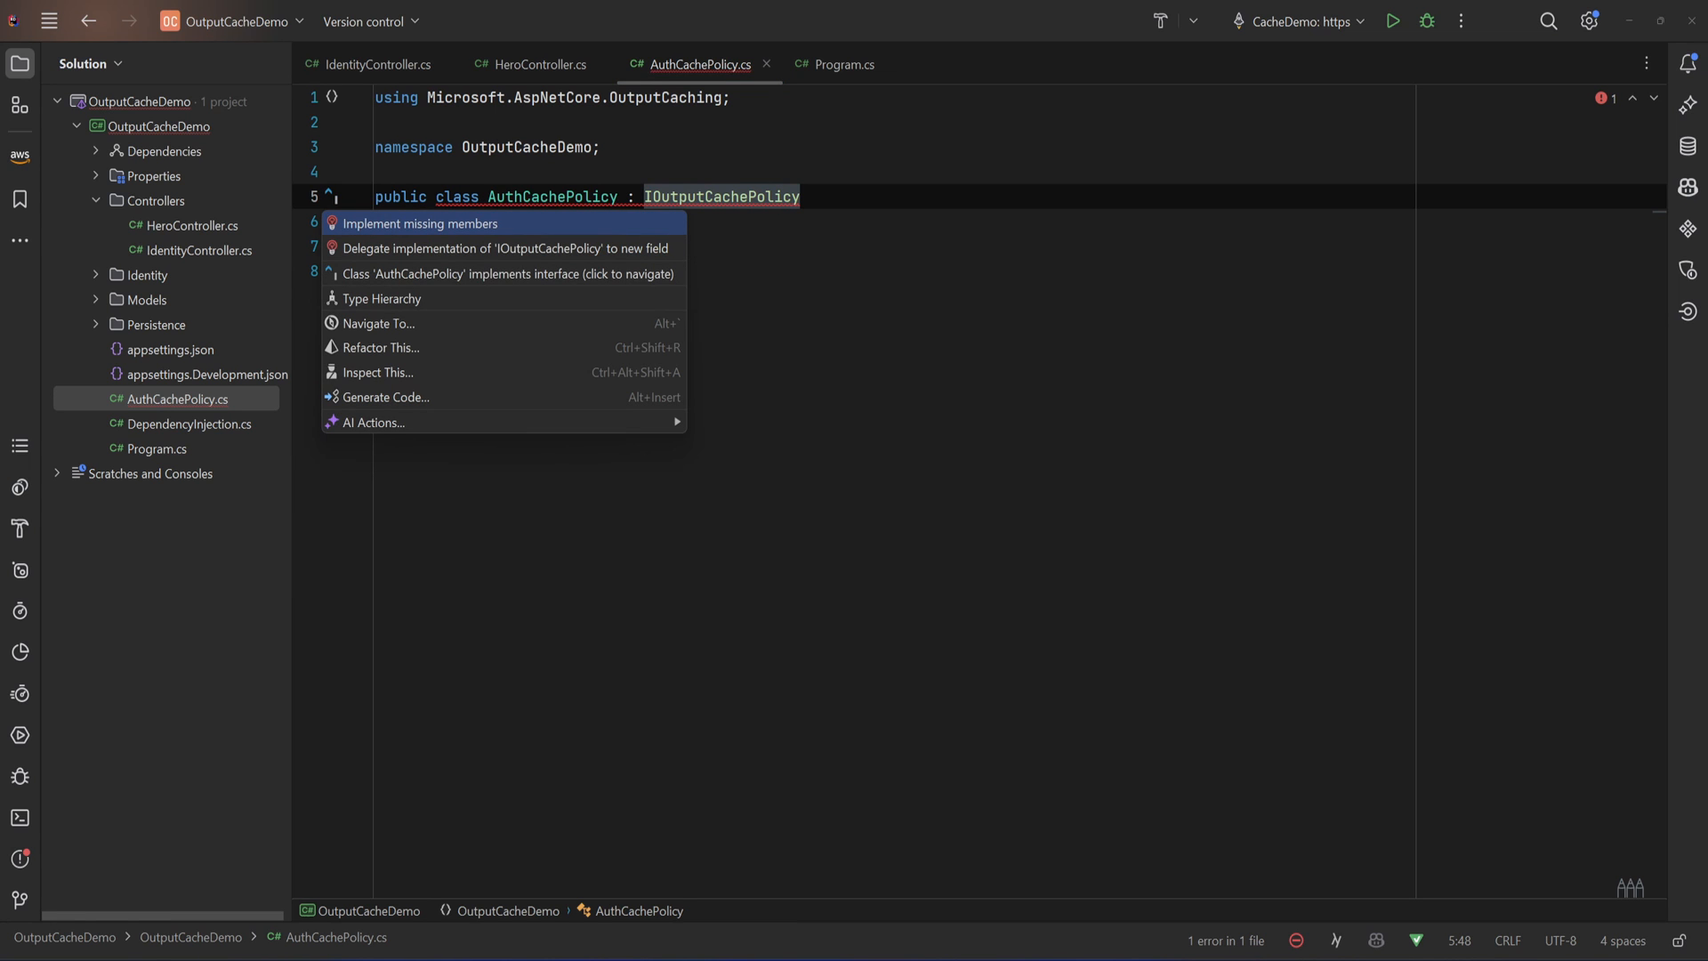
left_click(421, 223)
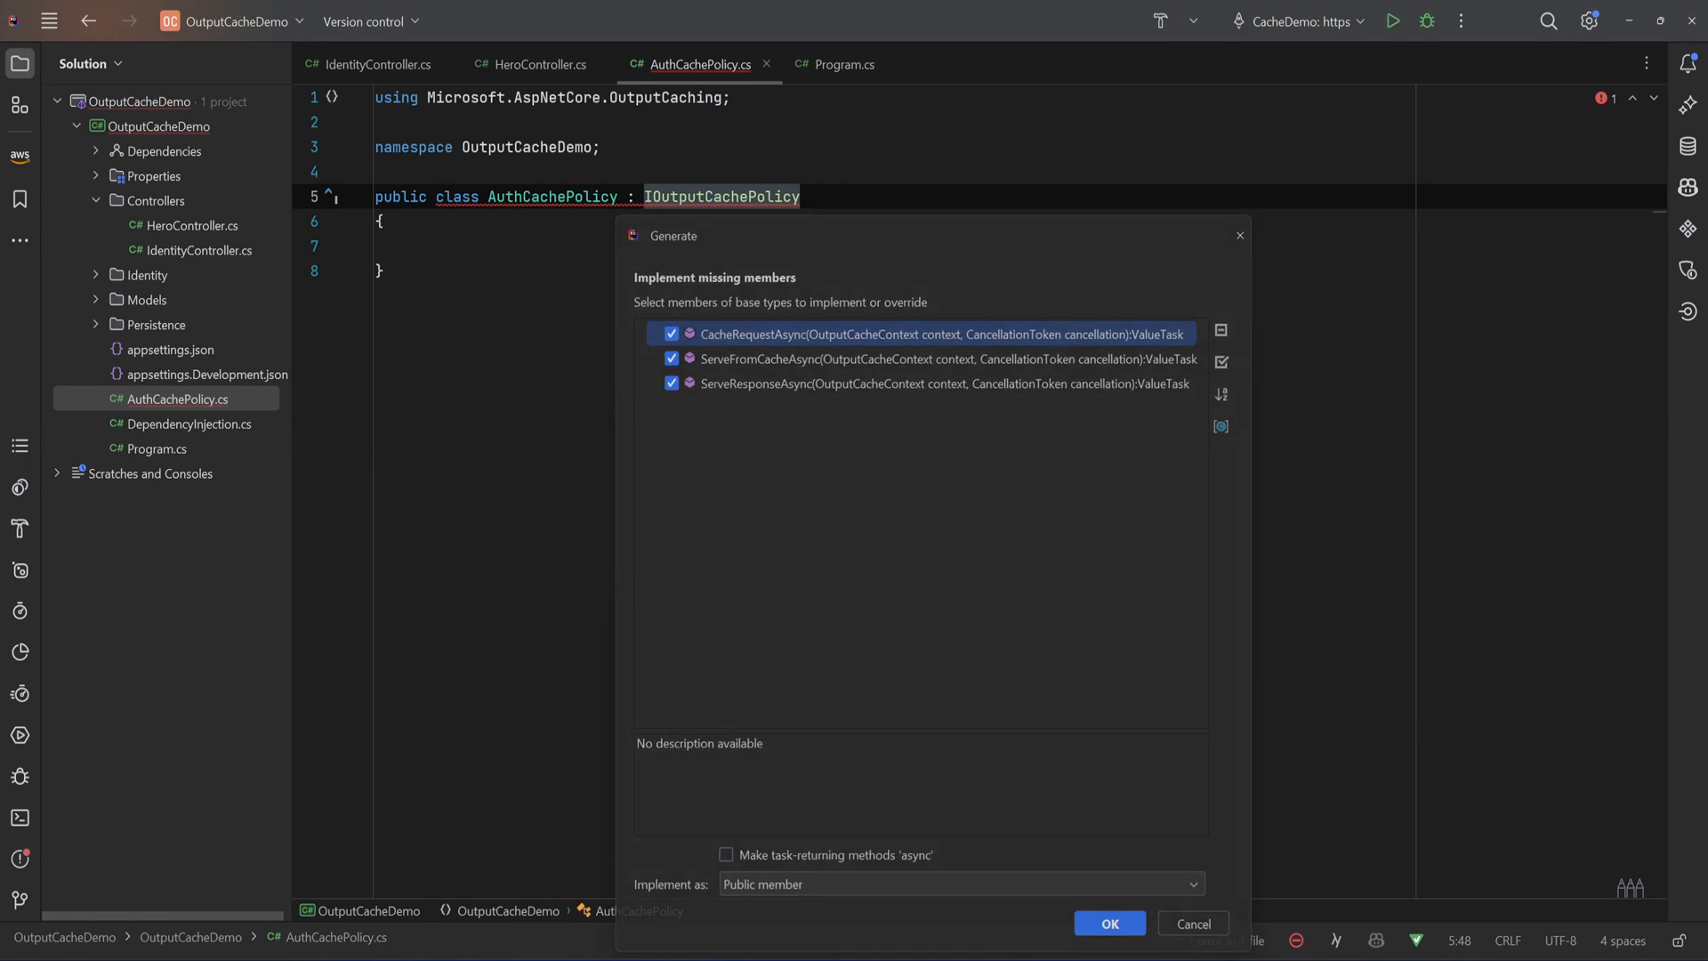
left_click(1112, 922)
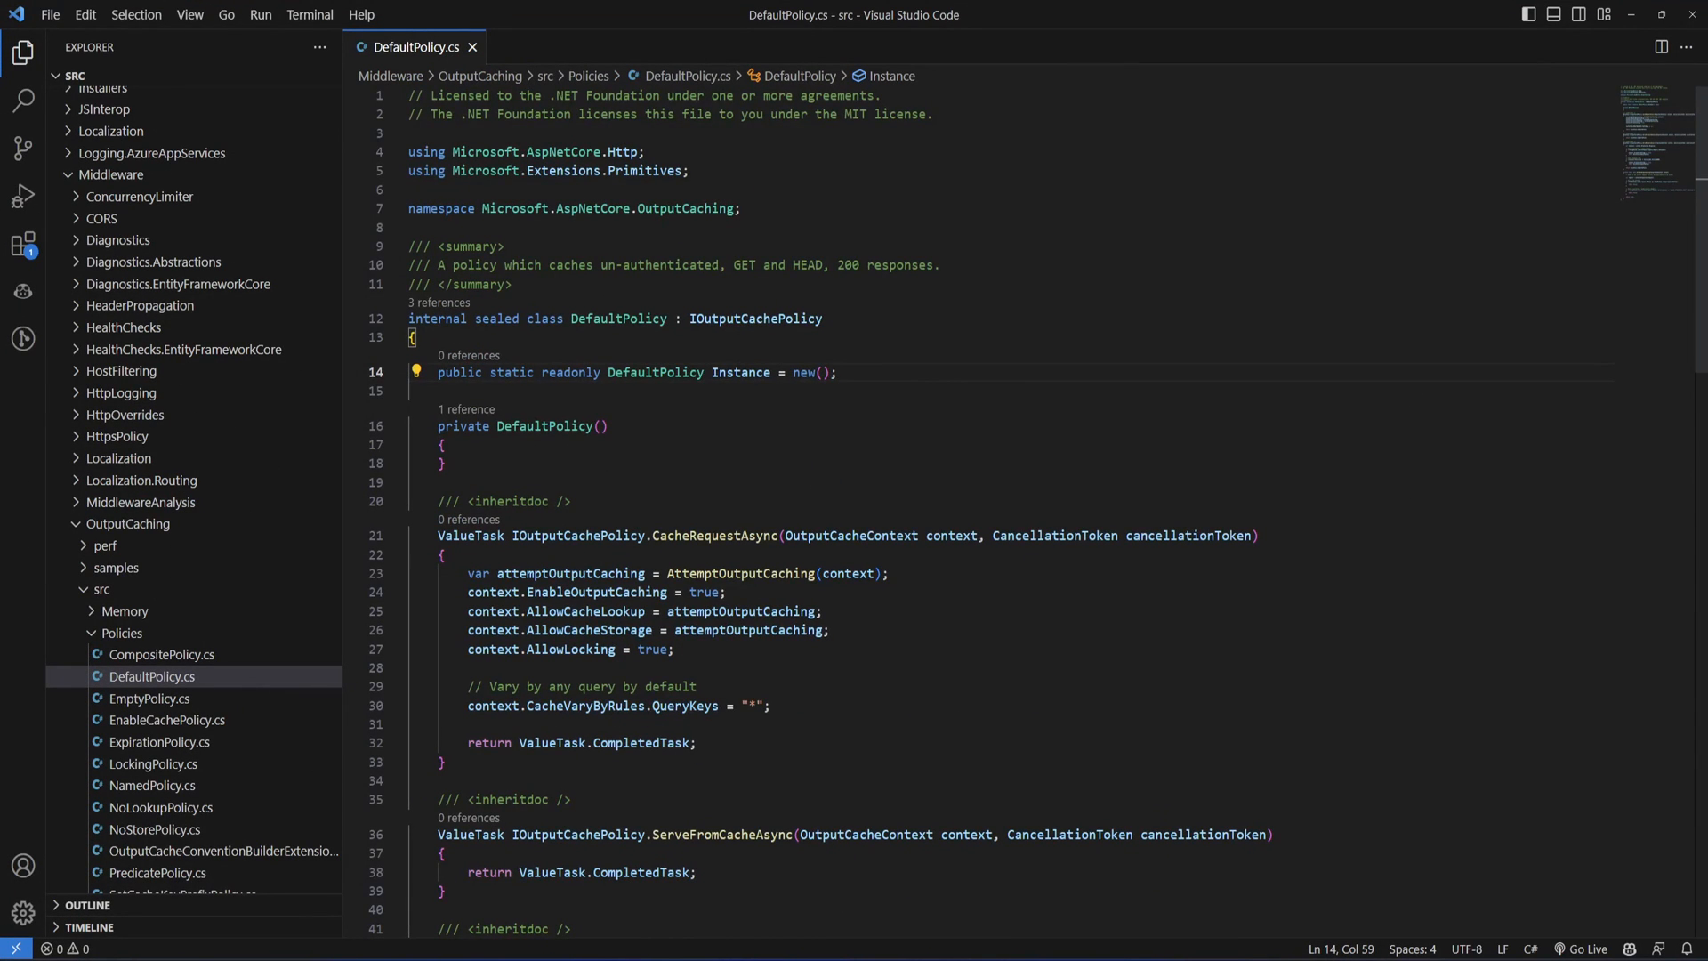
scroll("down", 3)
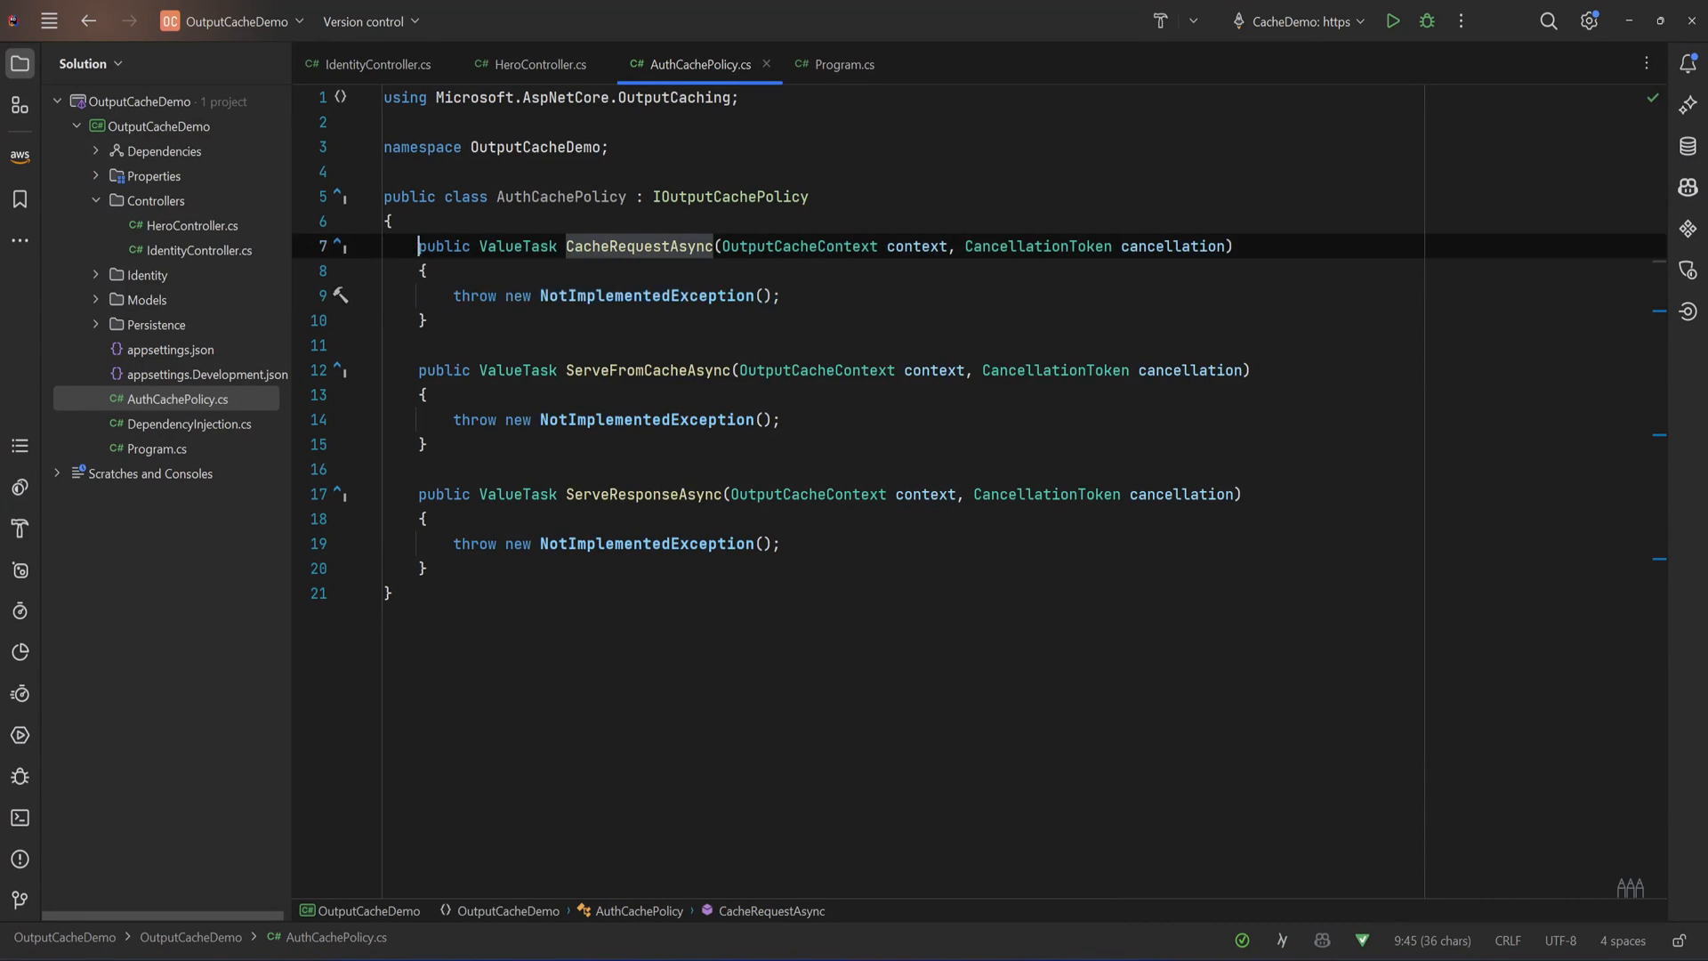
Rename the pasted DefaultPolicy code to AuthCachePolicy and review its caching logic
scroll("down", 3)
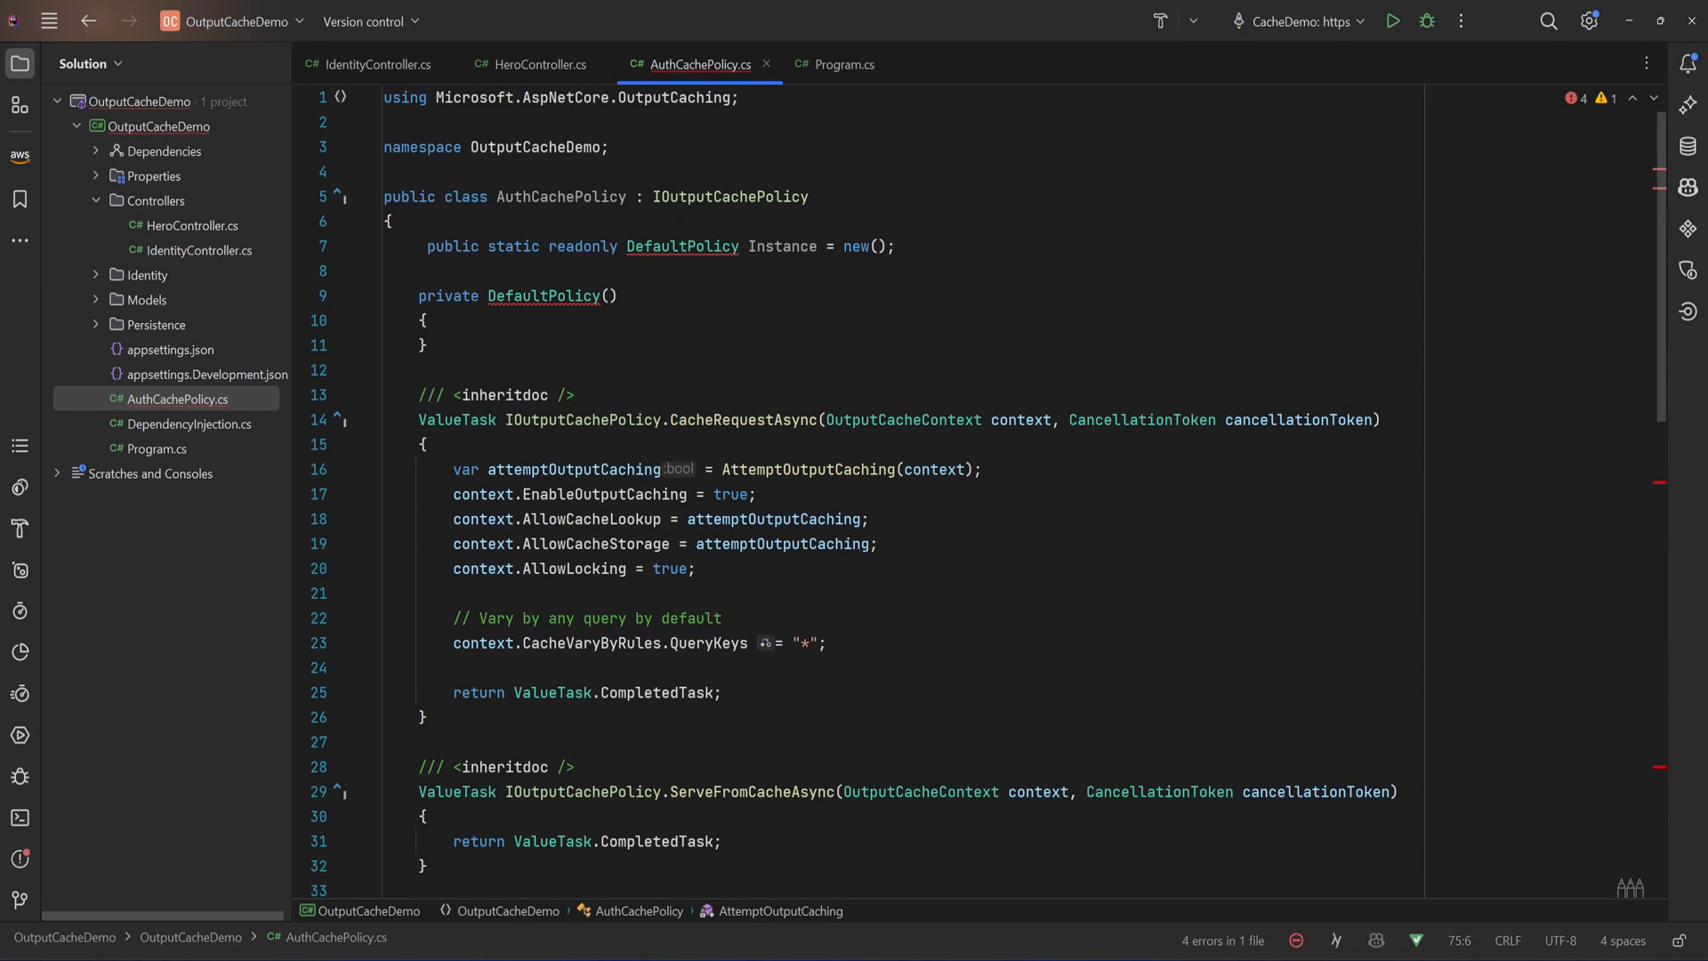
double_click(559, 197)
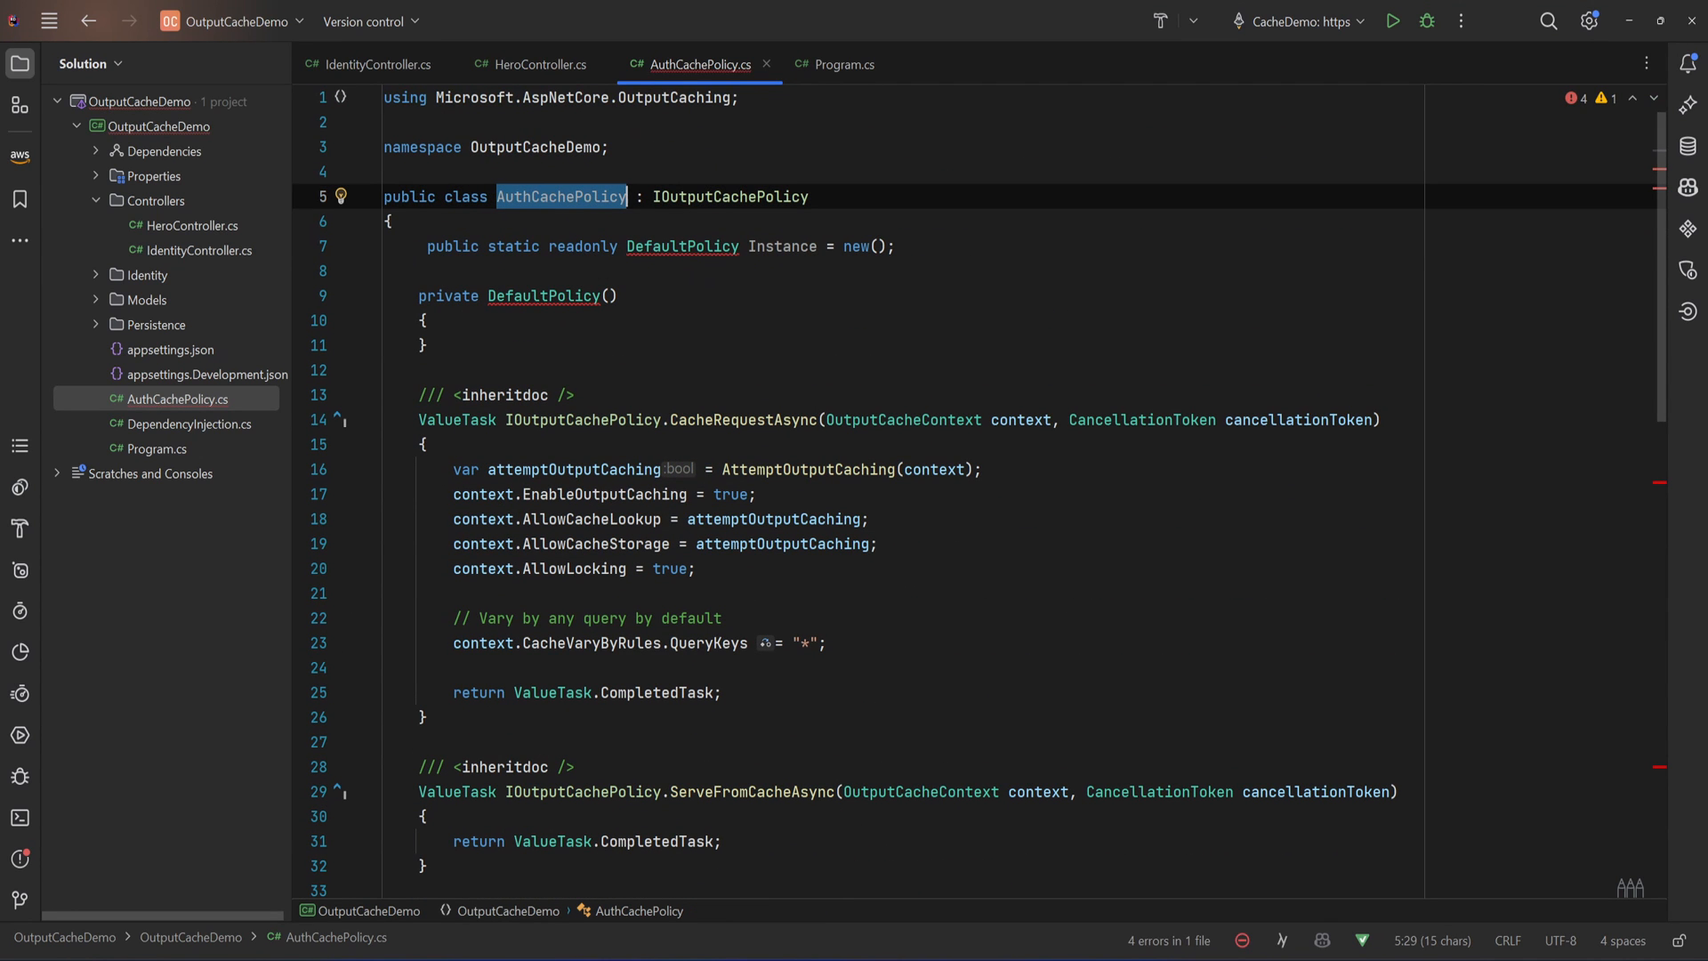
type("AuthCachePolicy")
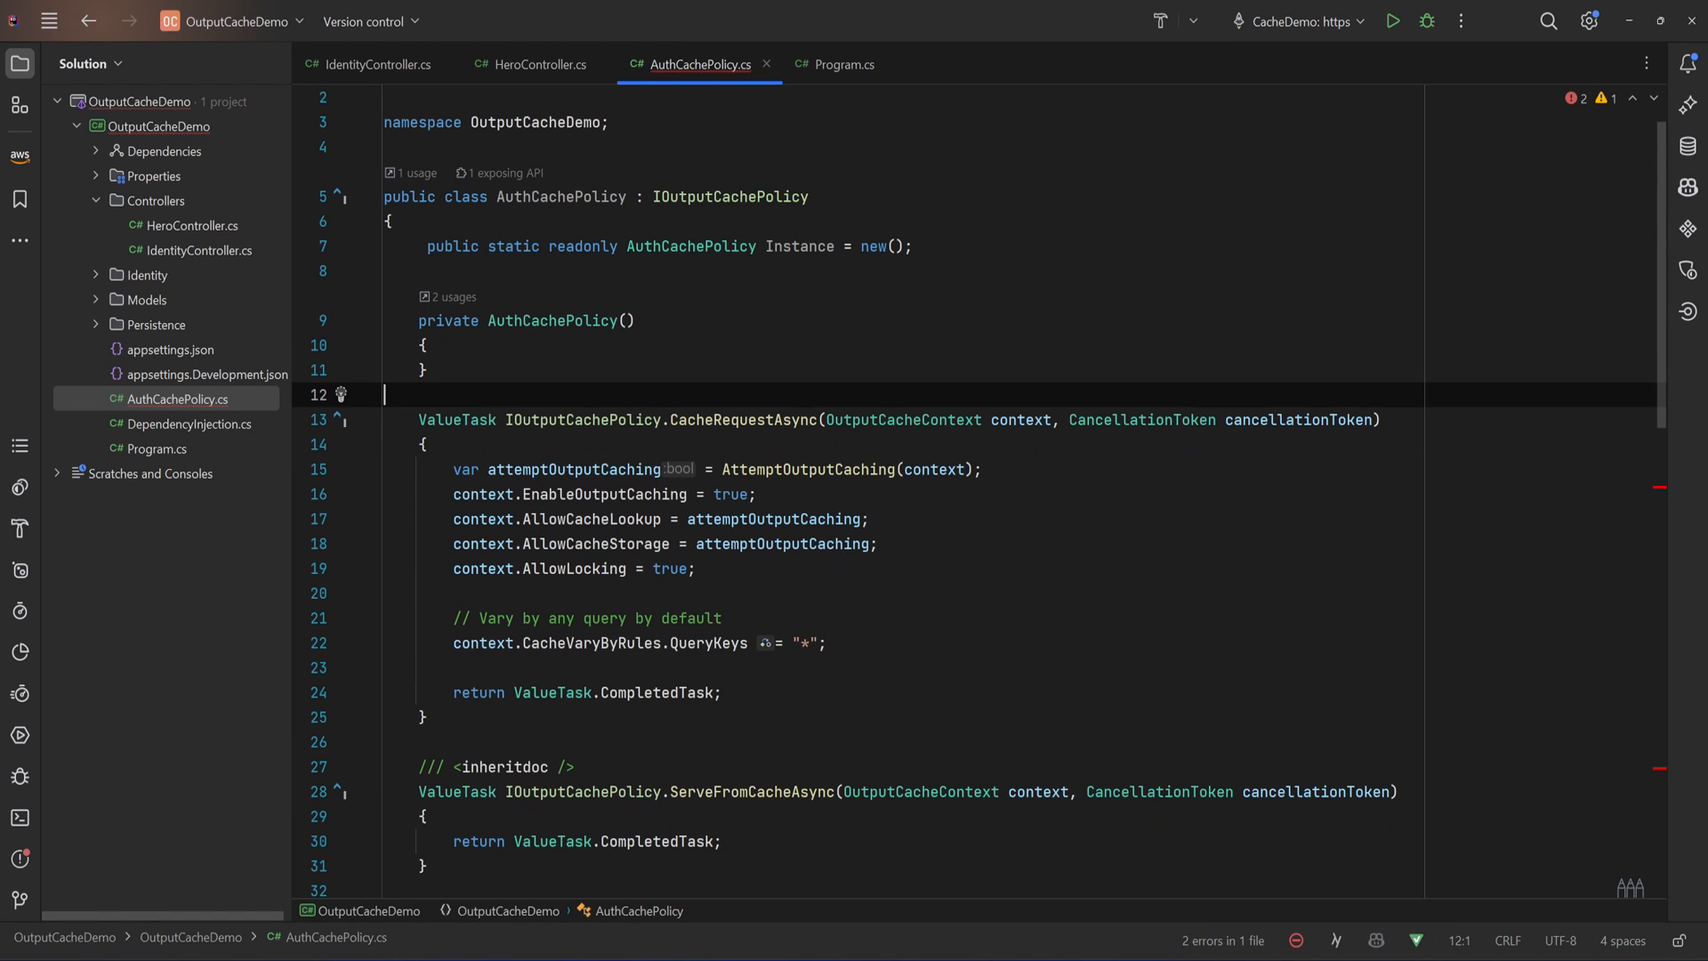
scroll("down", 3)
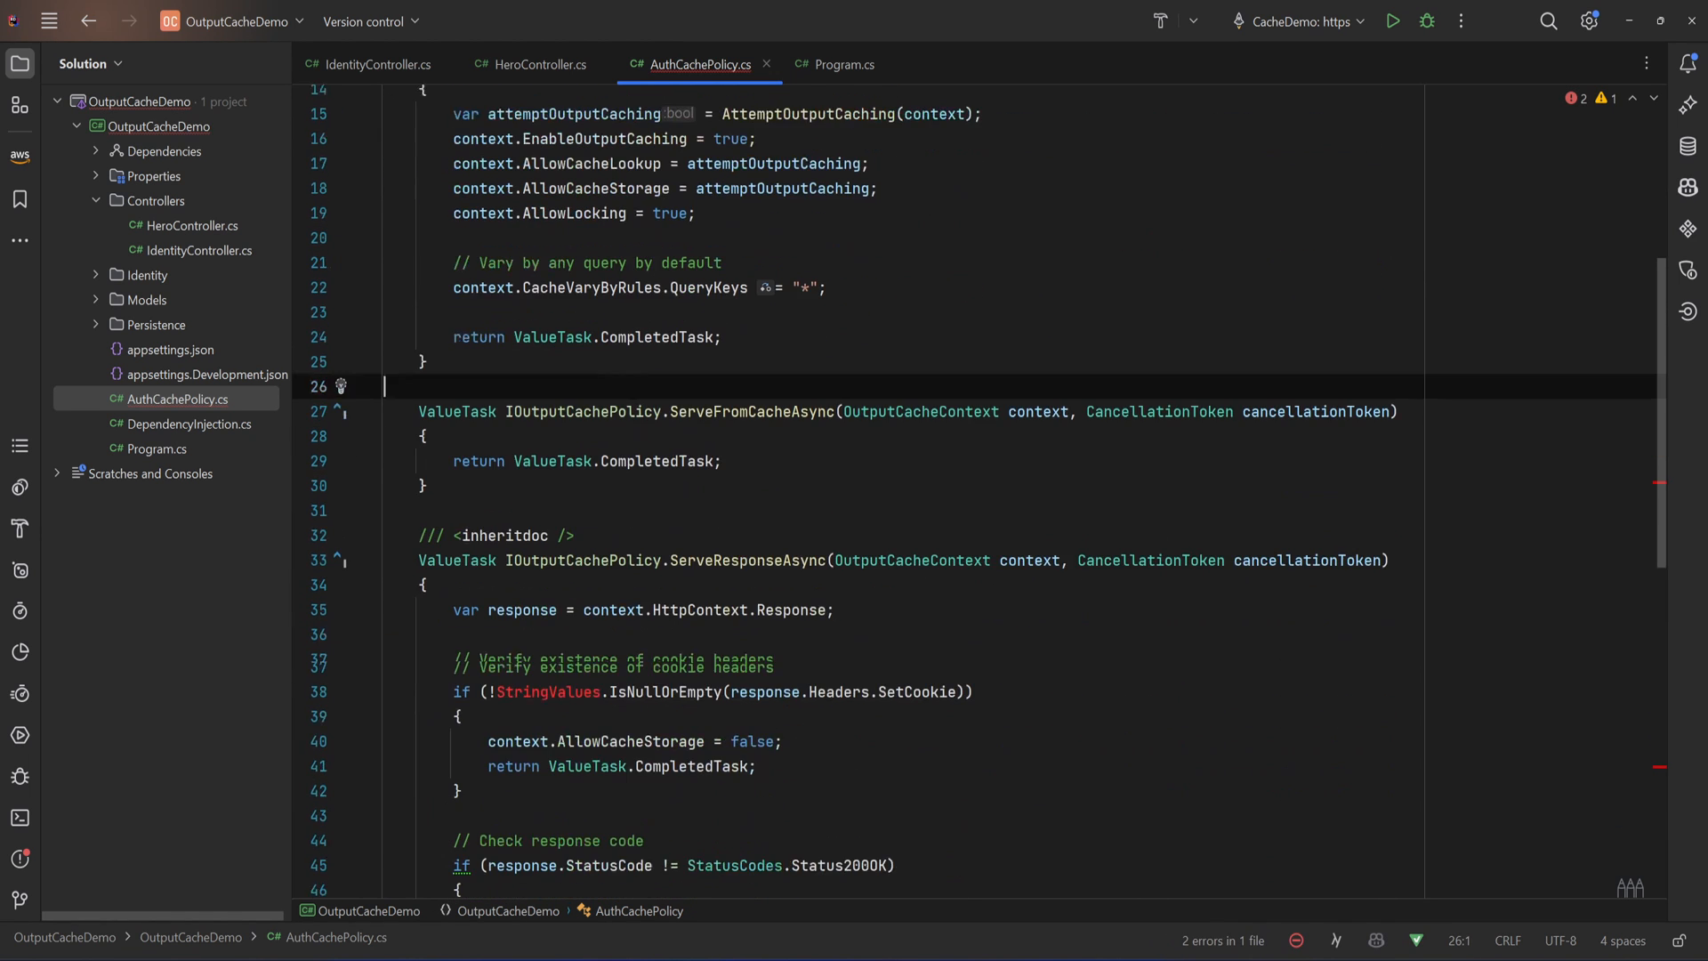
scroll("down", 3)
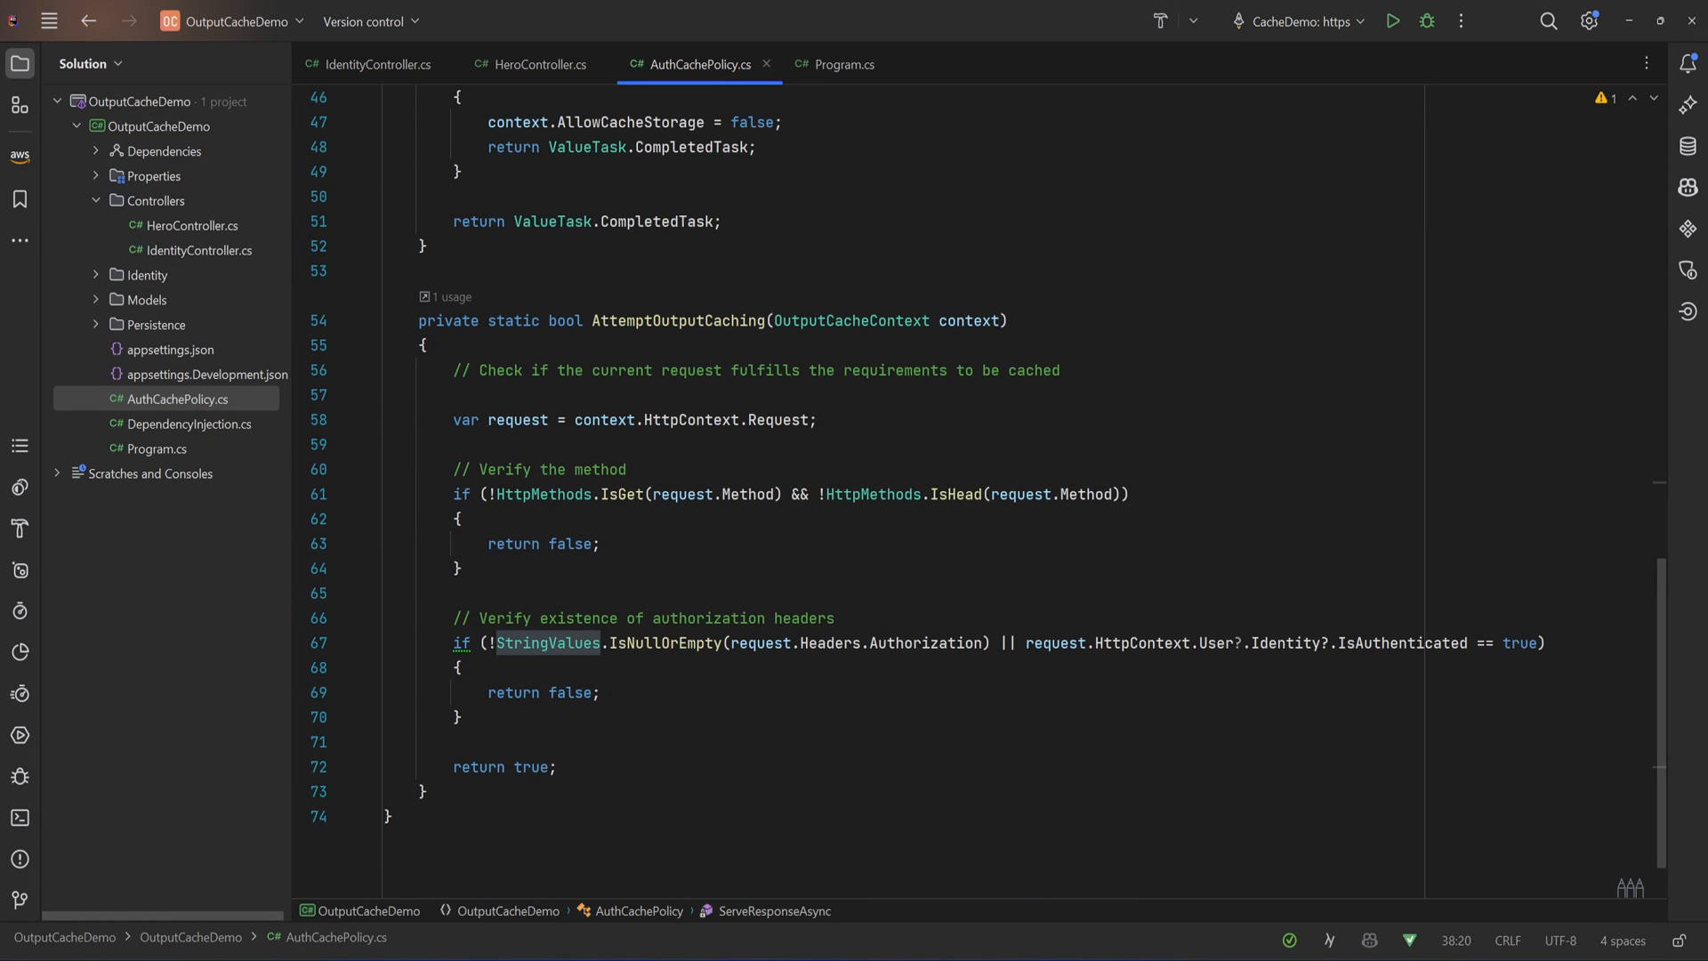
scroll("down", 3)
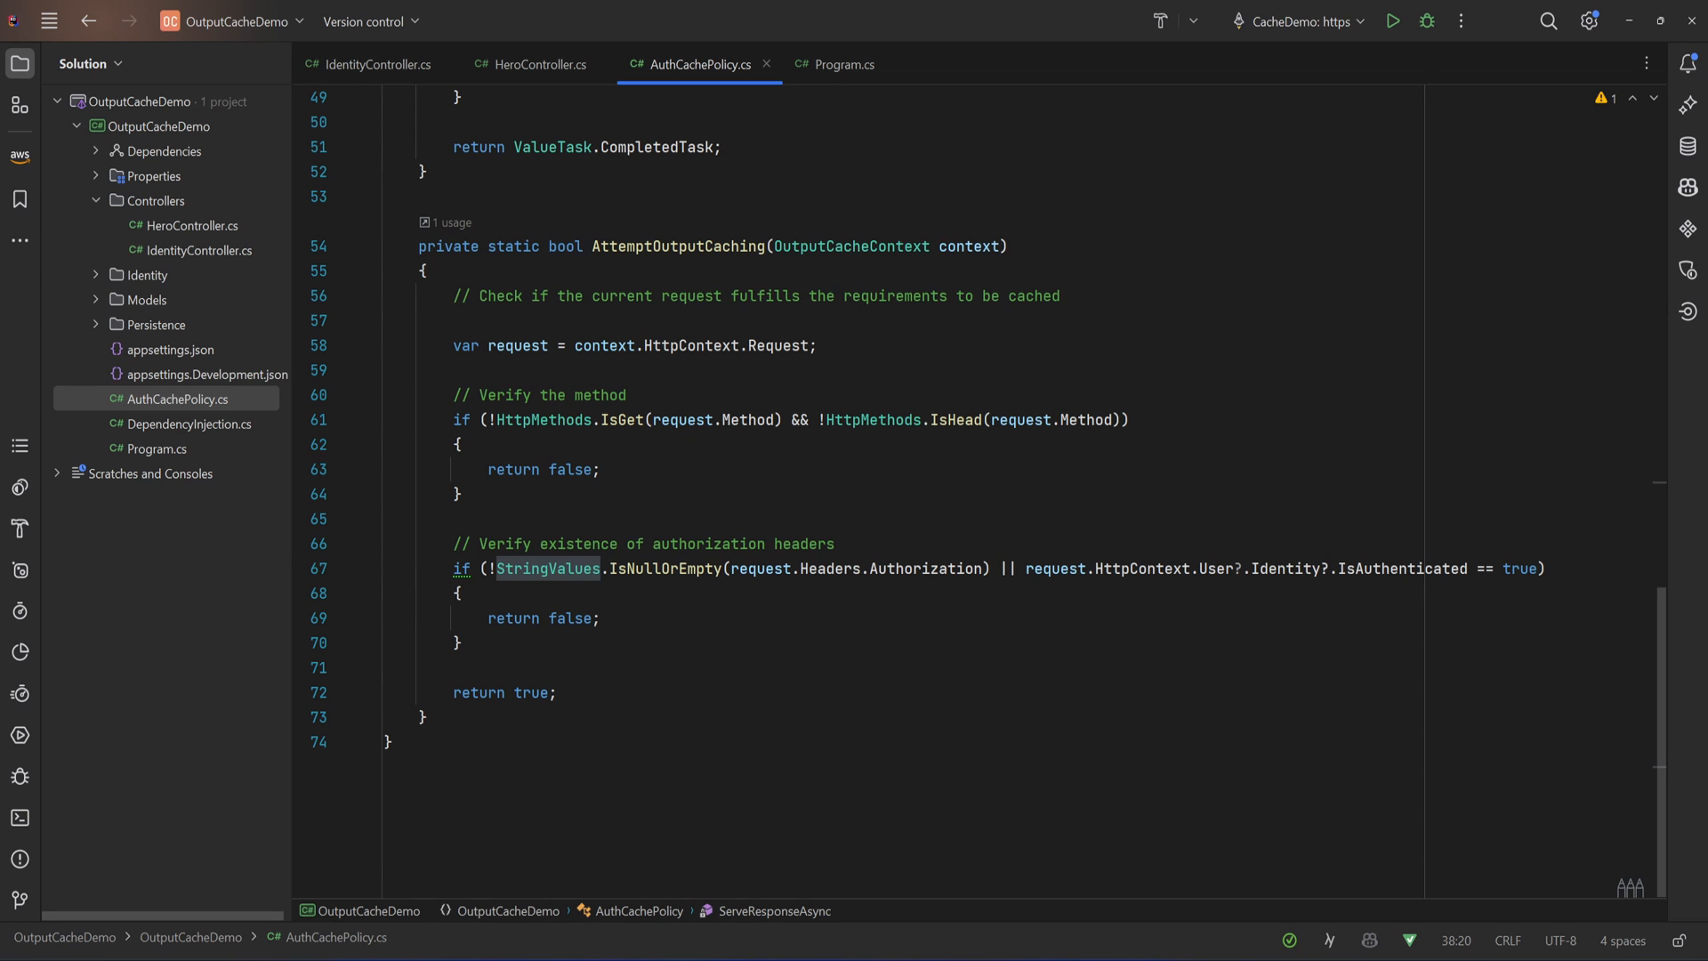
left_click_drag(501, 543, 462, 642)
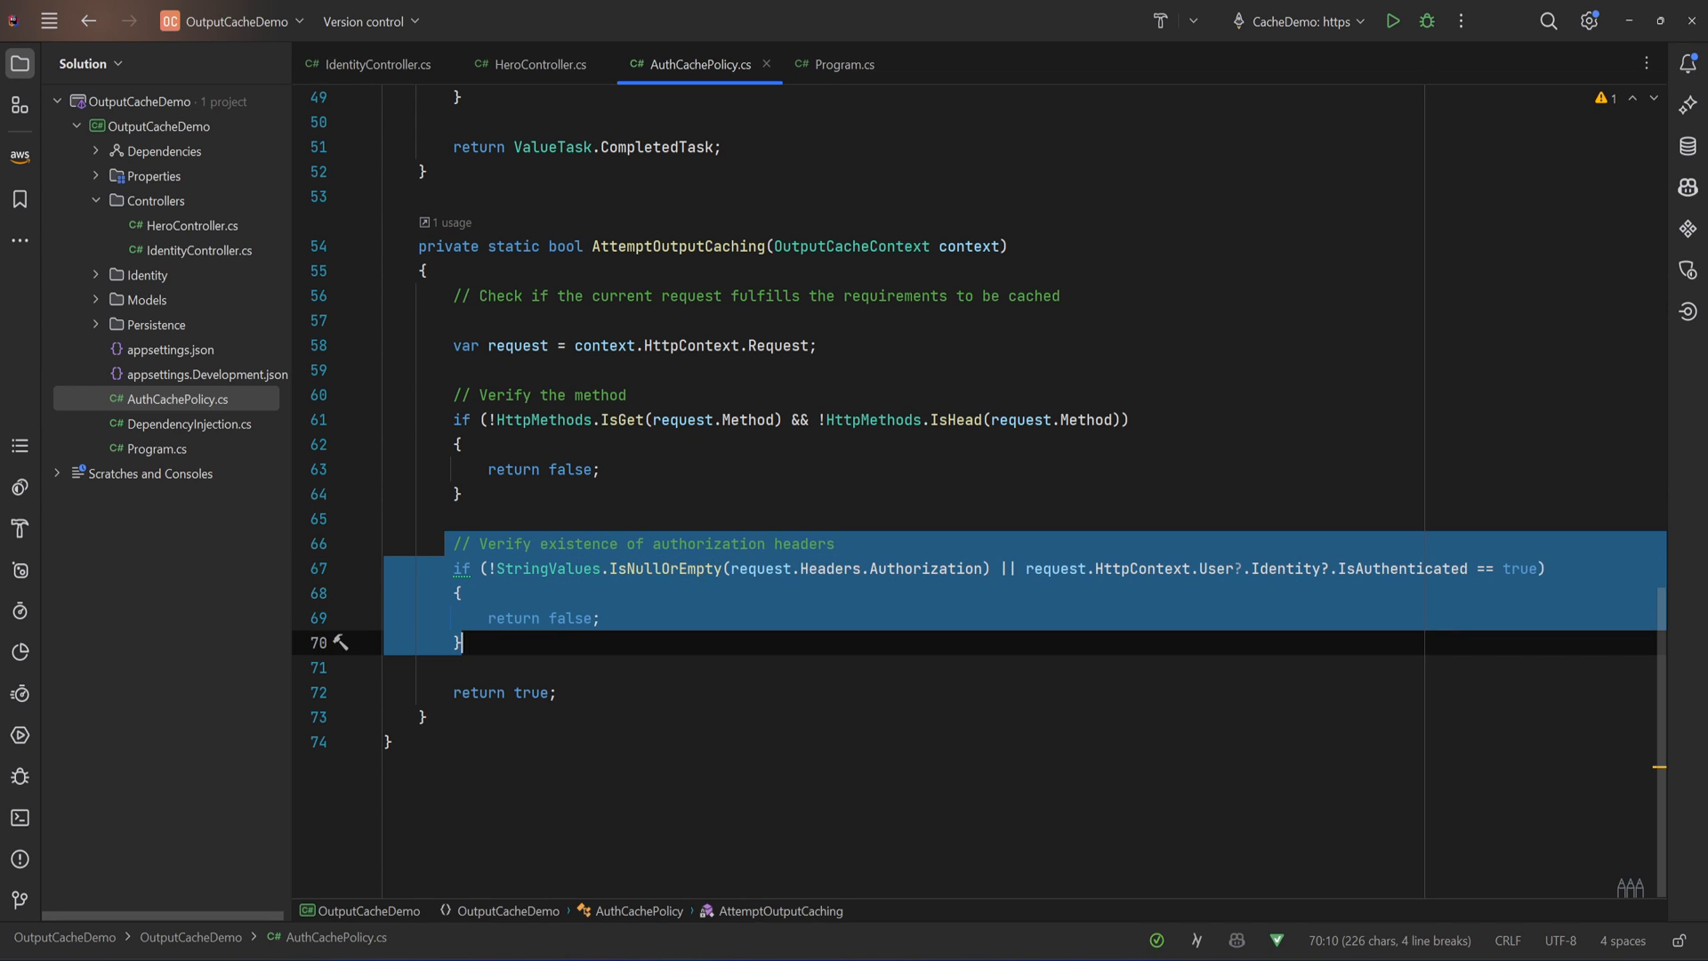
key("Delete")
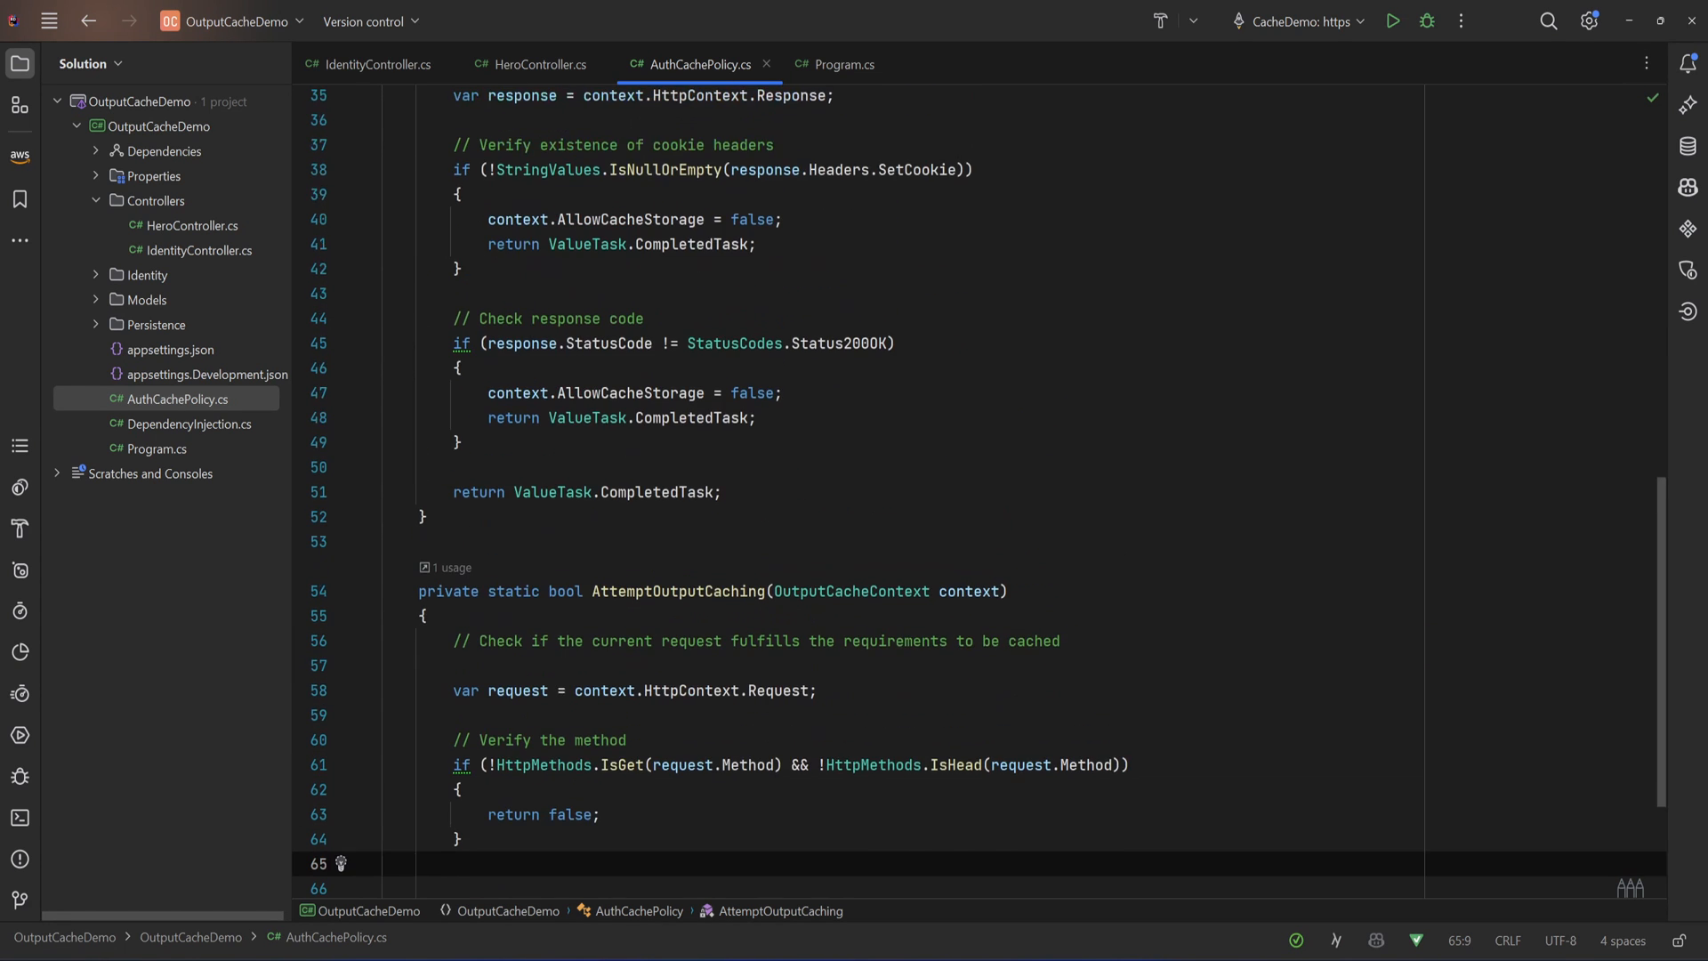
scroll("up", 3)
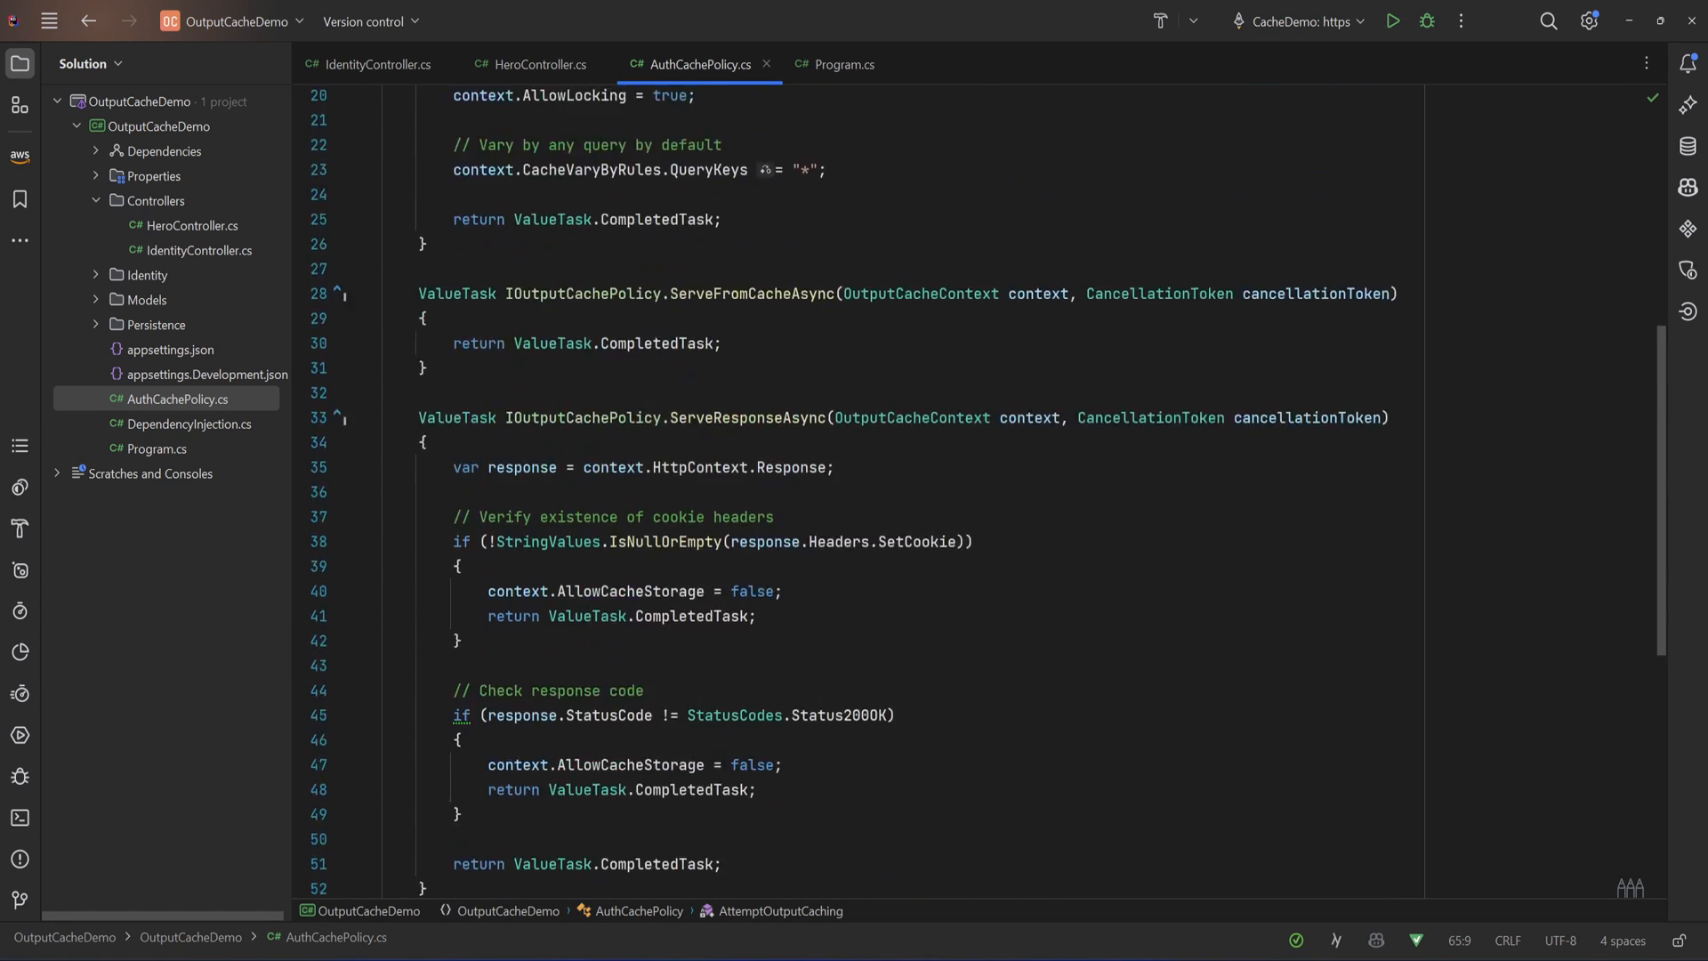
scroll("down", 3)
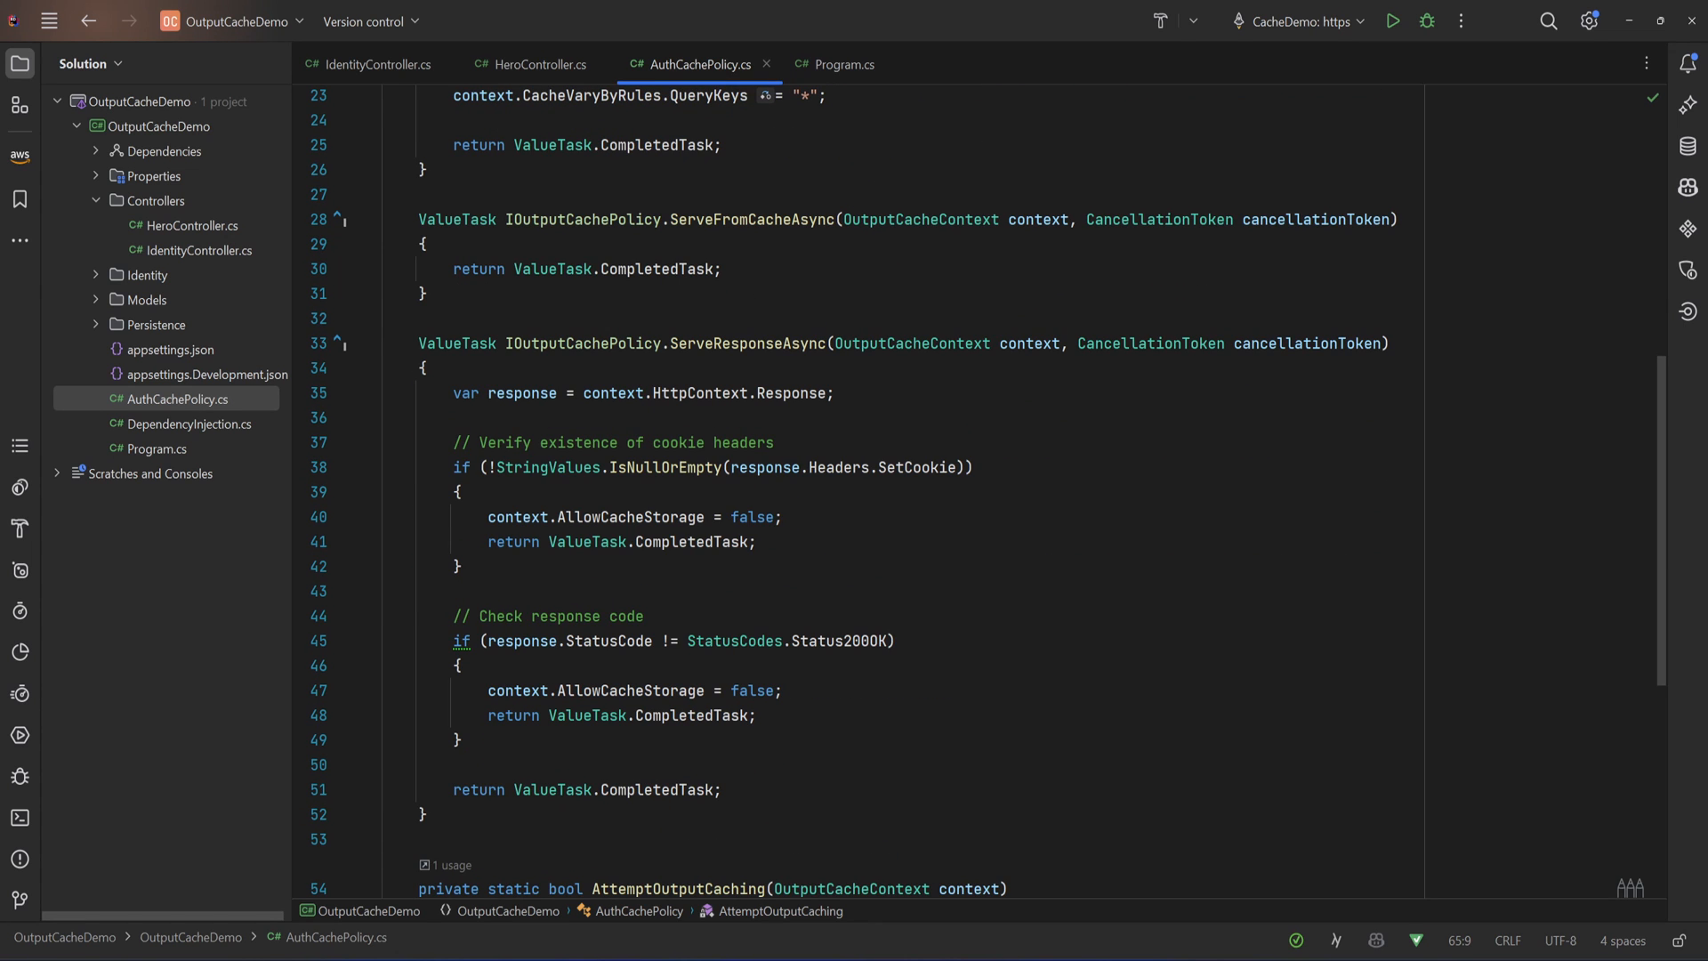
left_click_drag(458, 467, 462, 566)
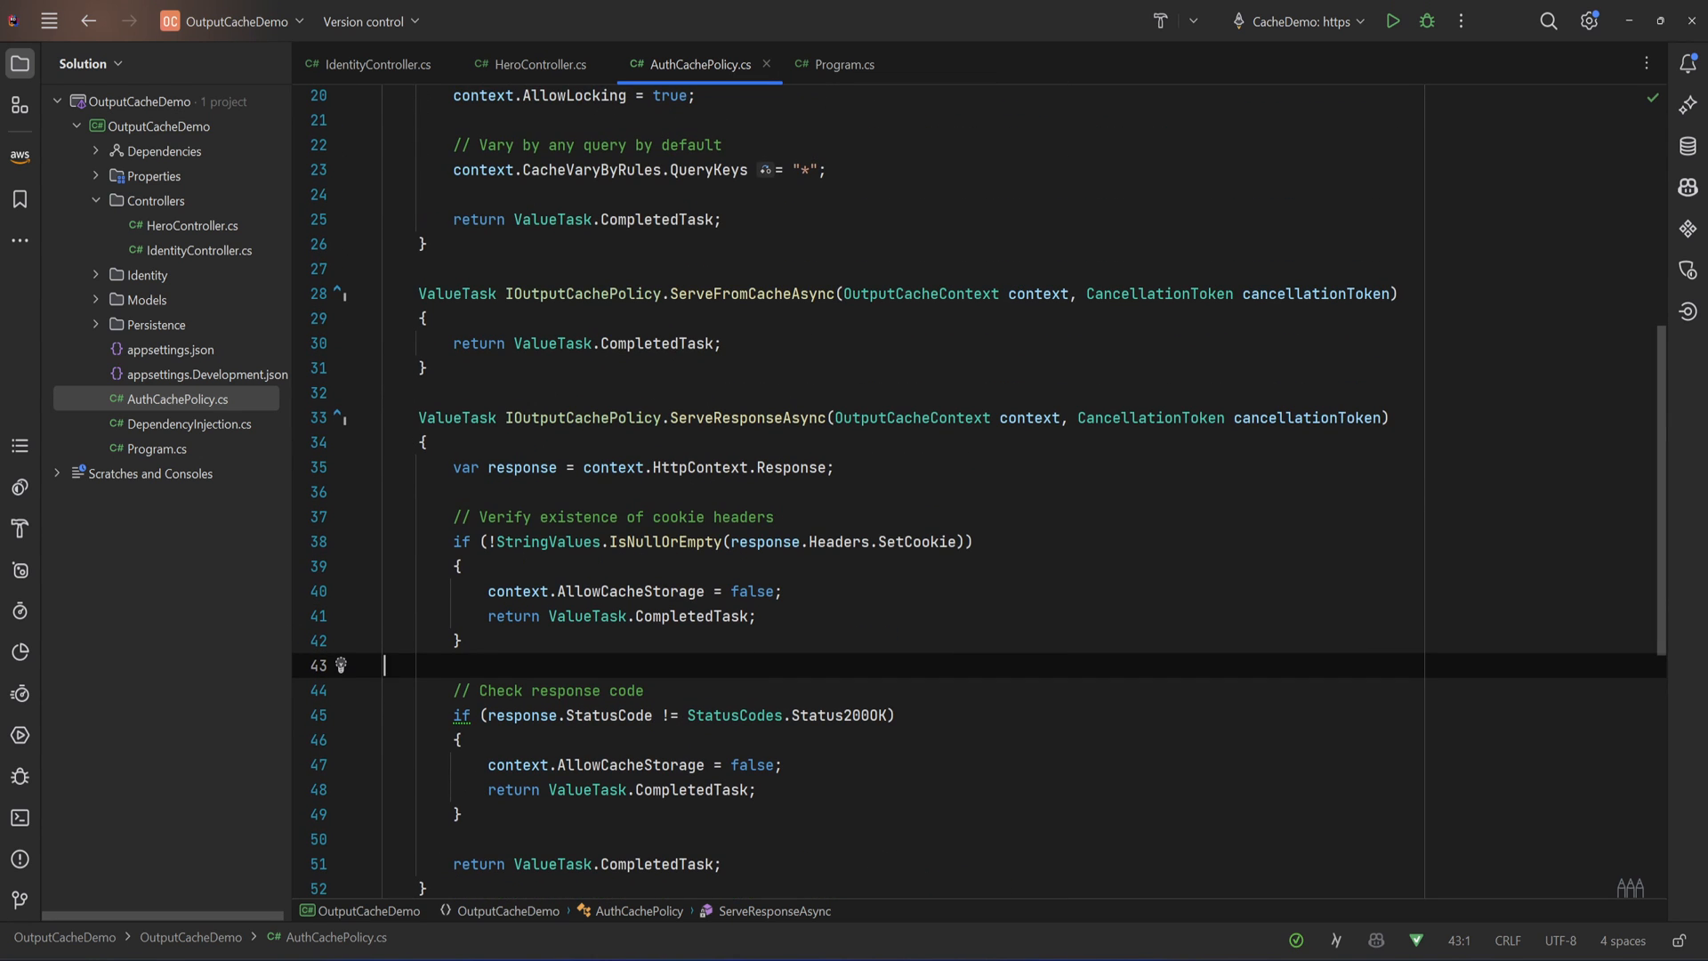
Change AddOutputCache to options.AddPolicy(nameof(AuthCachePolicy), AuthCachePolicy.Instance) in Program.cs
left_click(843, 64)
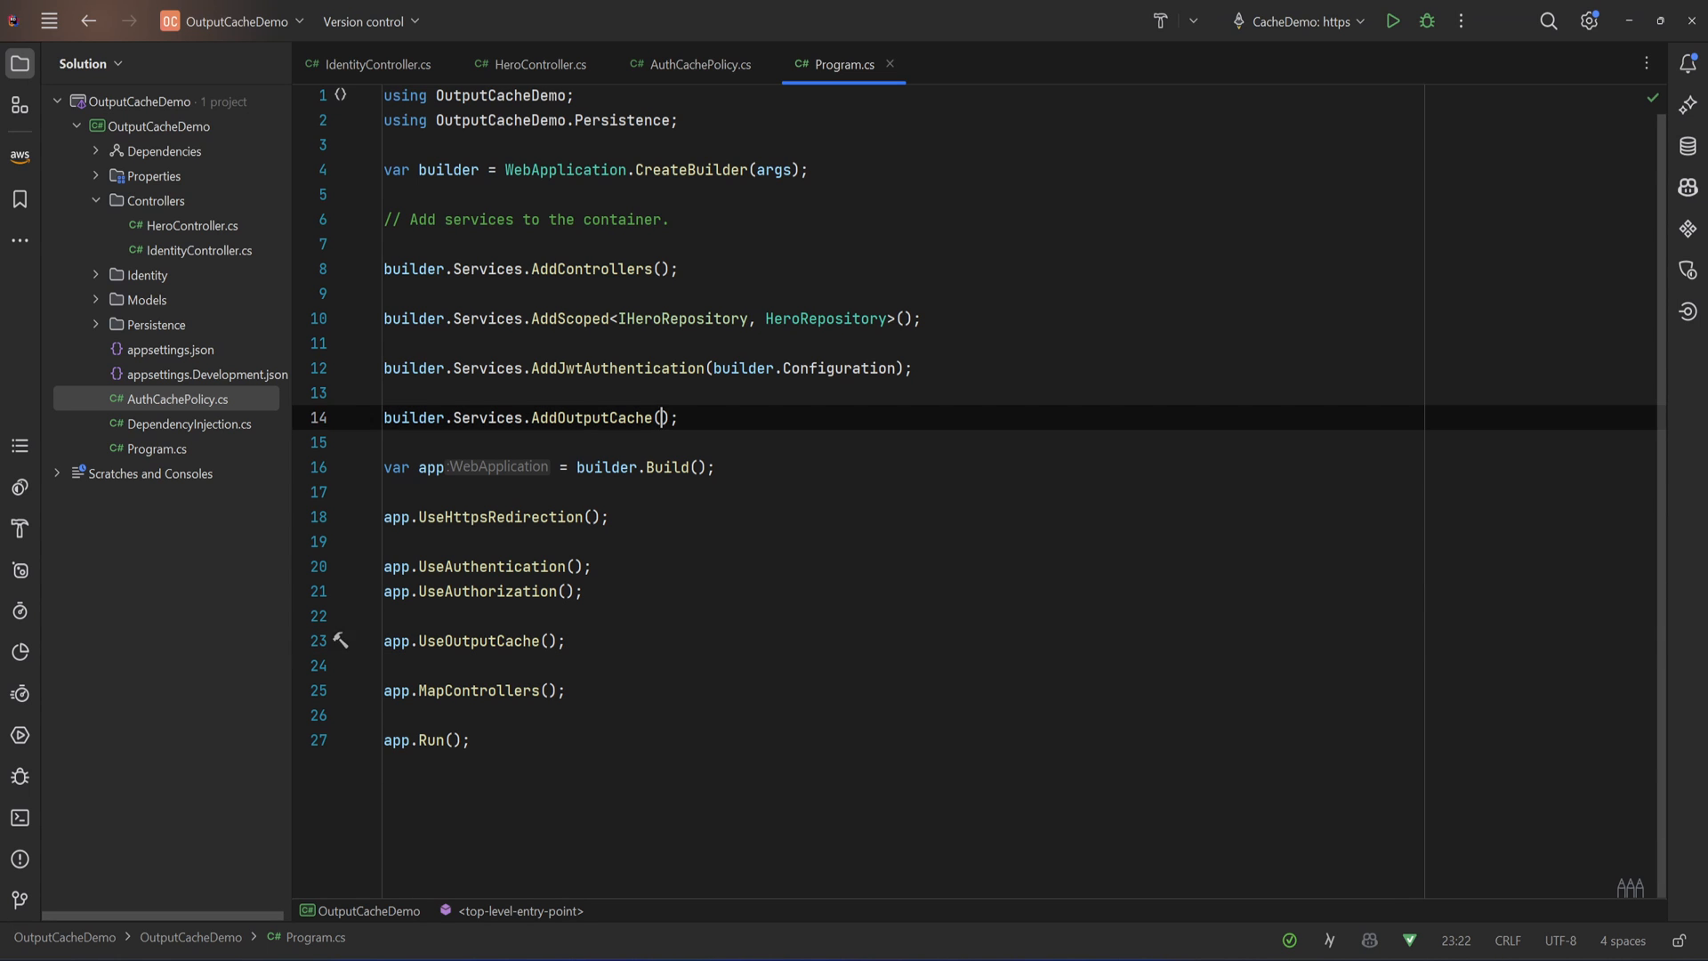
type("options =>")
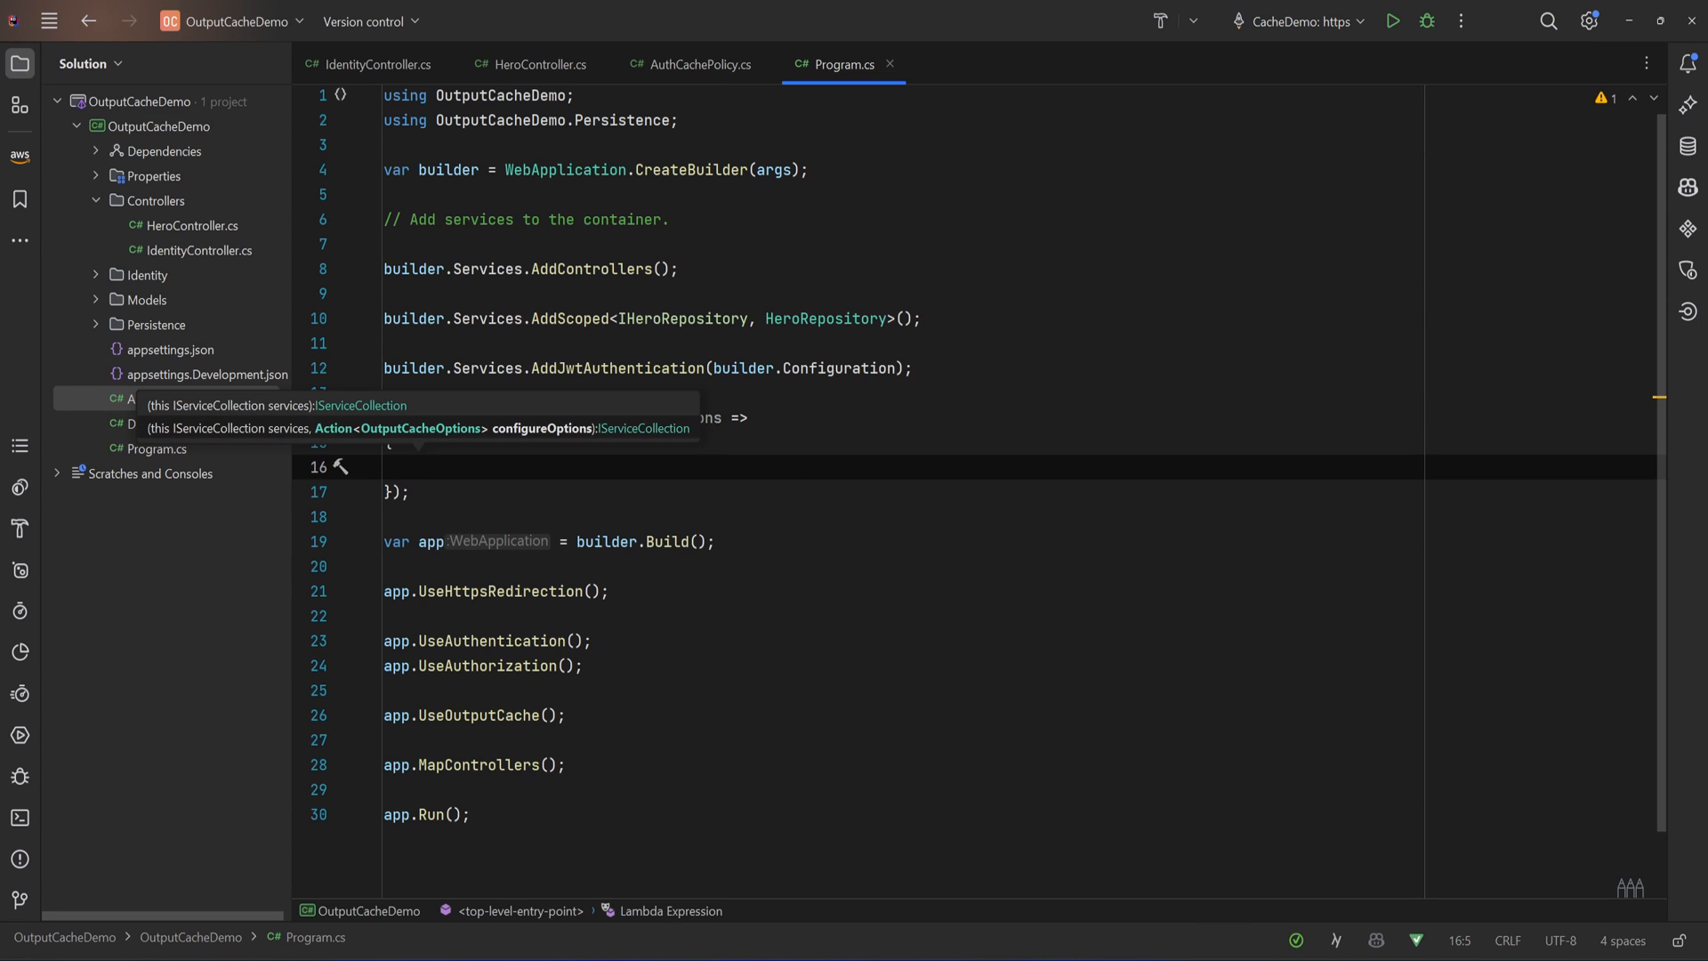
type("options.Add")
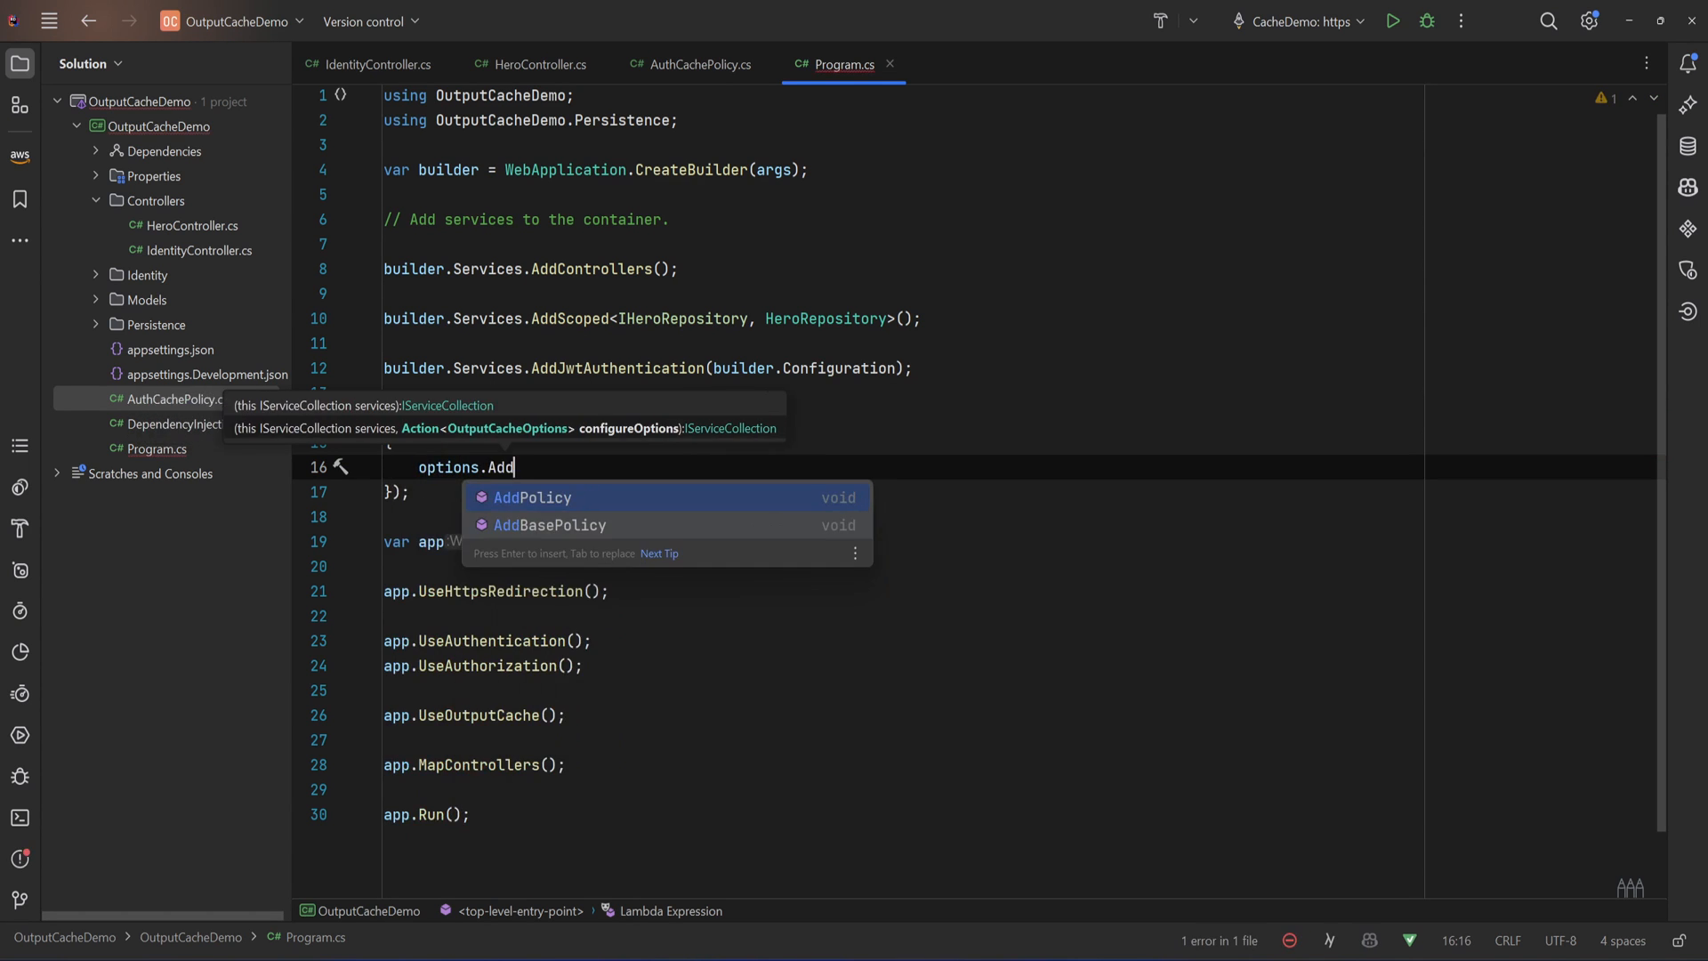
key("Enter")
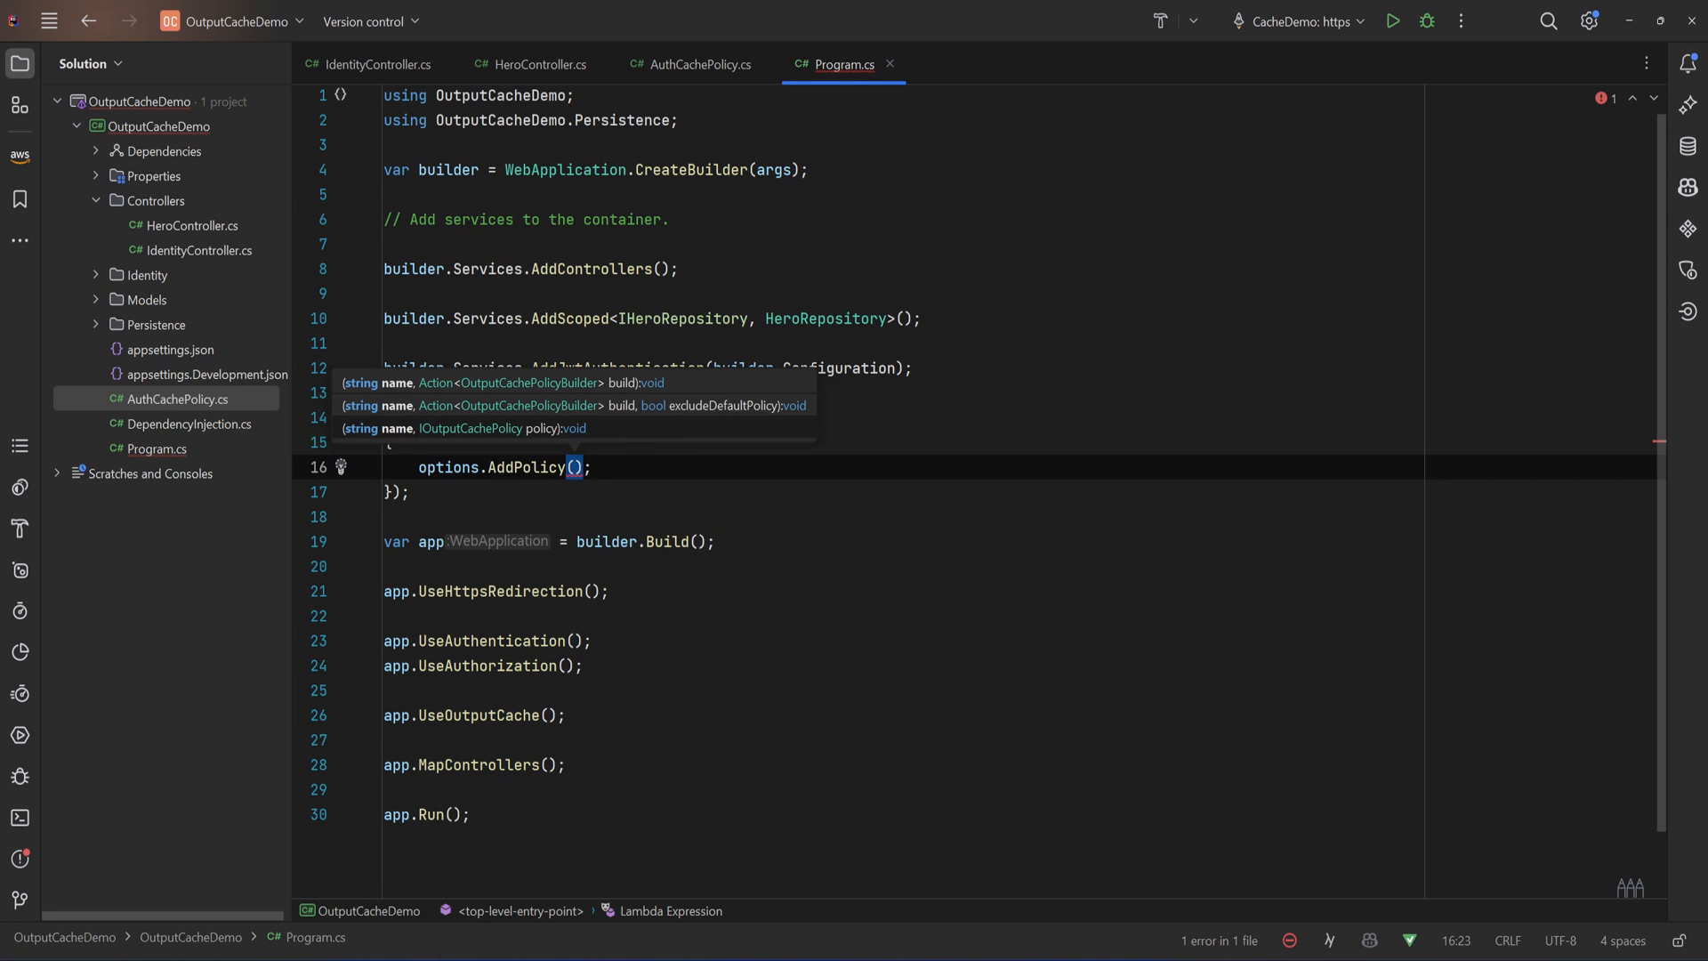
type("name")
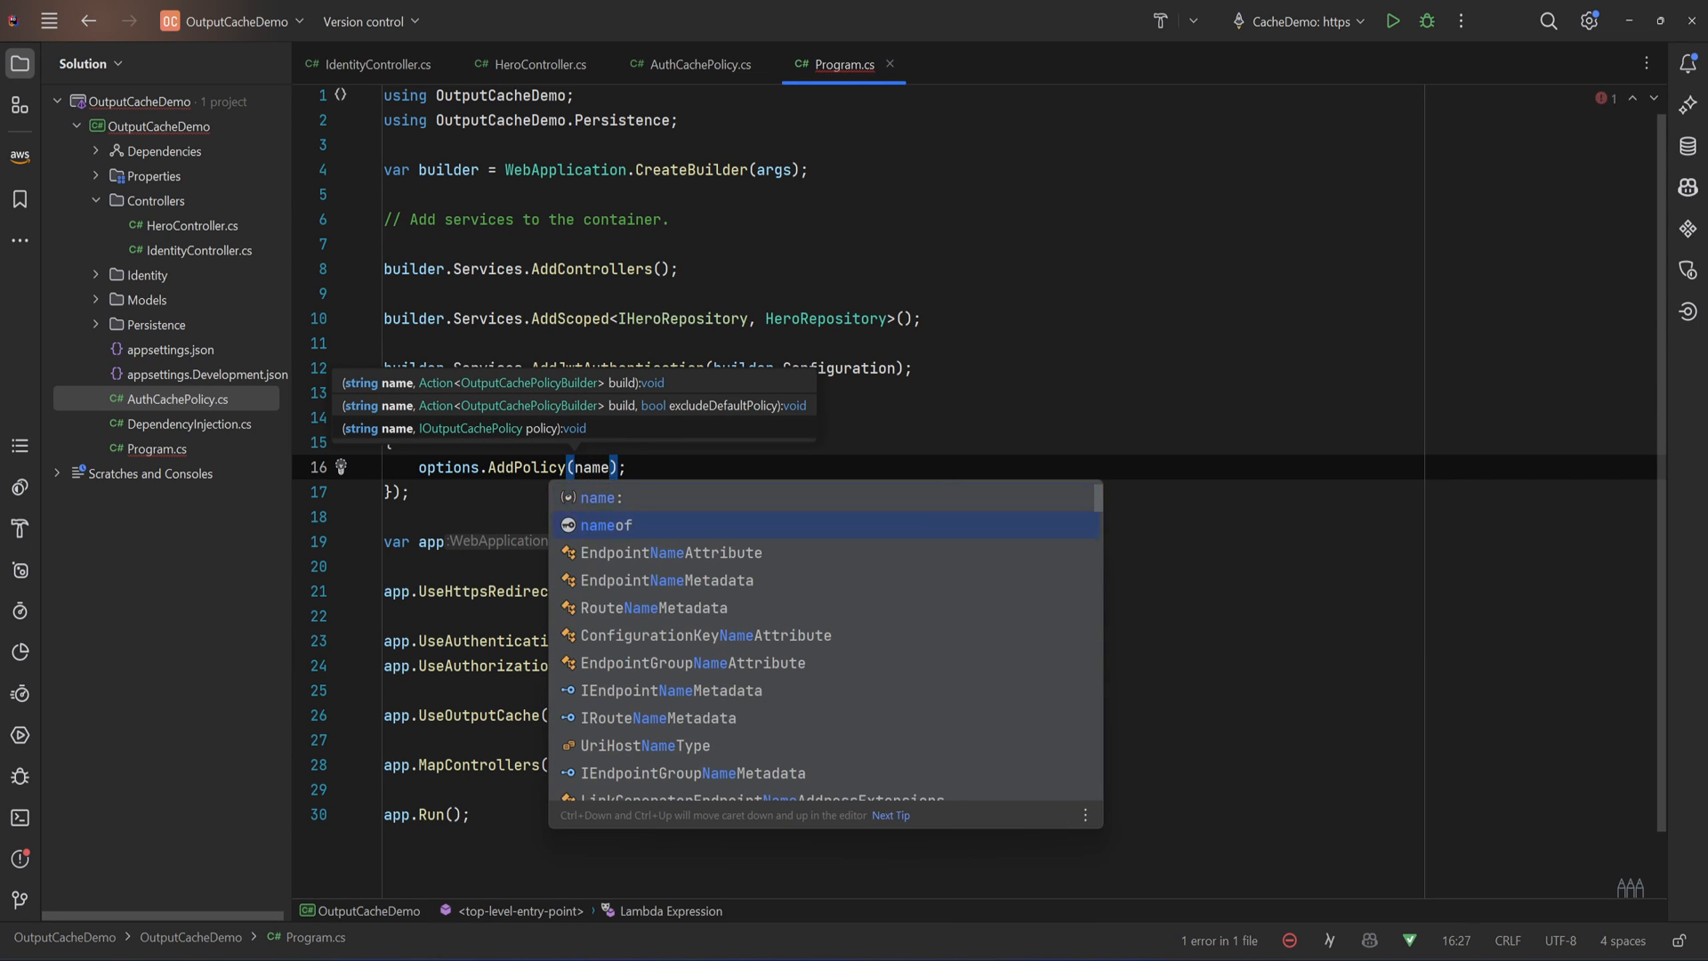
type("nameof(Auc")
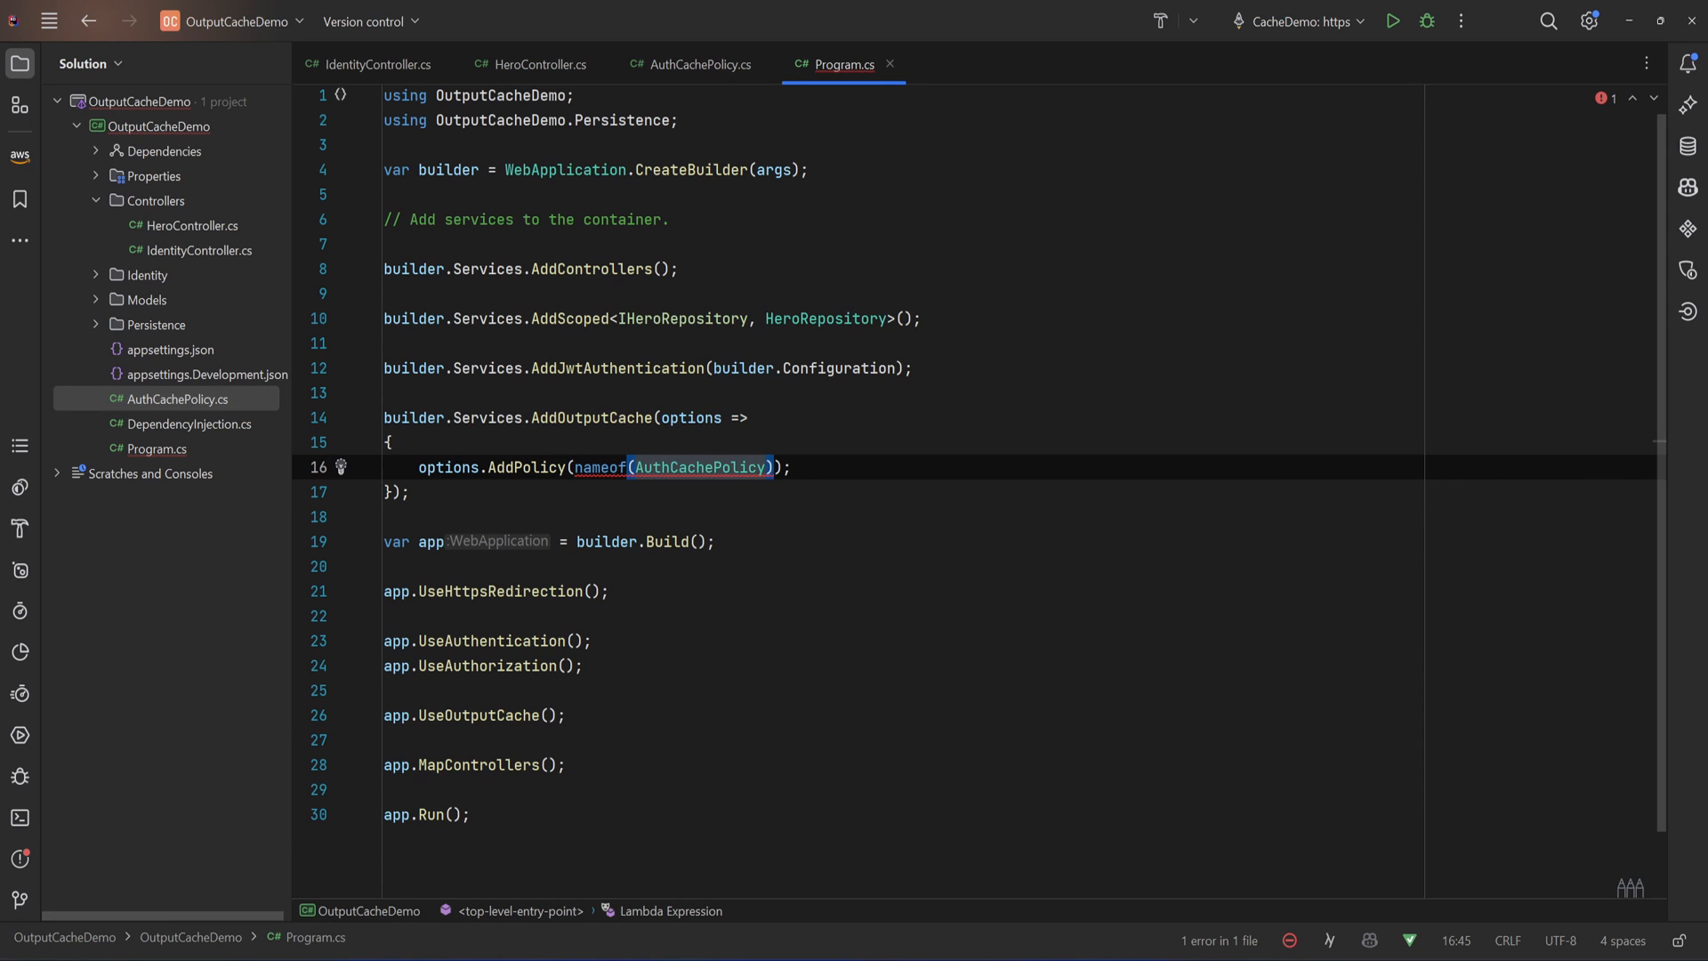
type(",")
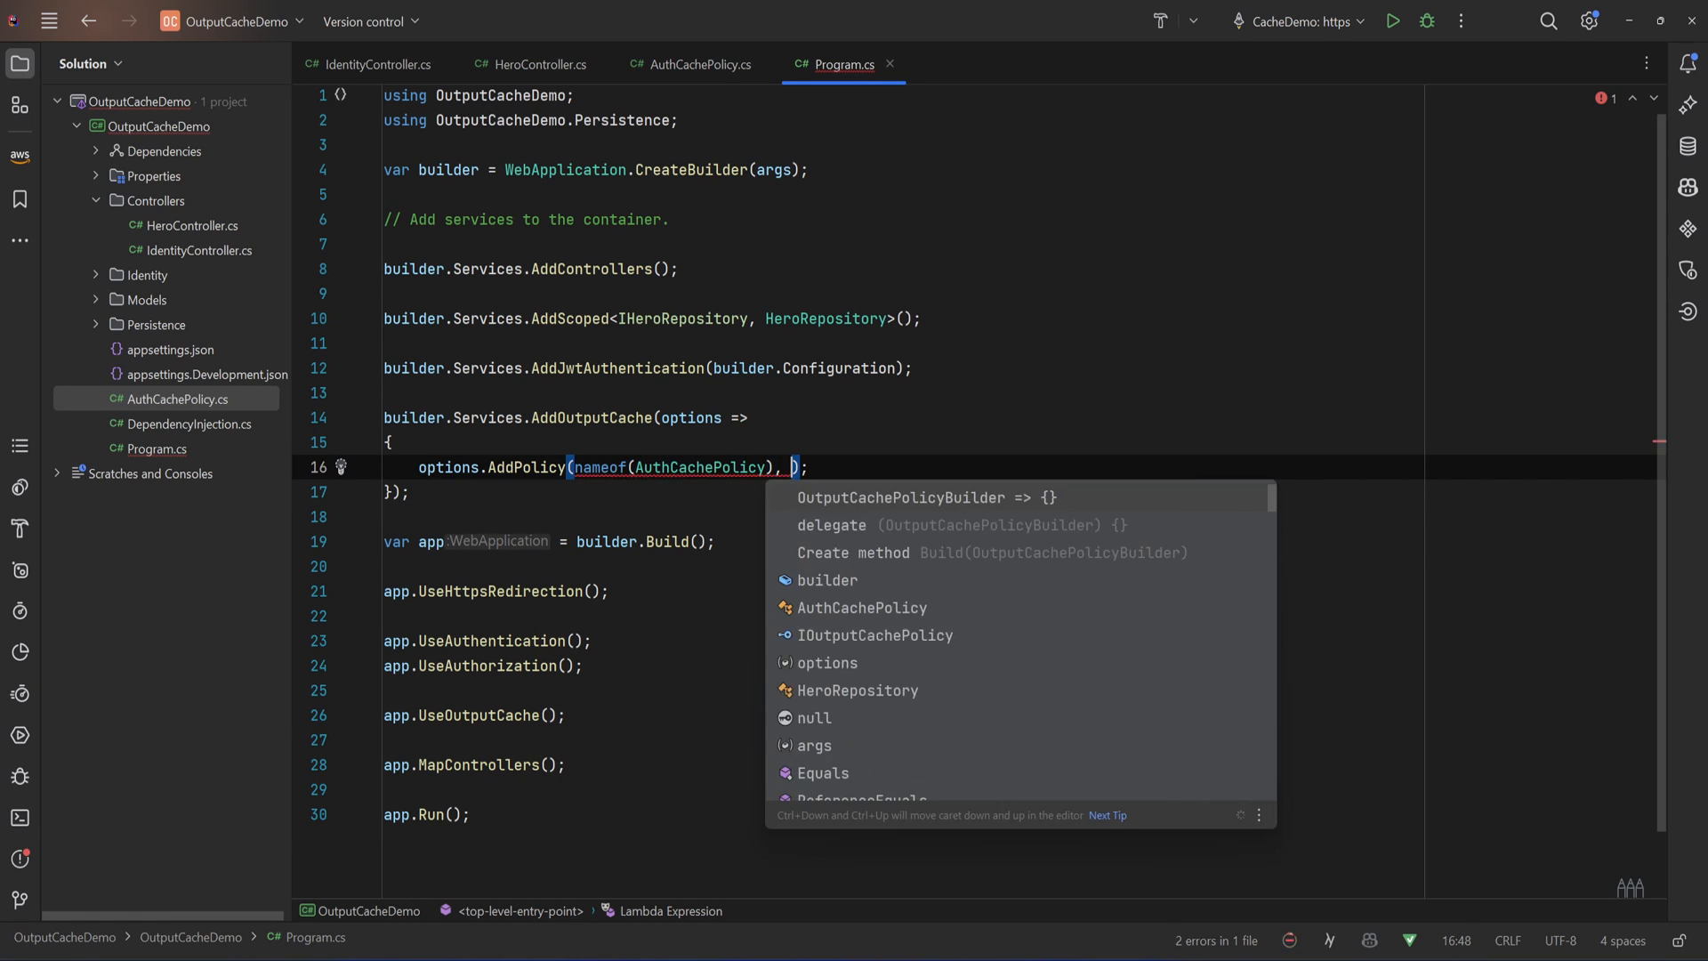
type("AuthCachePolicy.Instance")
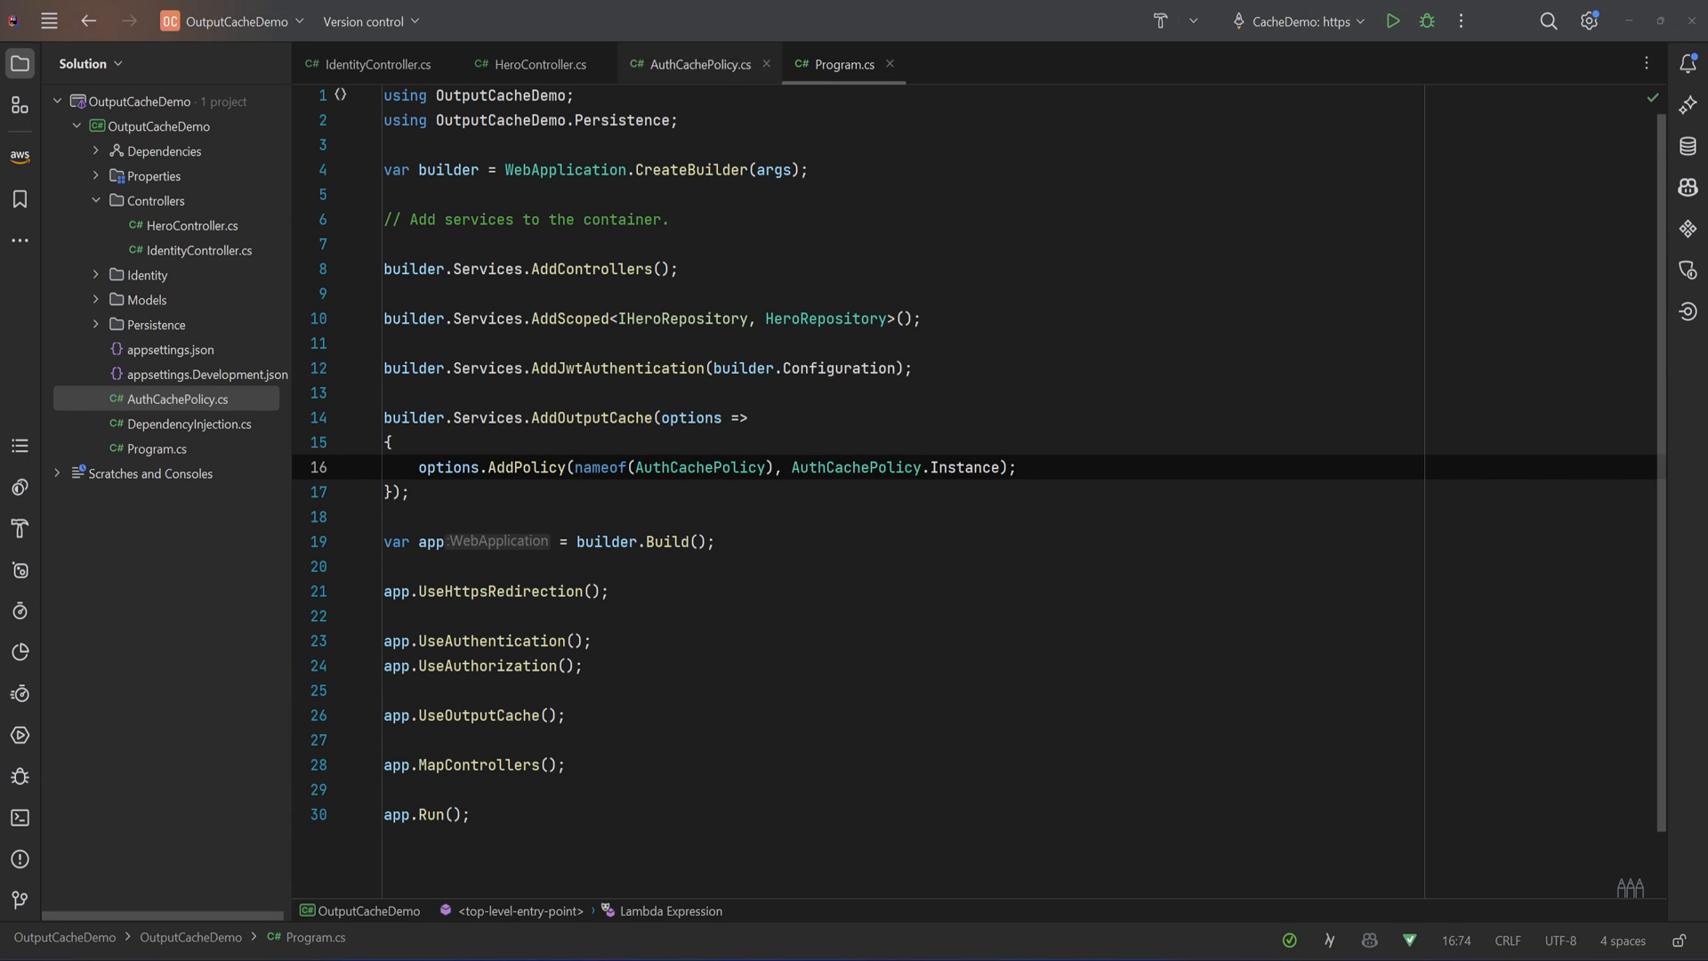
Add PolicyName = nameof(AuthCachePolicy) to GetHeroes' OutputCache attribute and start debugging
left_click(536, 64)
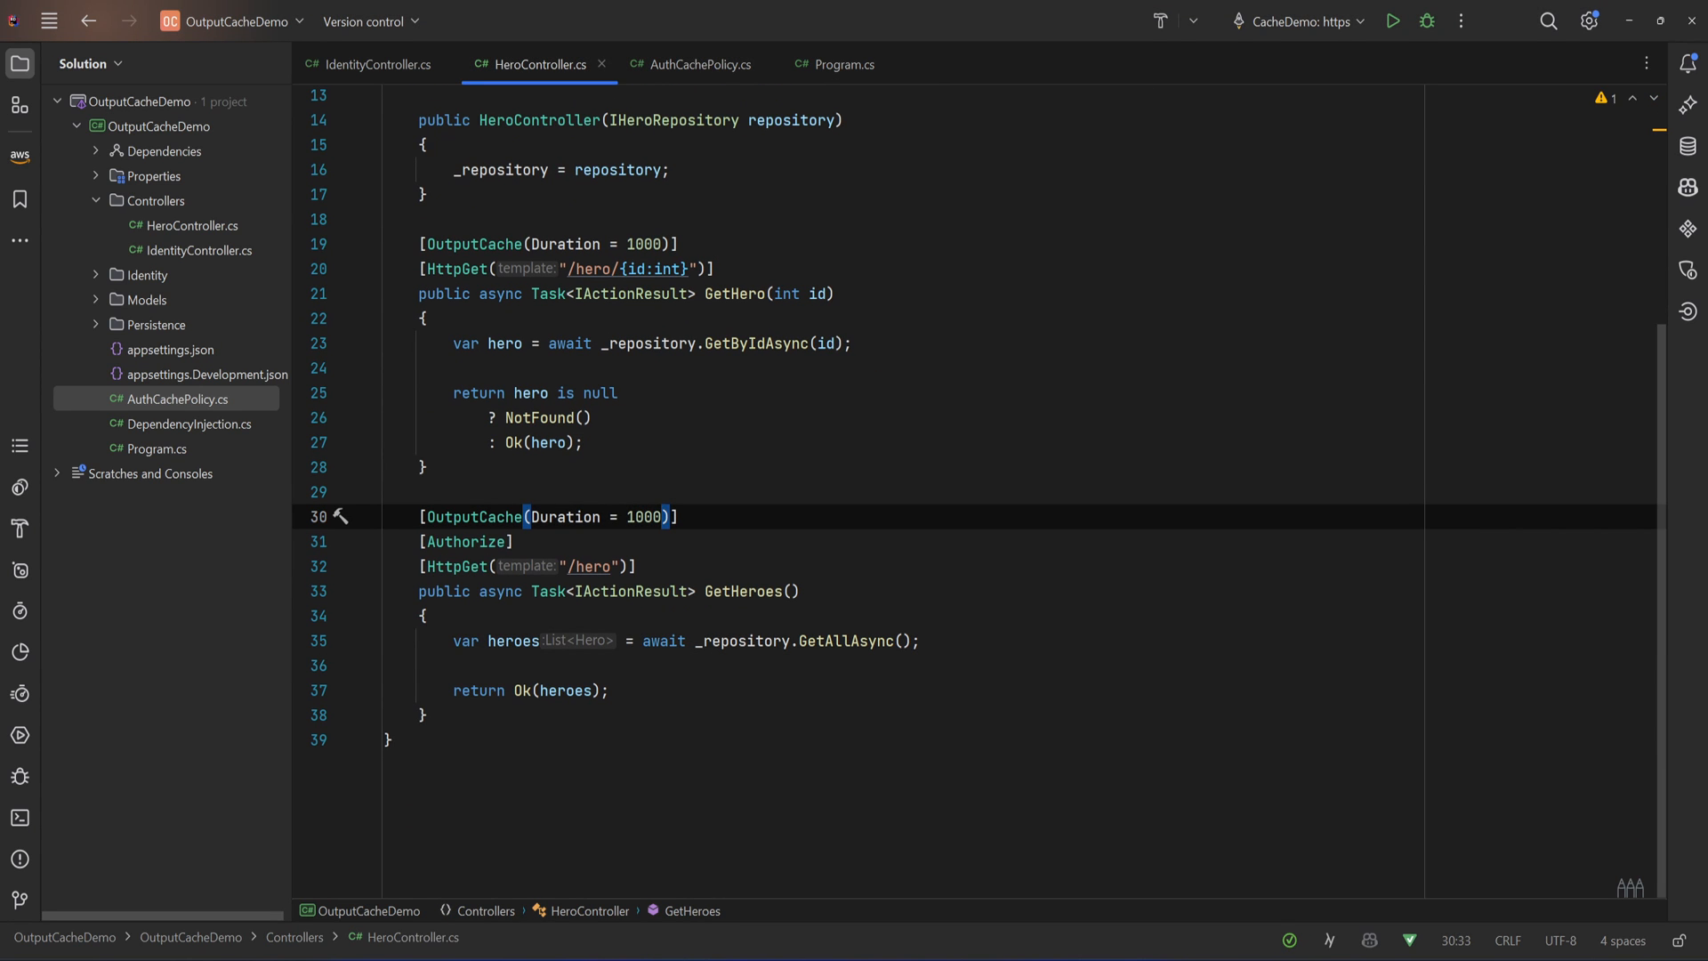
type(", PolicyName =")
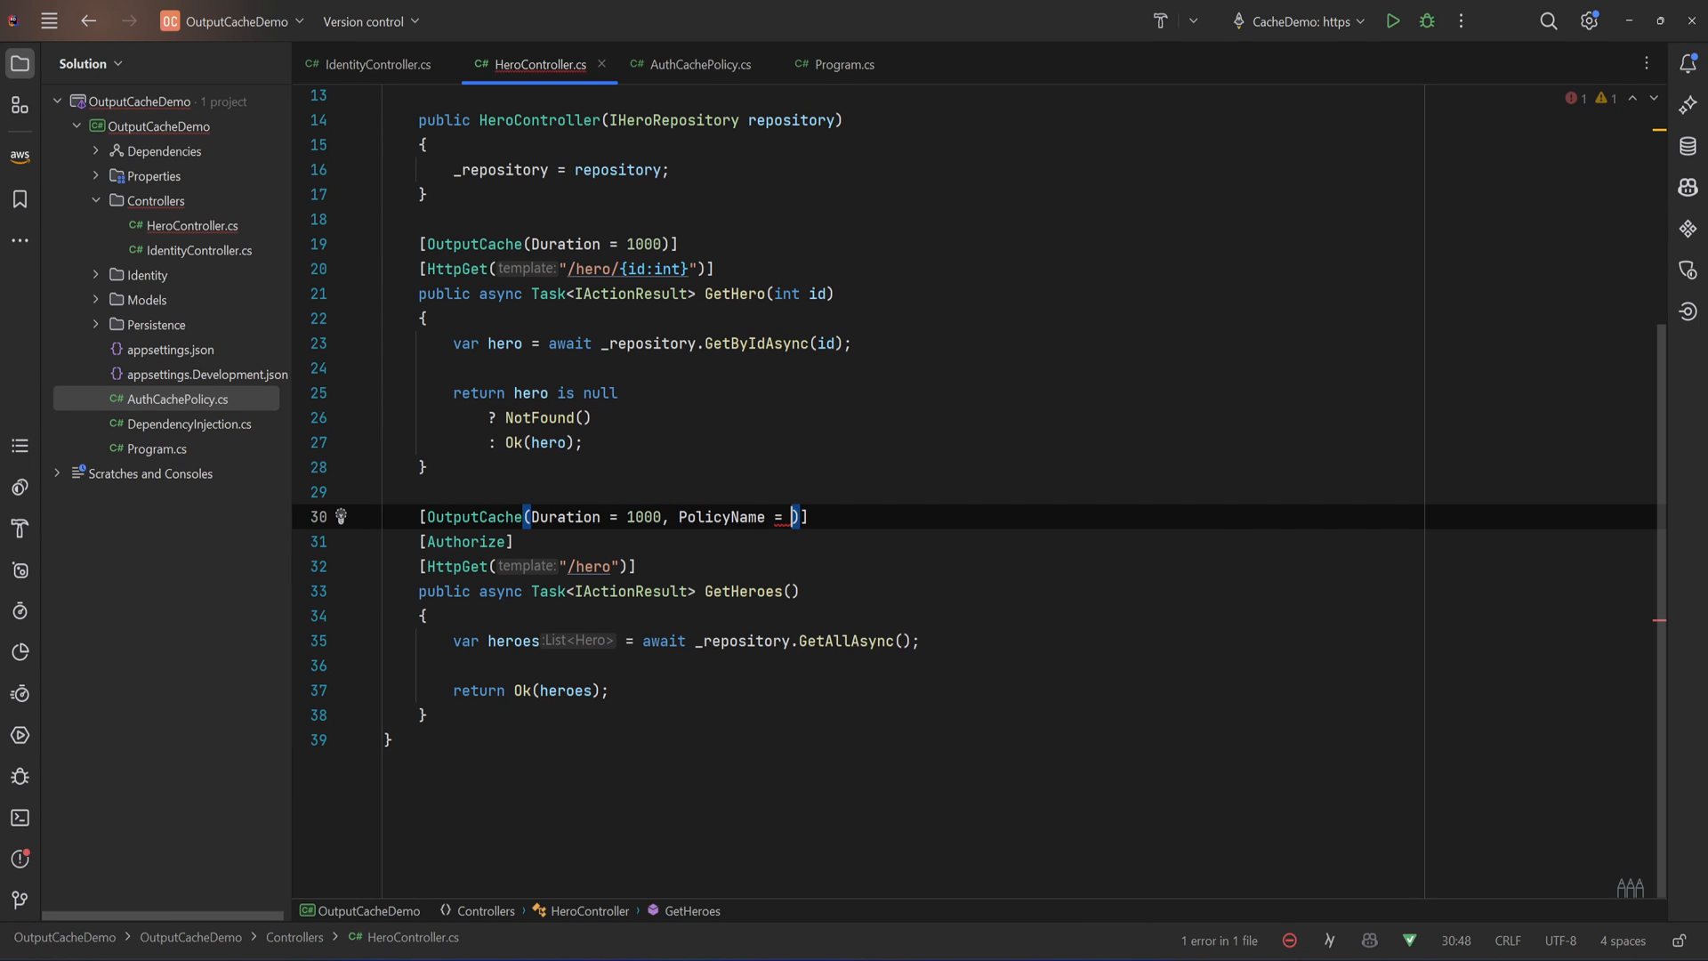
type("nameof(Ca")
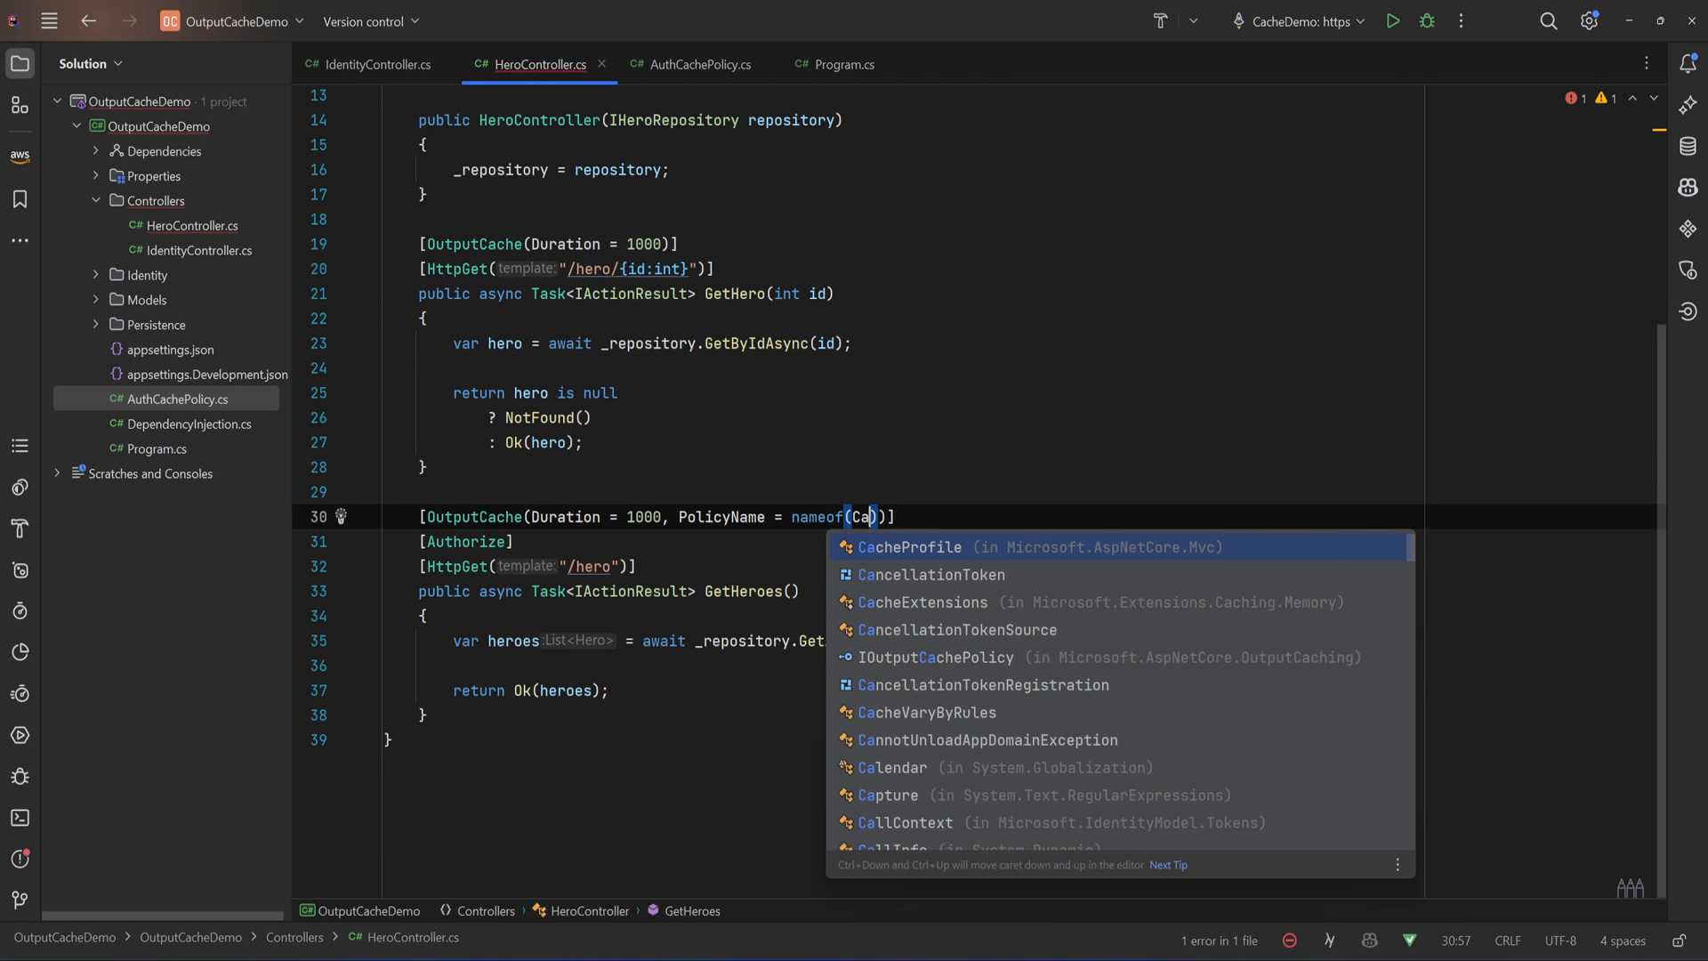
type("Policy")
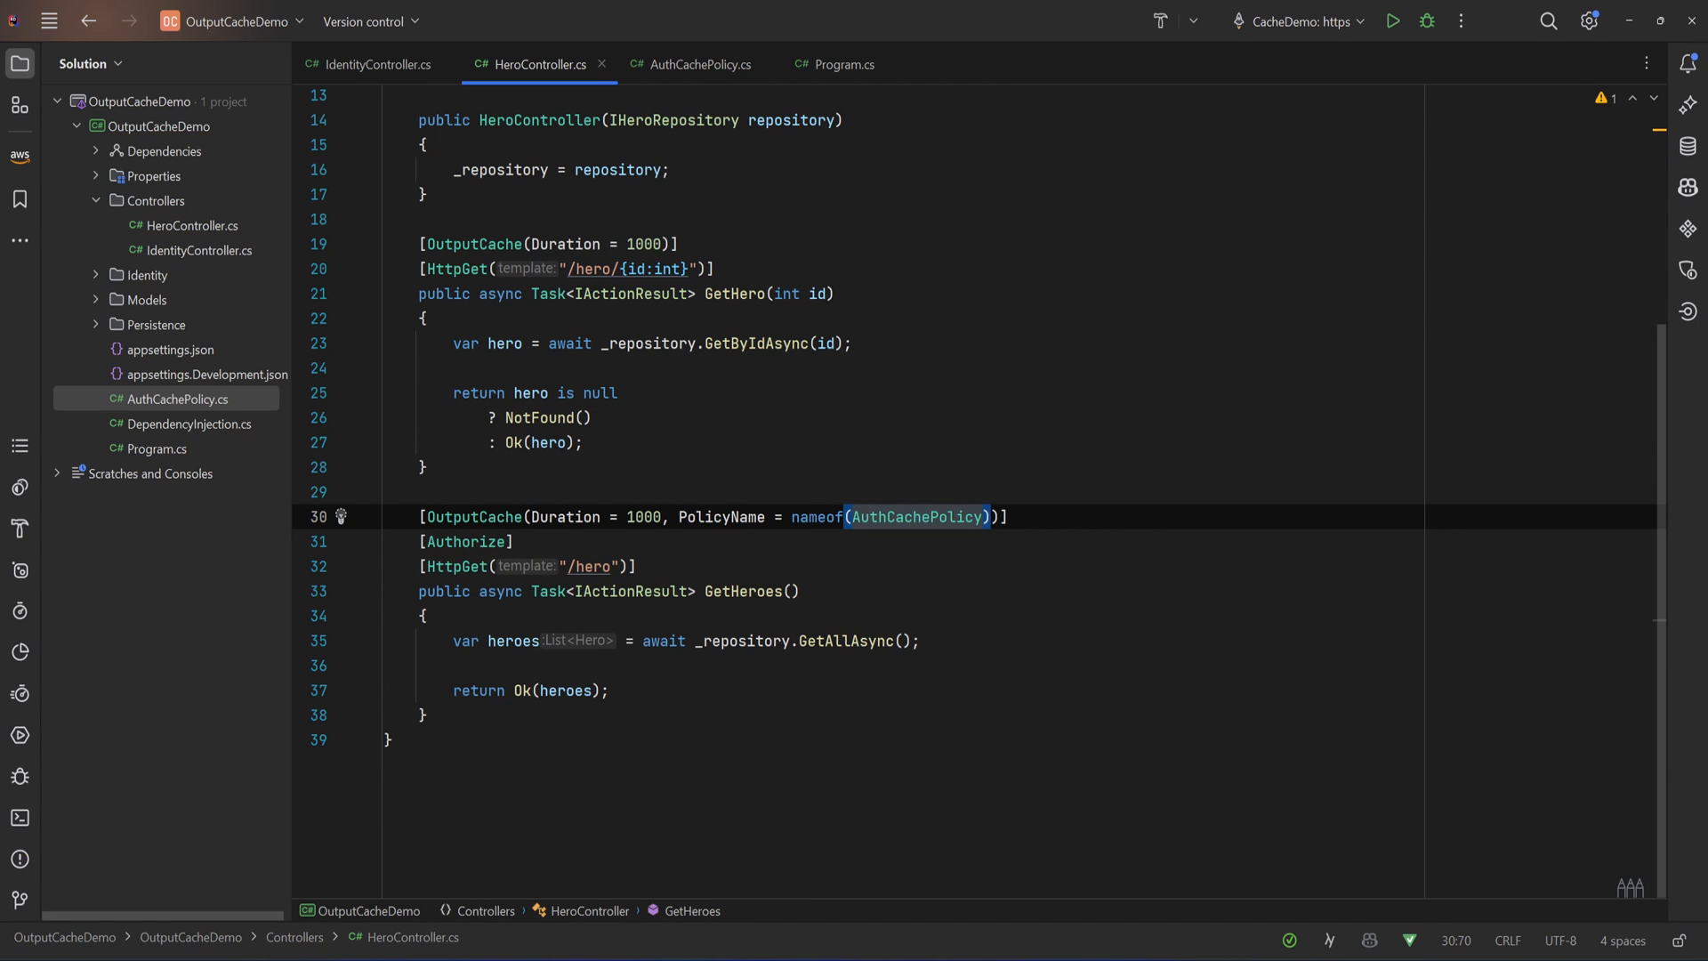
left_click(320, 616)
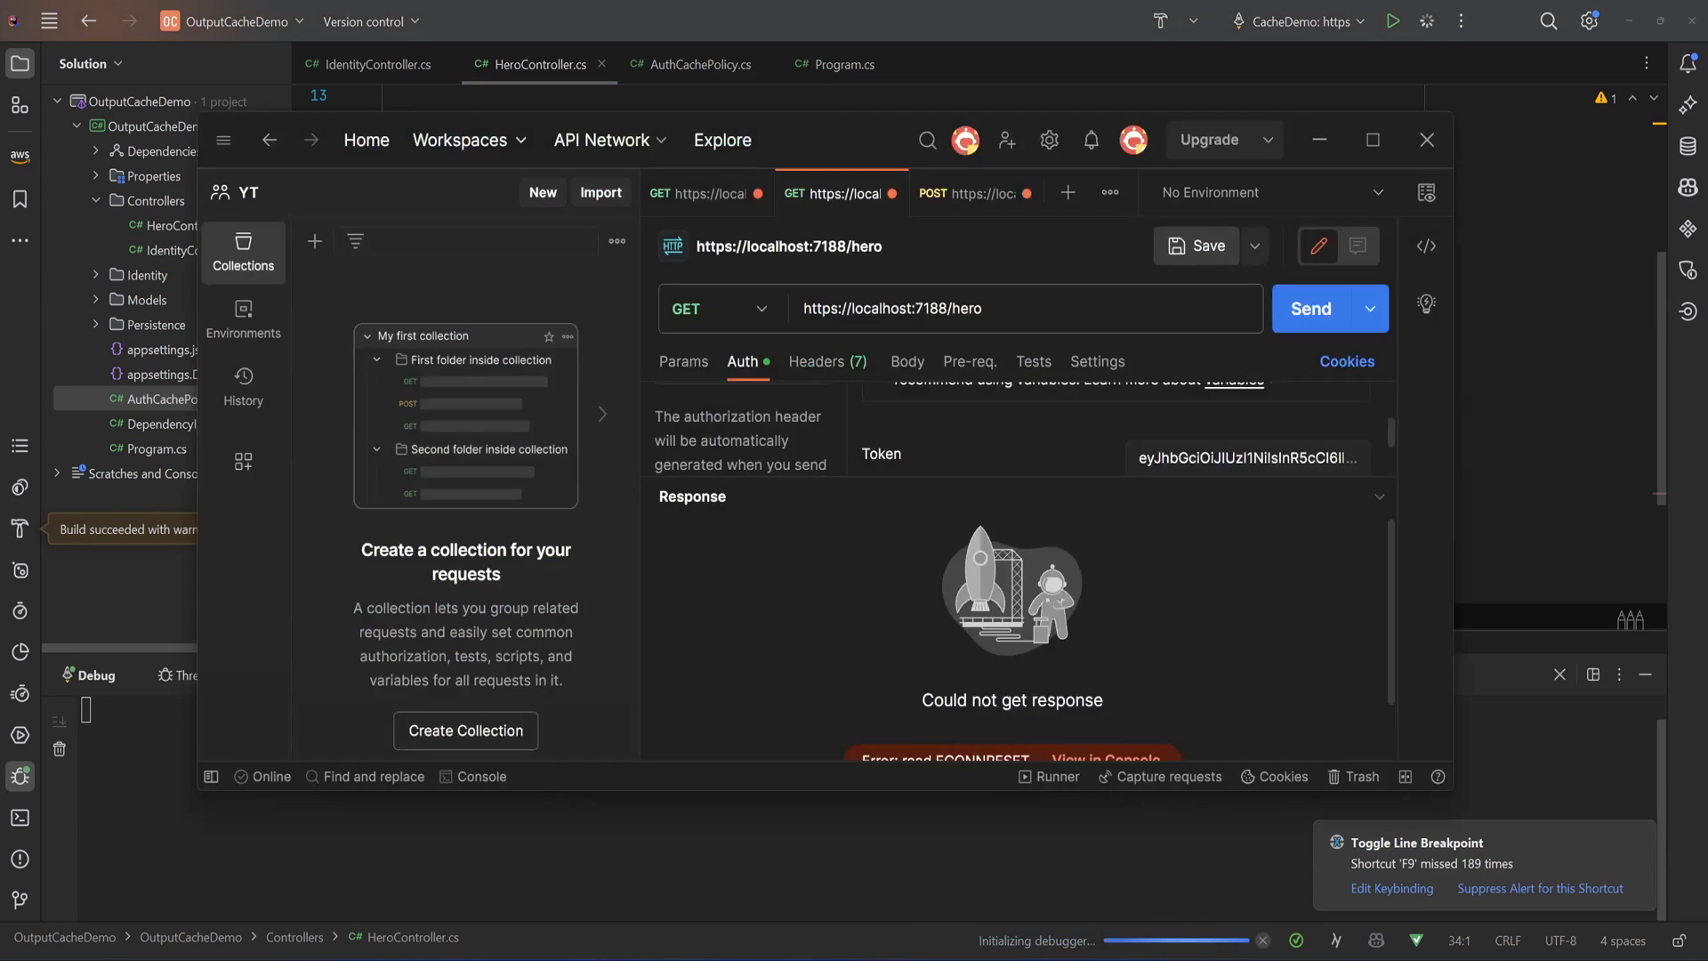
After a 401, authorize GET /hero with the login token: heroes in 3.14 s, cached resend 2 ms
left_click(1312, 308)
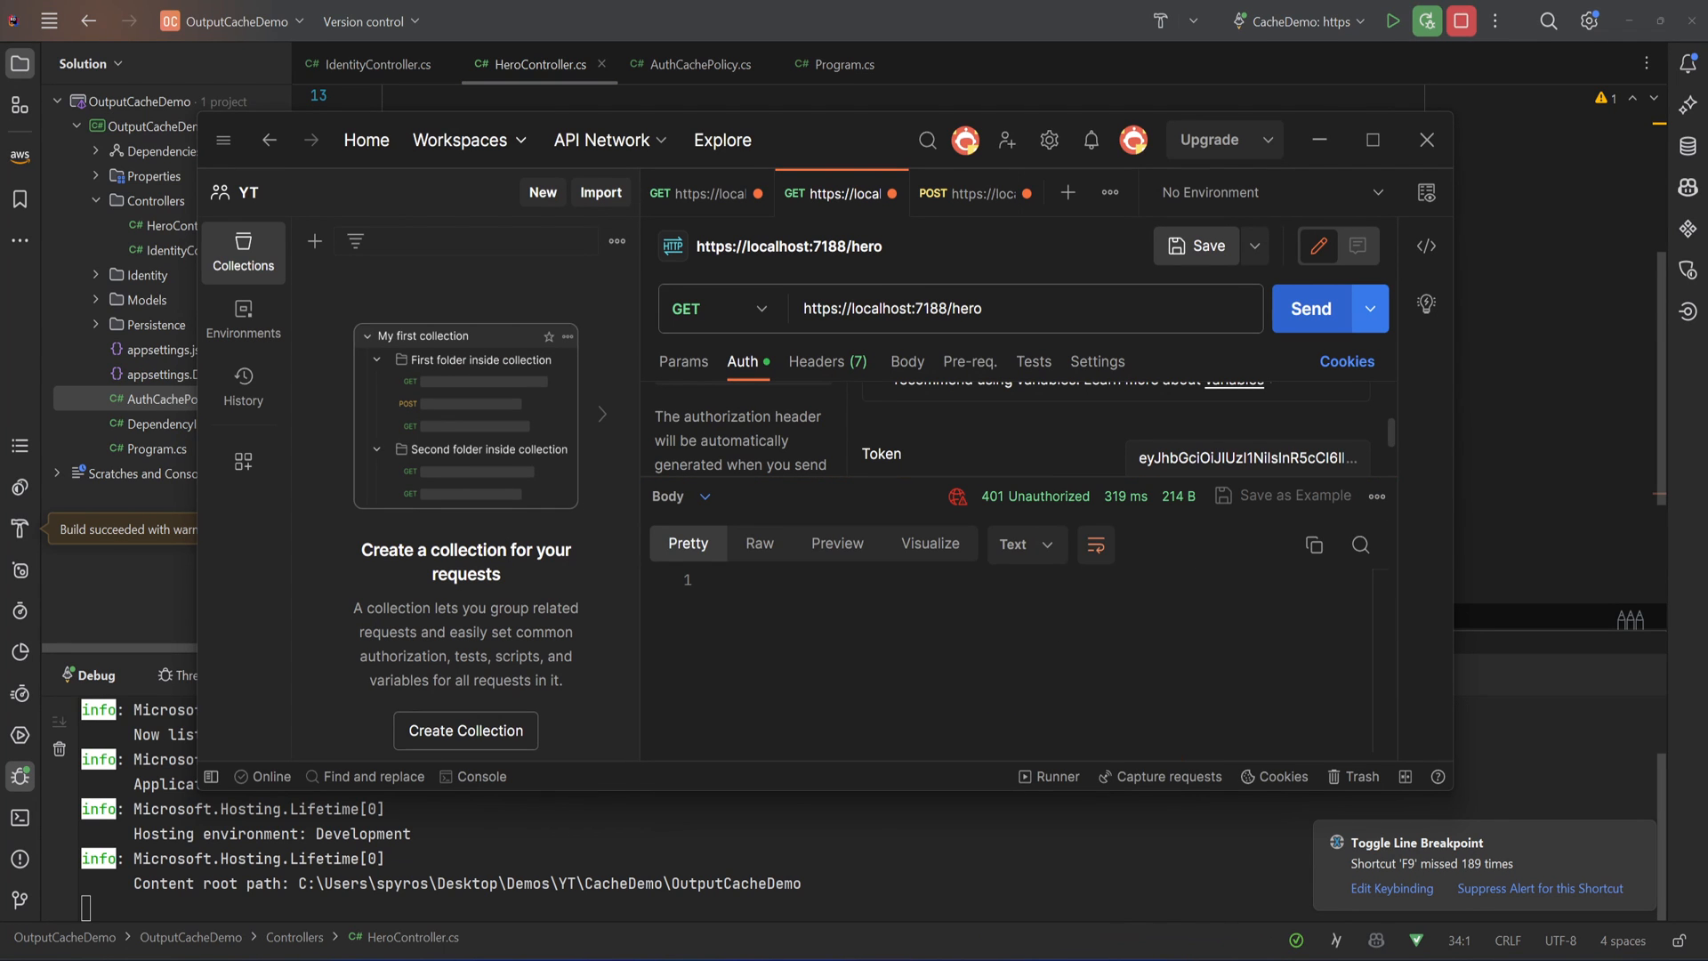
left_click(963, 193)
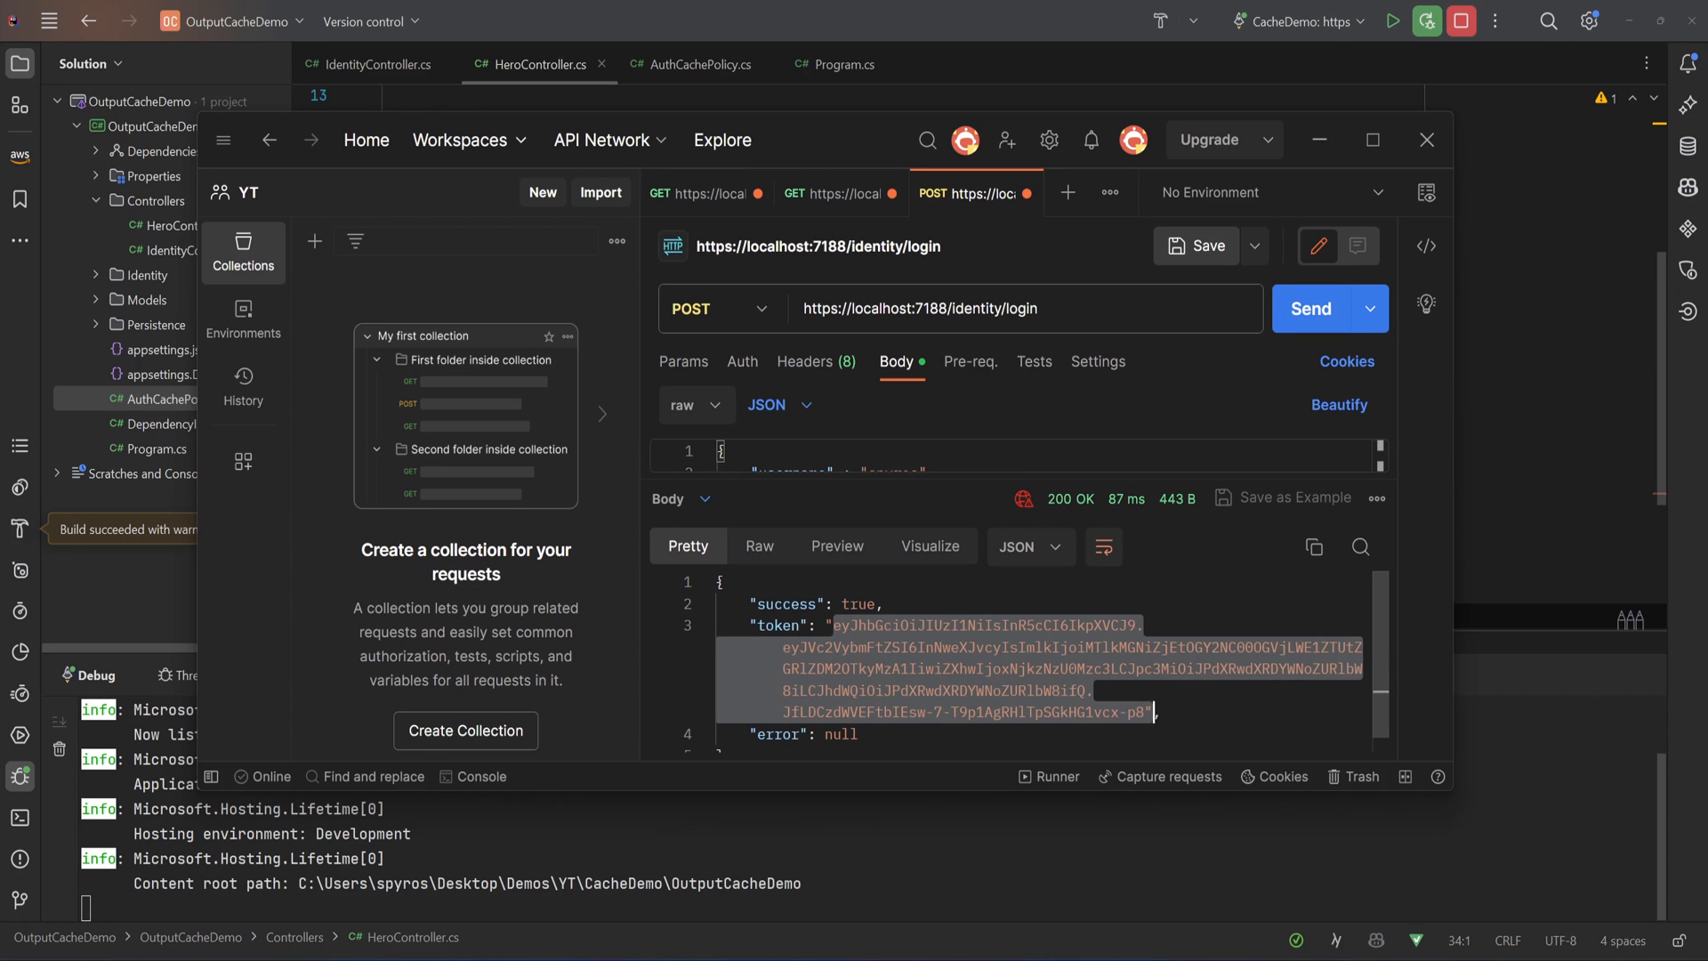
left_click(833, 193)
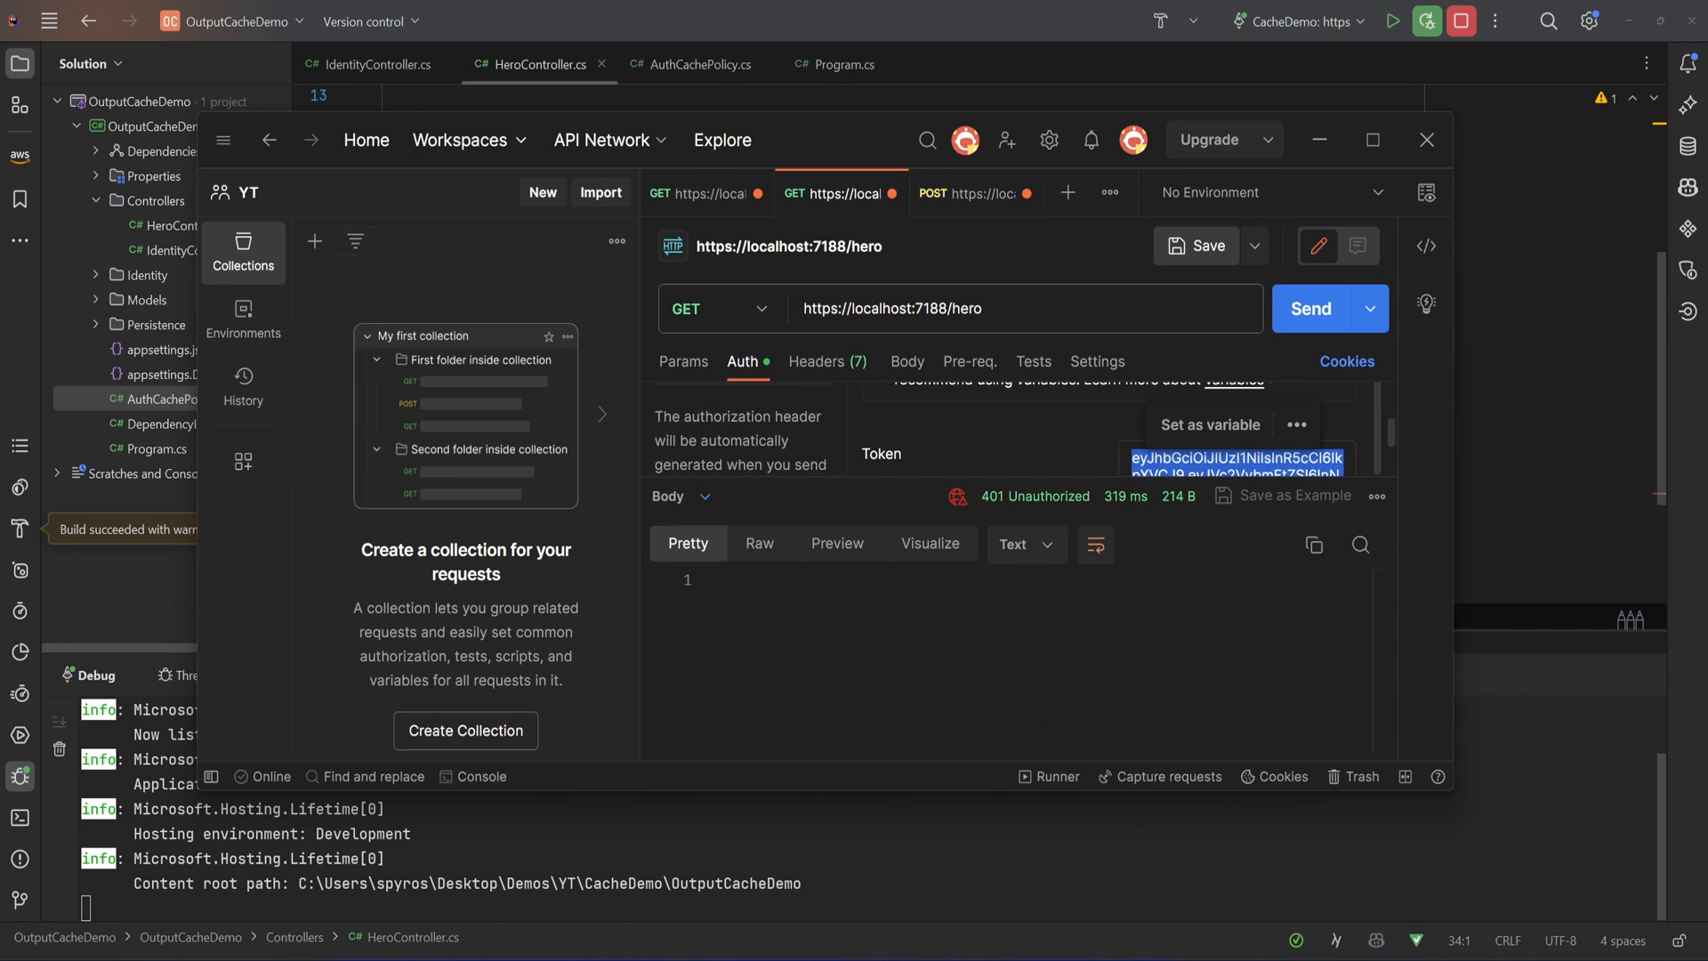
left_click(1311, 308)
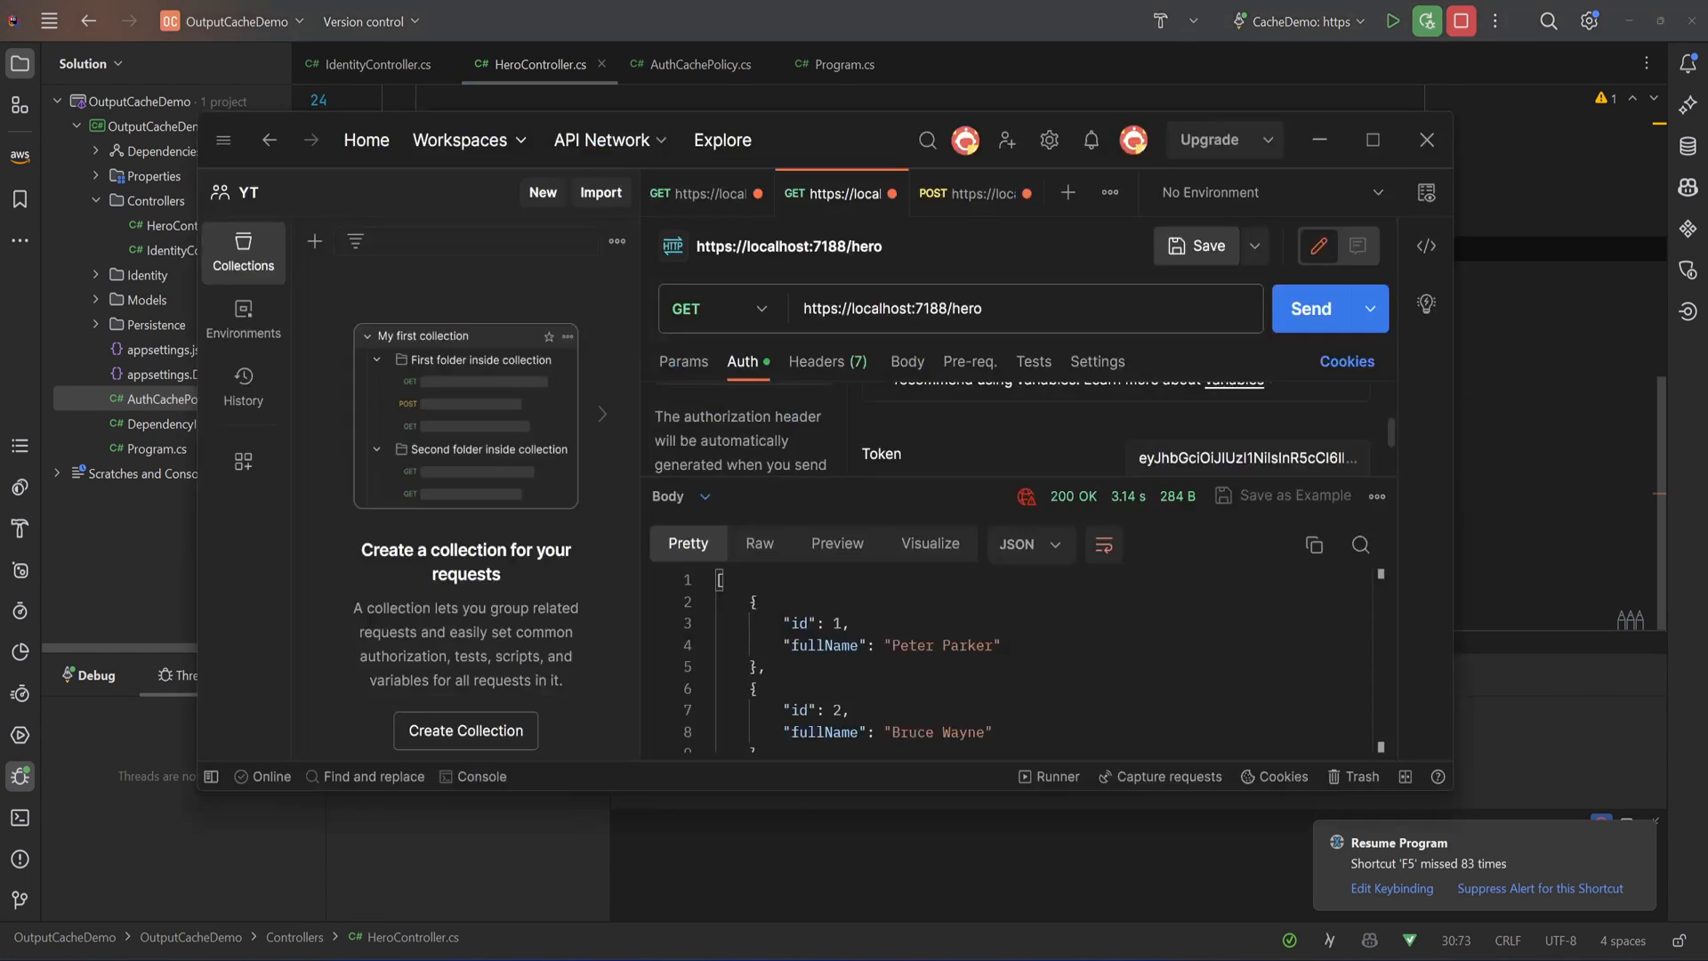
left_click(1311, 309)
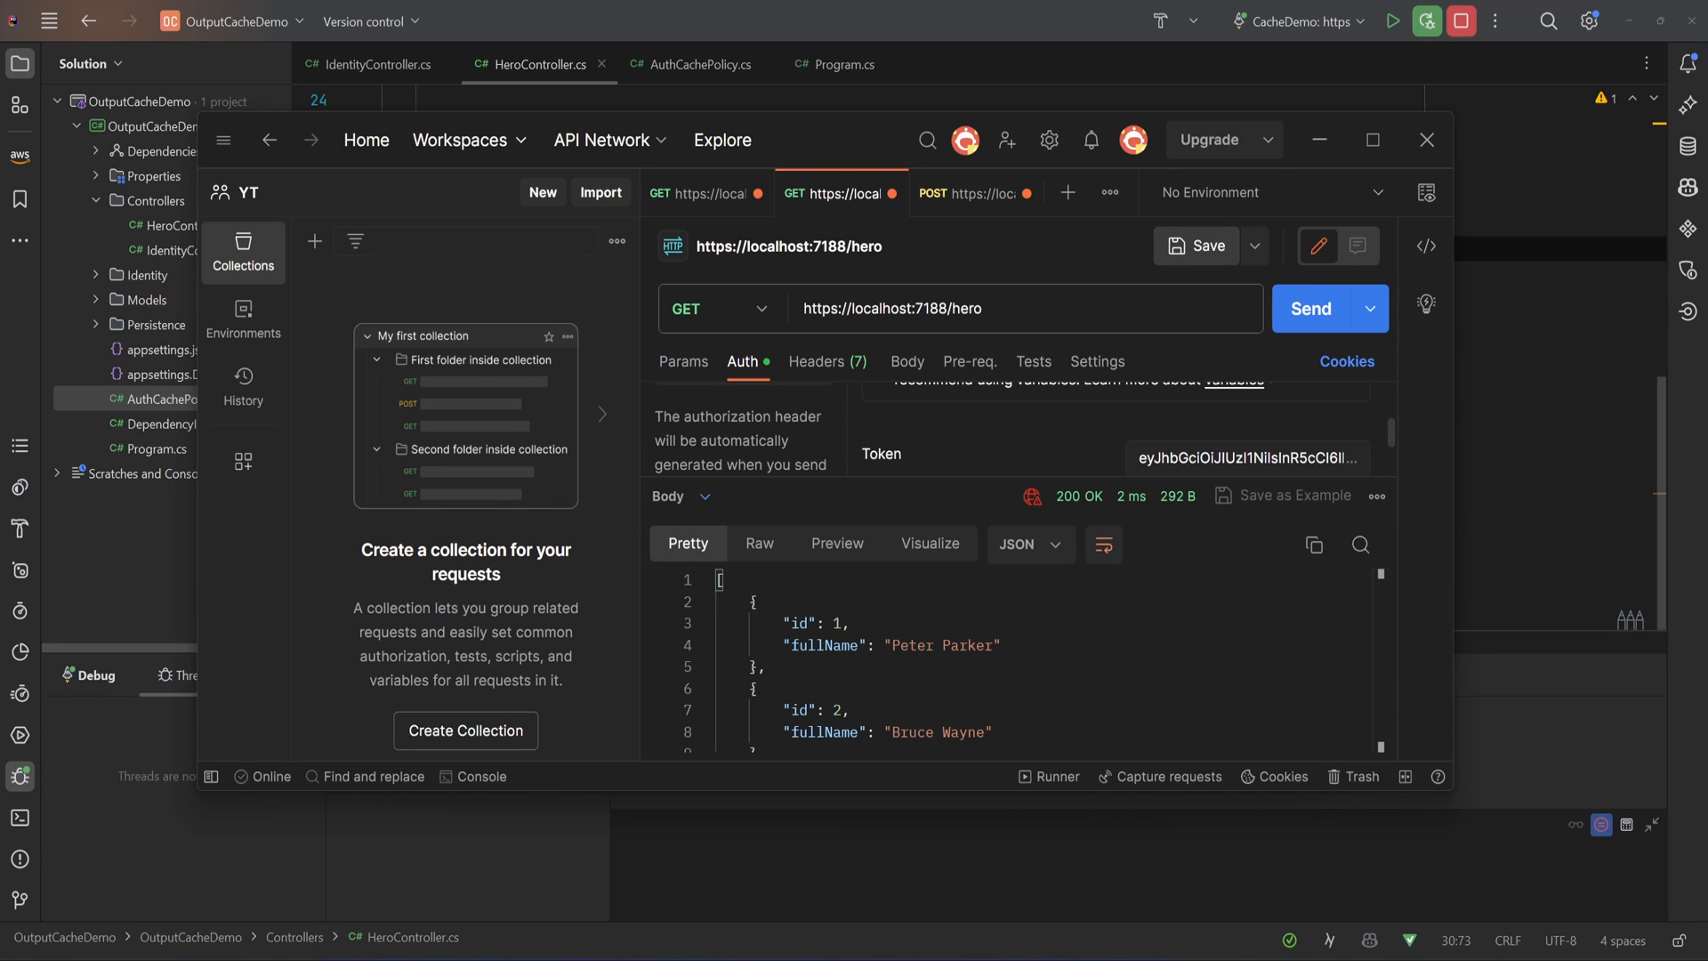
Log in as a second user, get heroes in 3 ms with that token, and return to HeroController
left_click(974, 193)
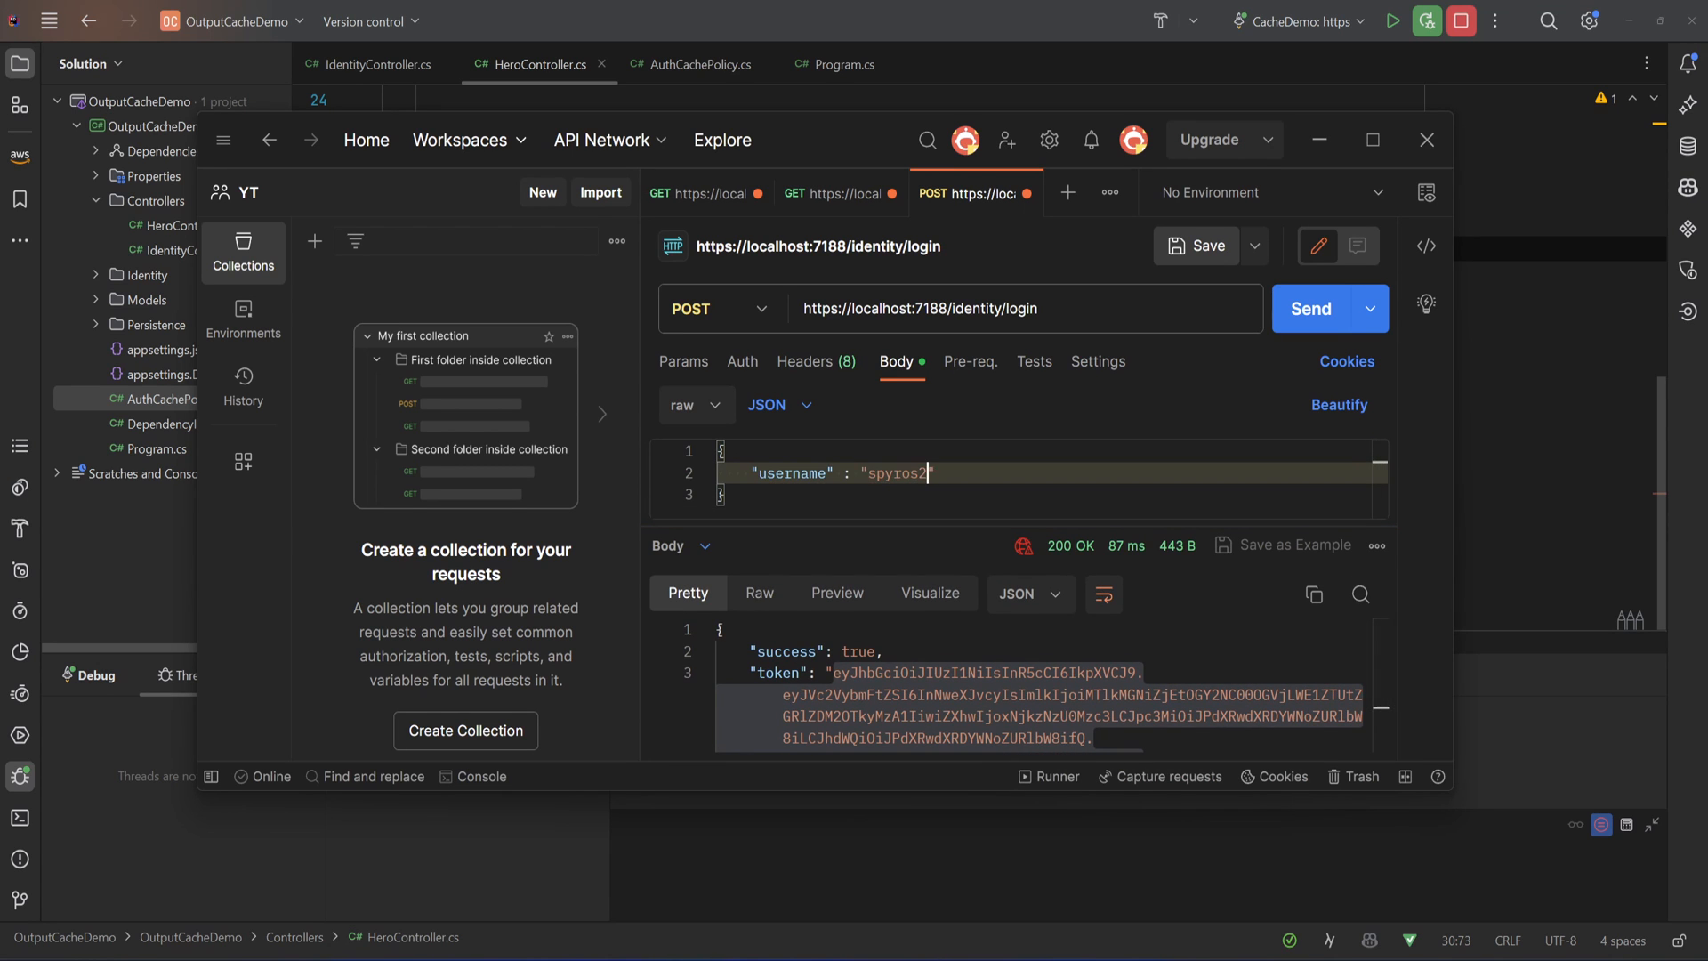
left_click(1311, 309)
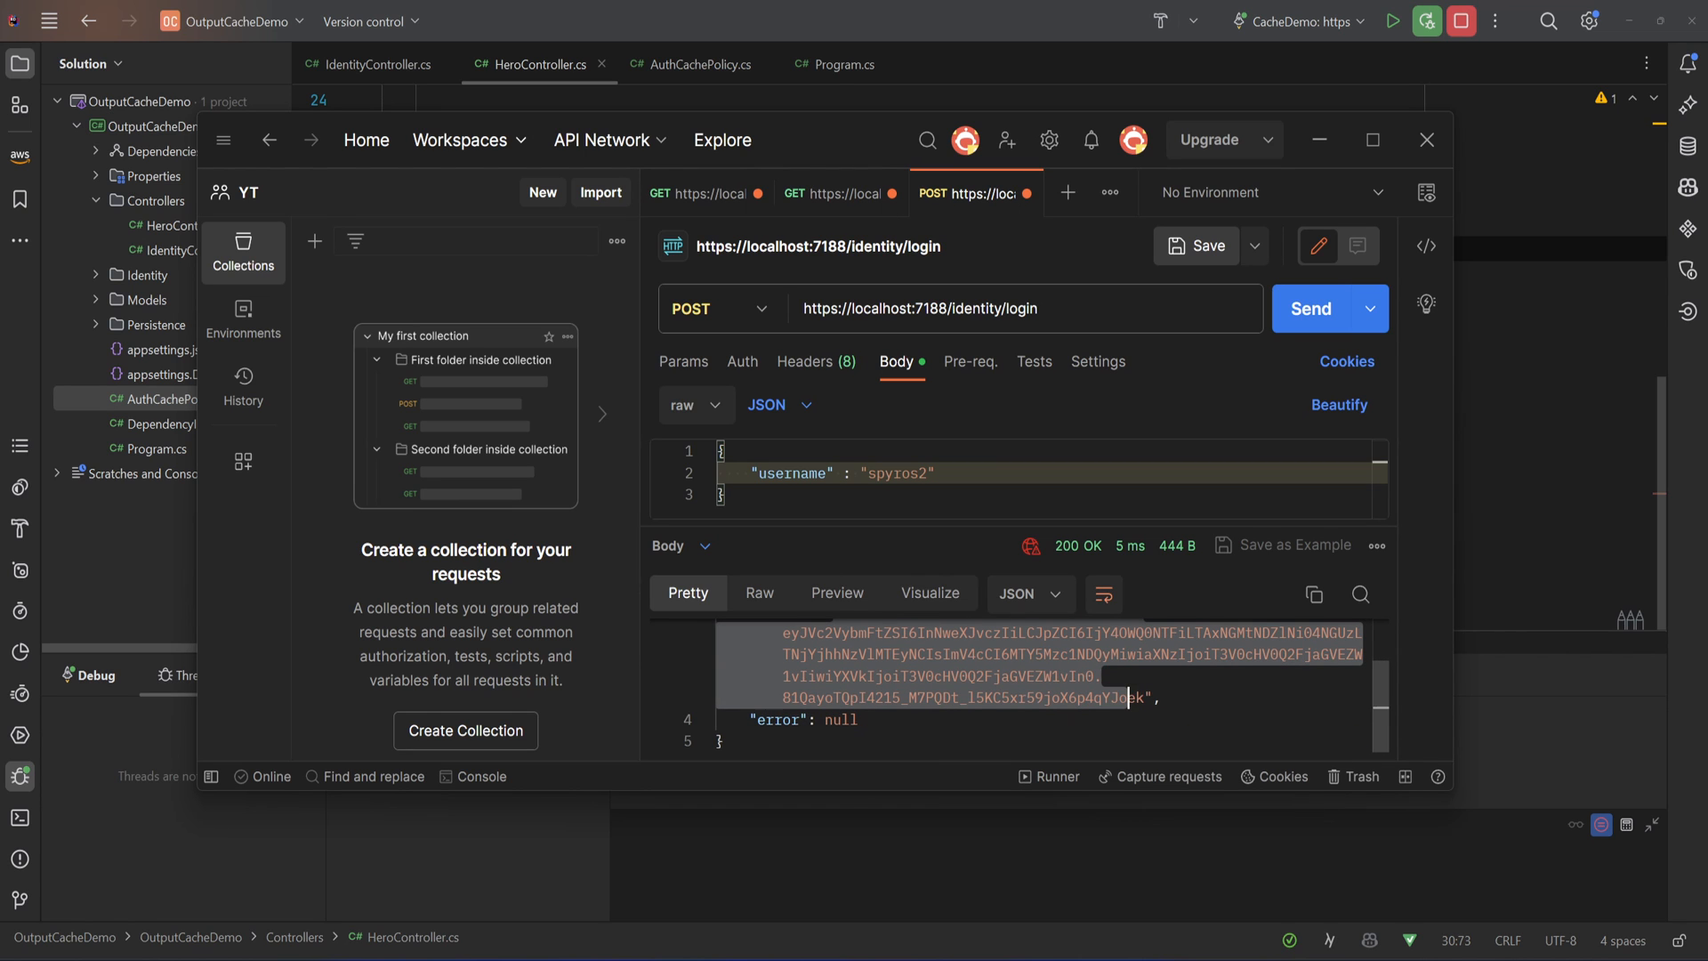
left_click(841, 193)
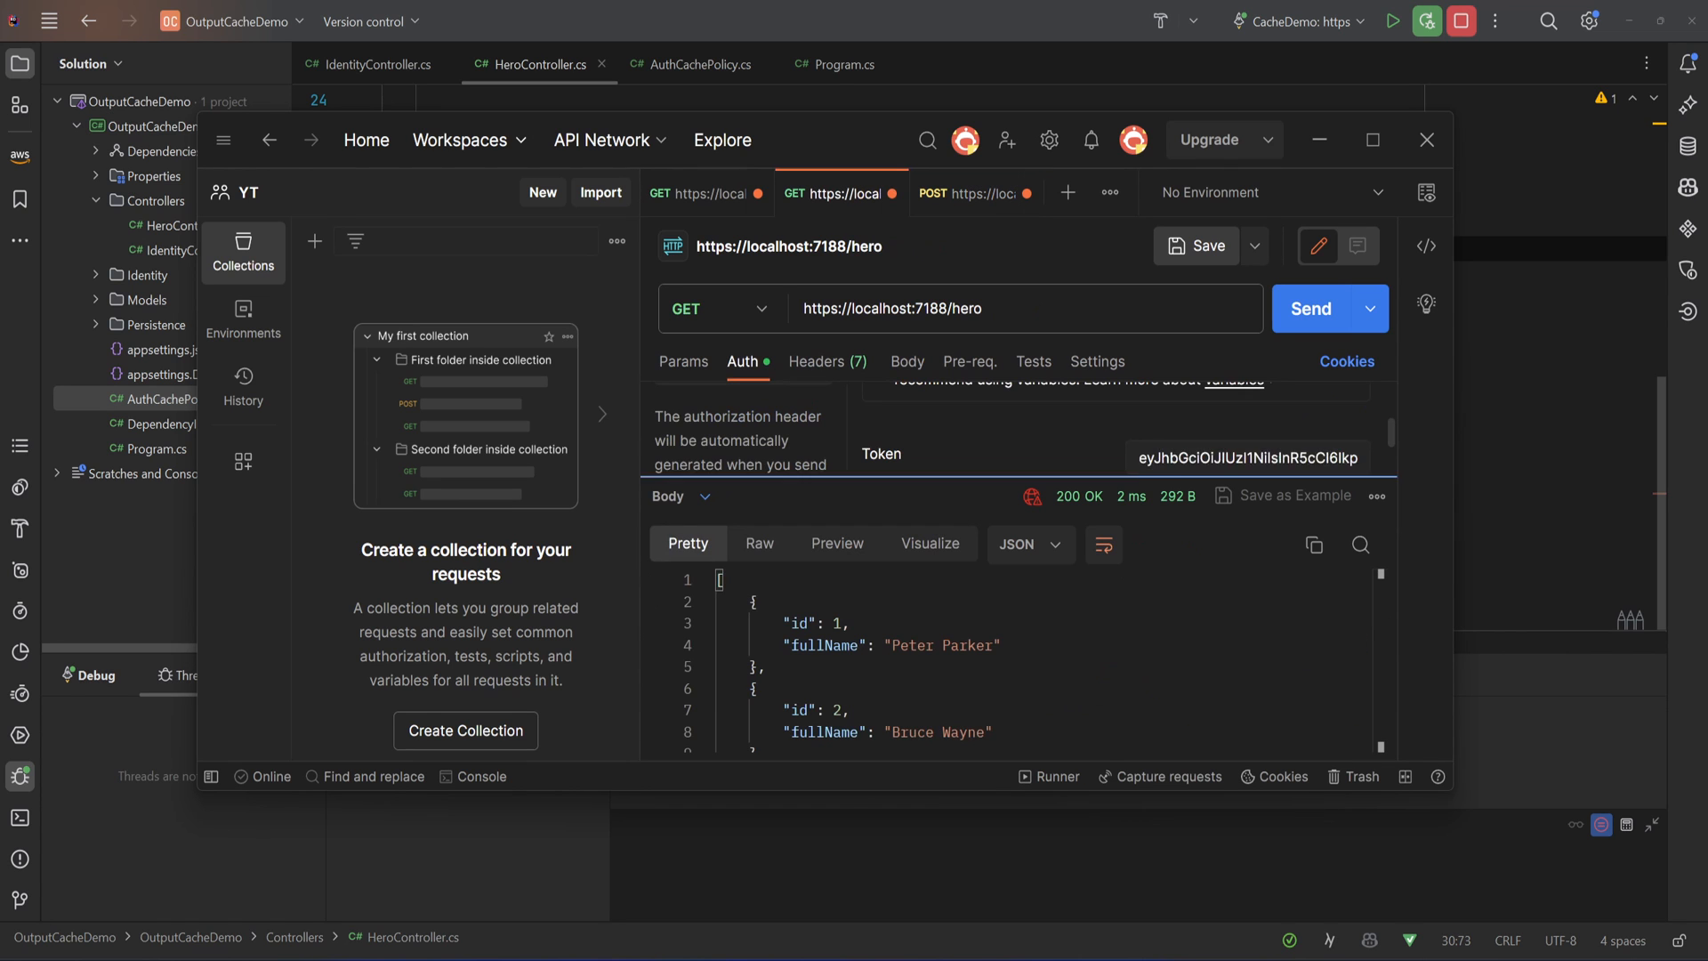
left_click(1311, 309)
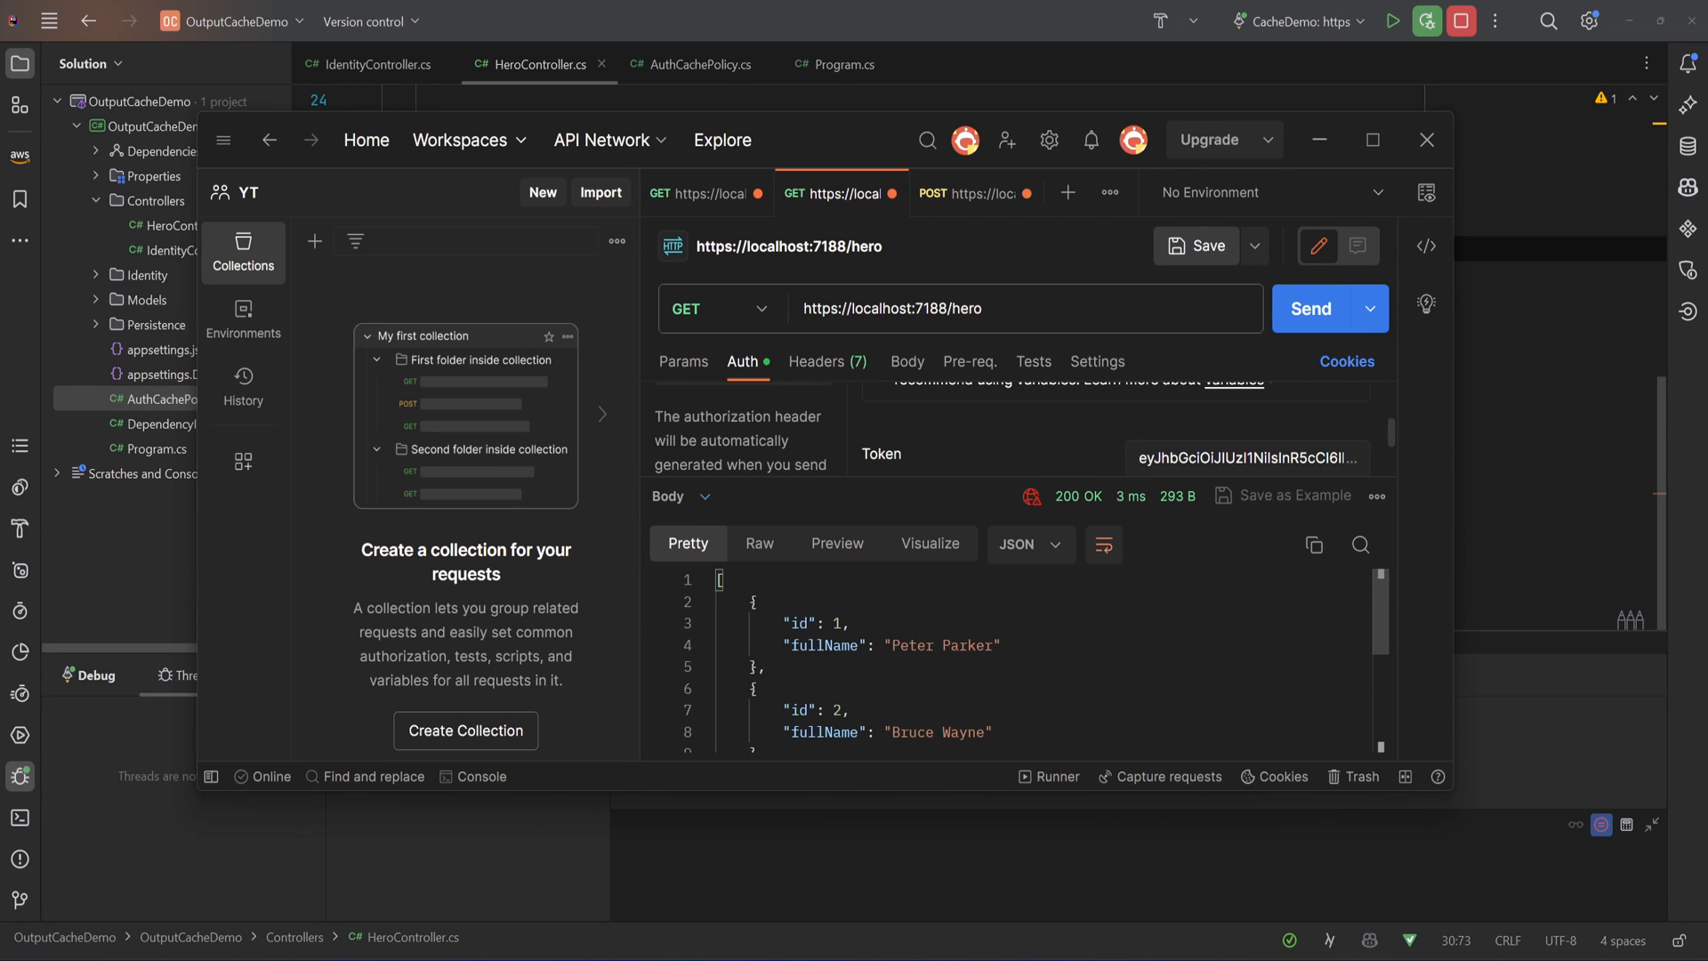
left_click(1427, 139)
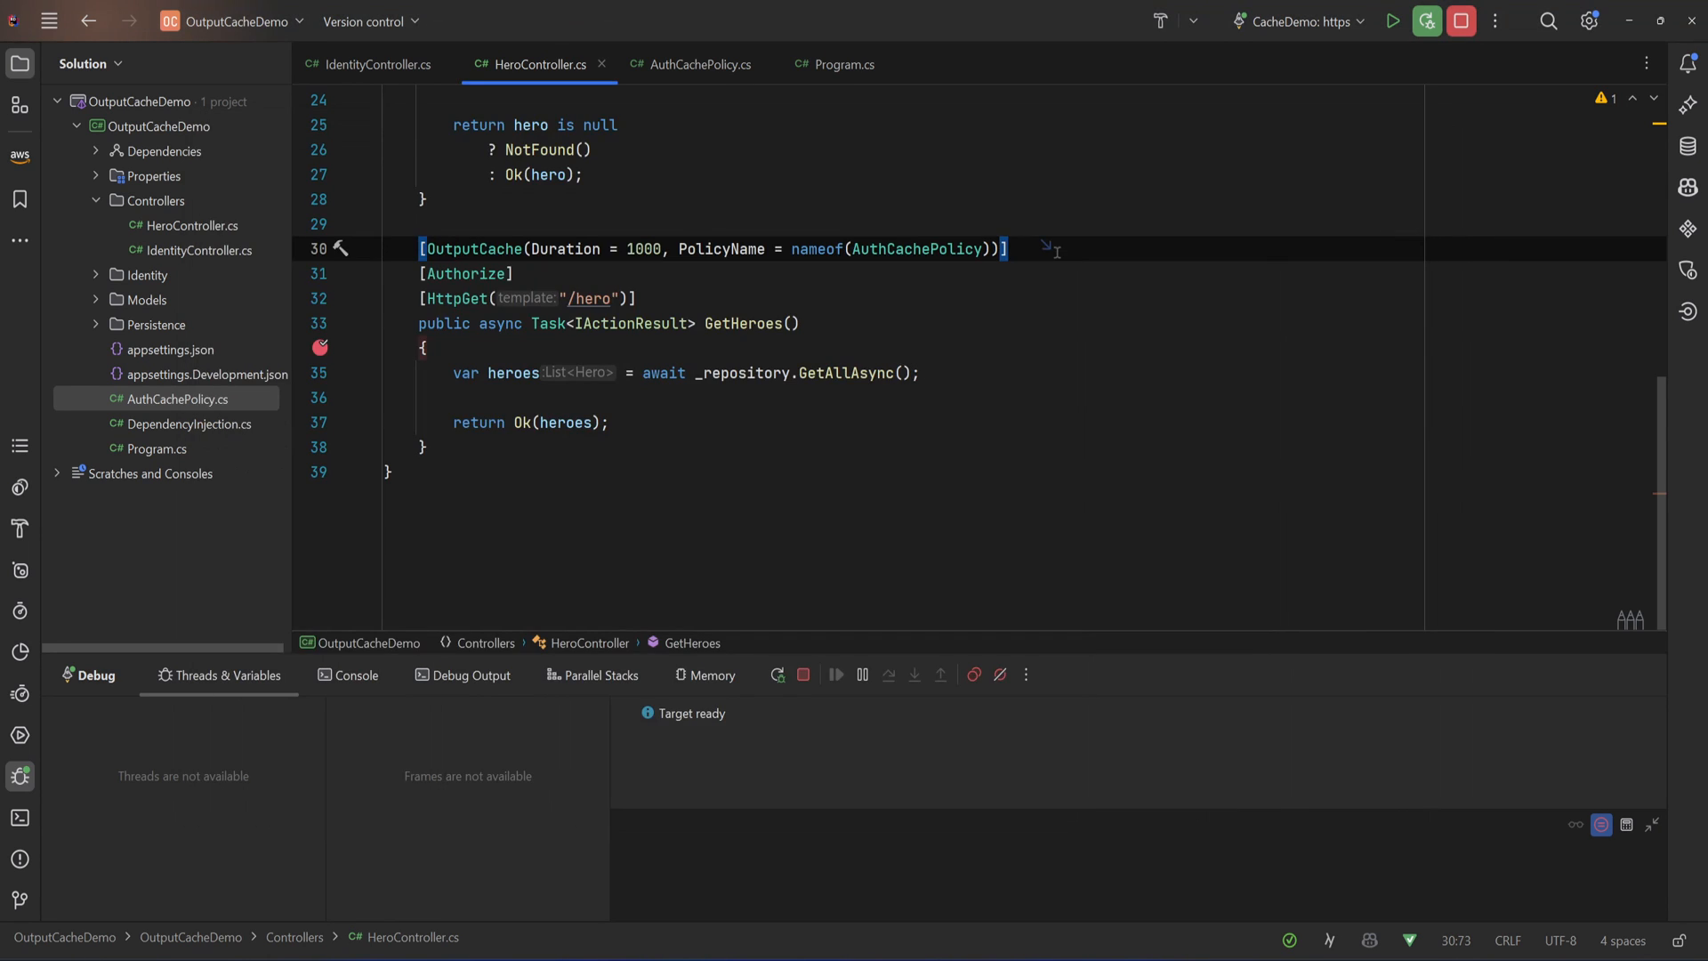